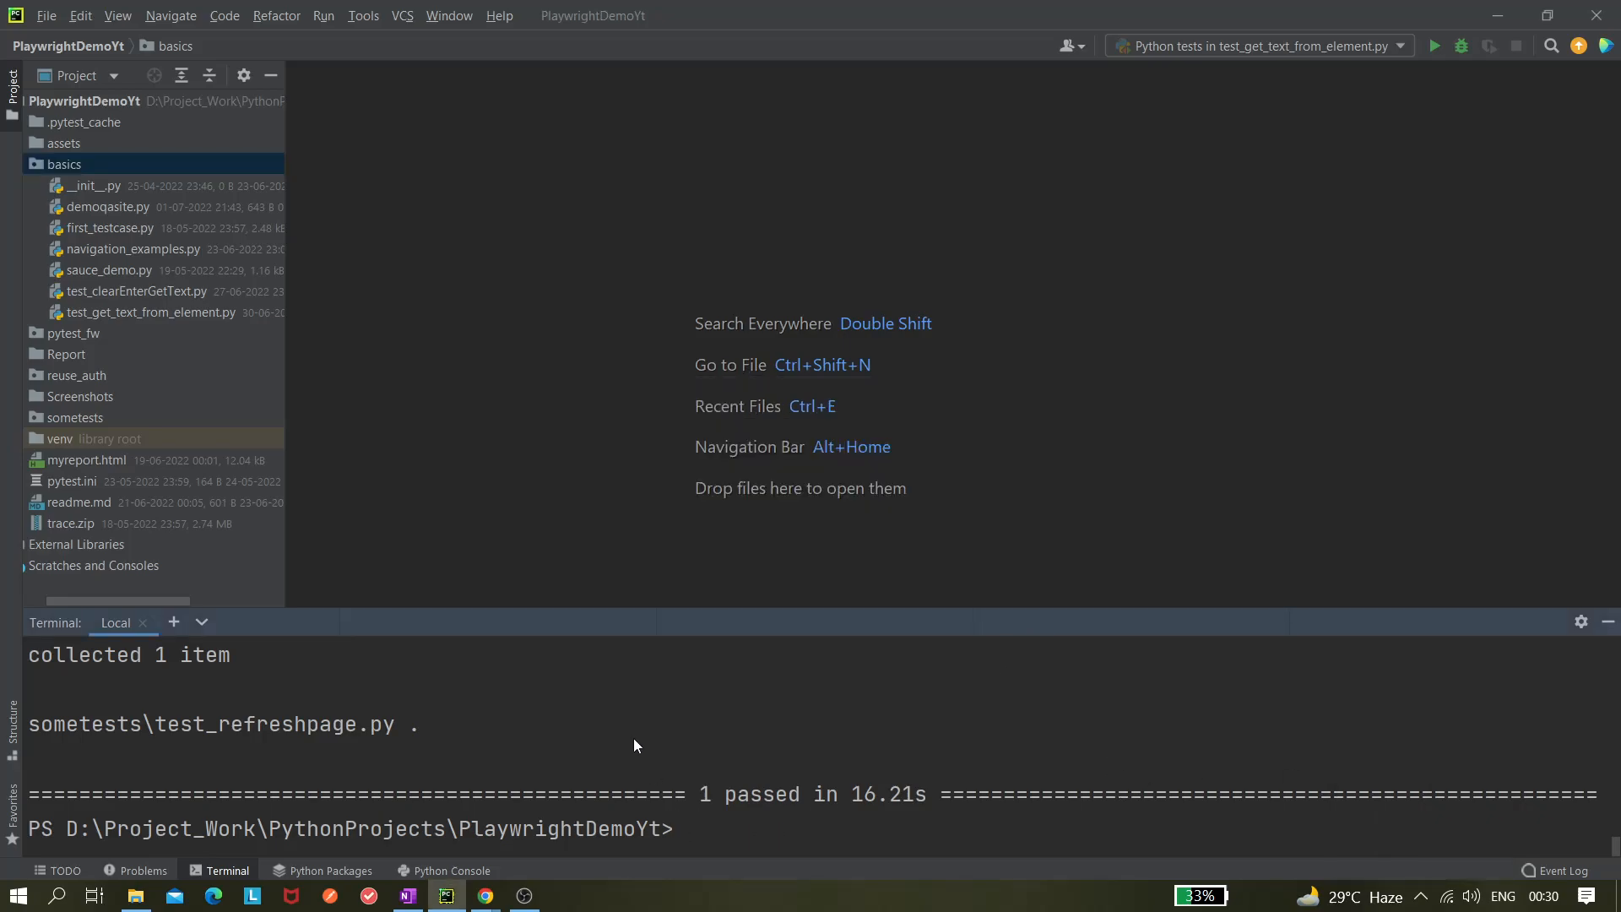
{"action": "mouse_move", "coordinate": [487, 458]}
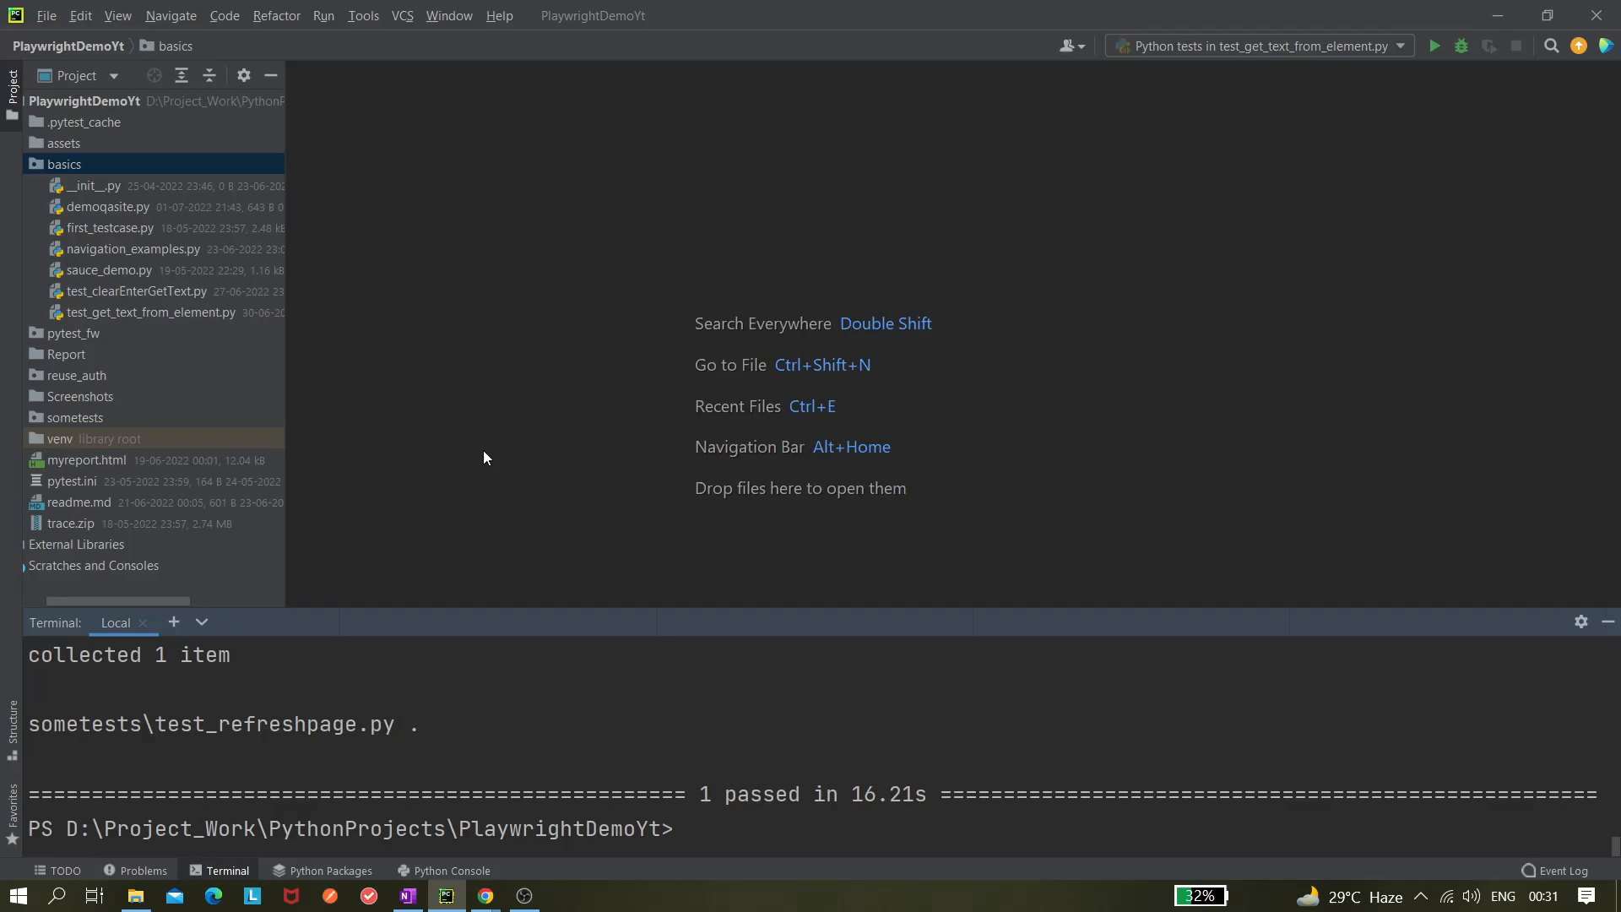
{"action": "mouse_move", "coordinate": [88, 169]}
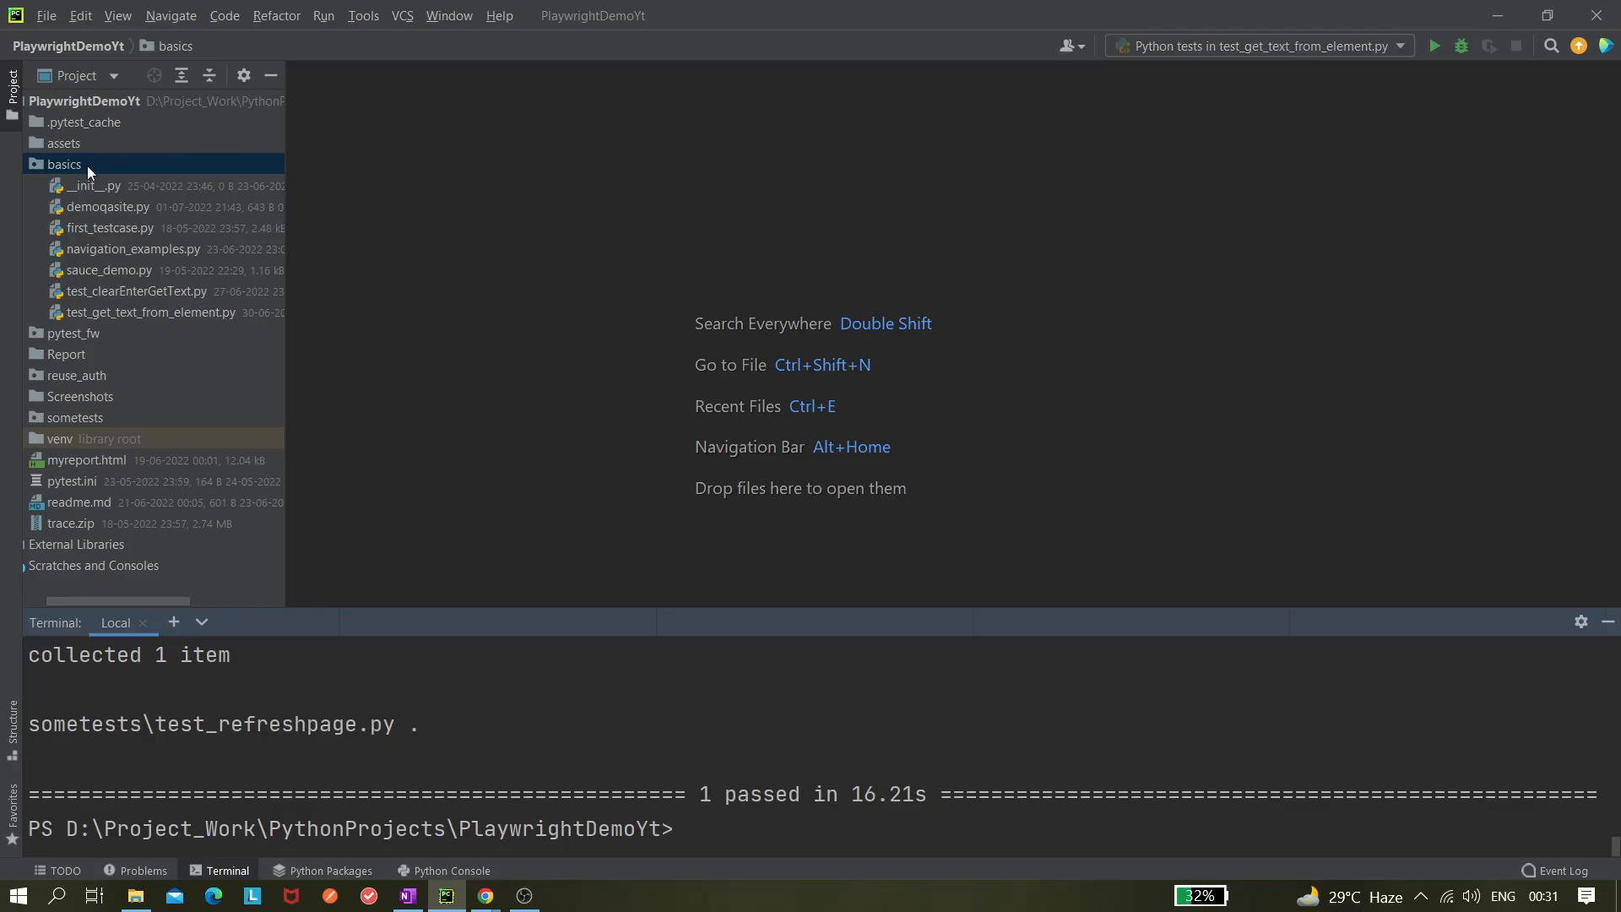
Step: Add a new Python file named test_refresh.py to the basics folder
{"action": "right_click", "coordinate": [65, 163]}
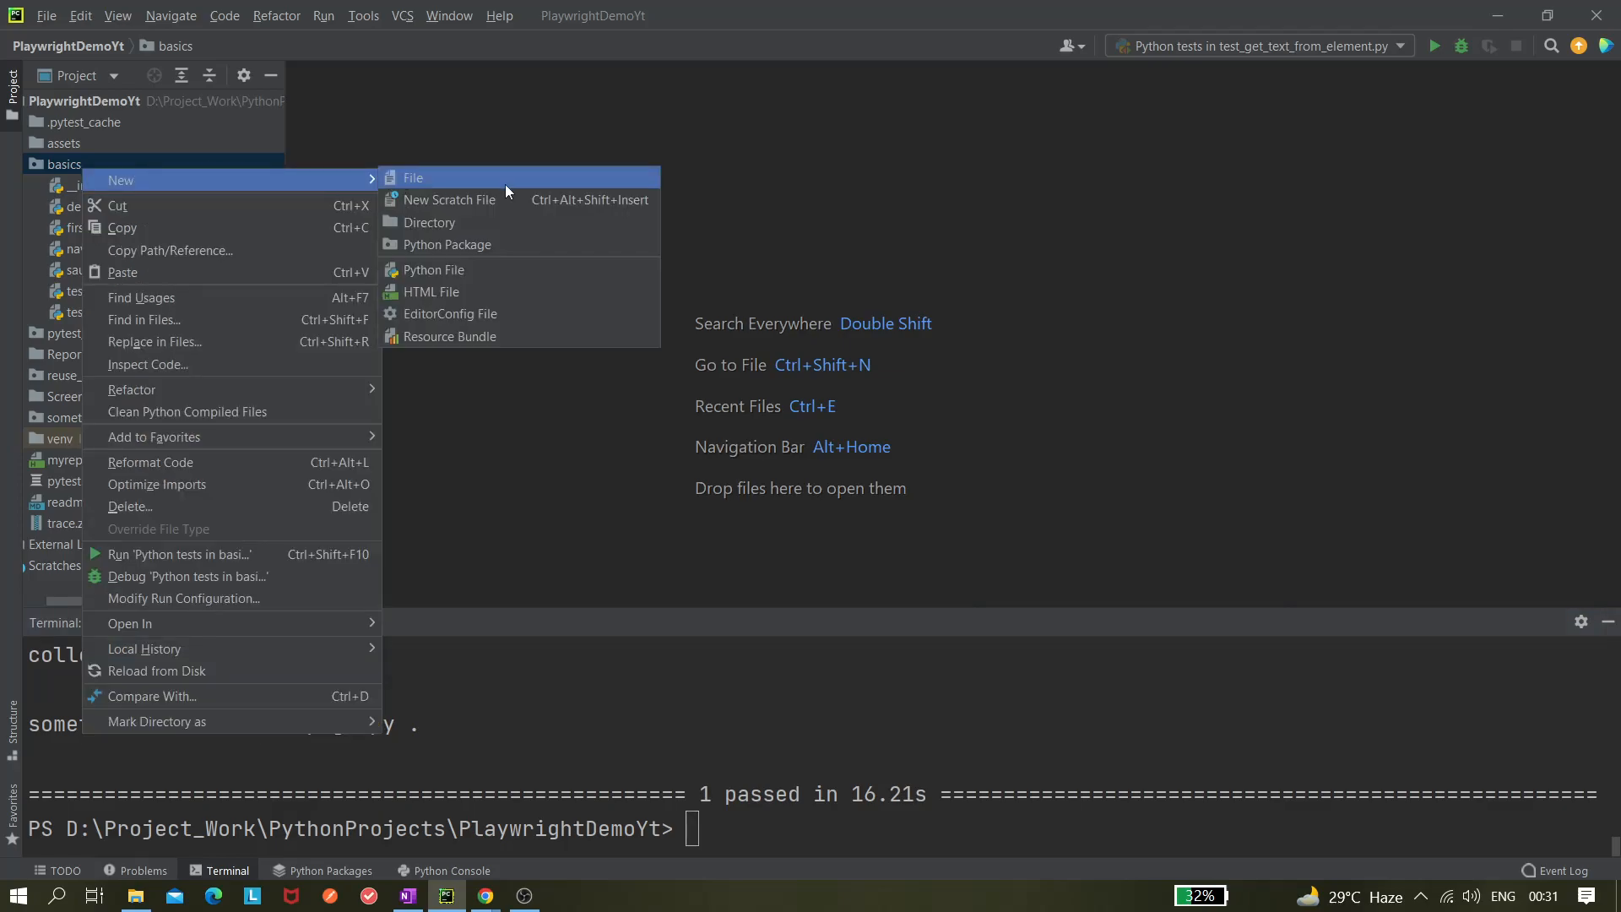
{"action": "left_click", "coordinate": [433, 269]}
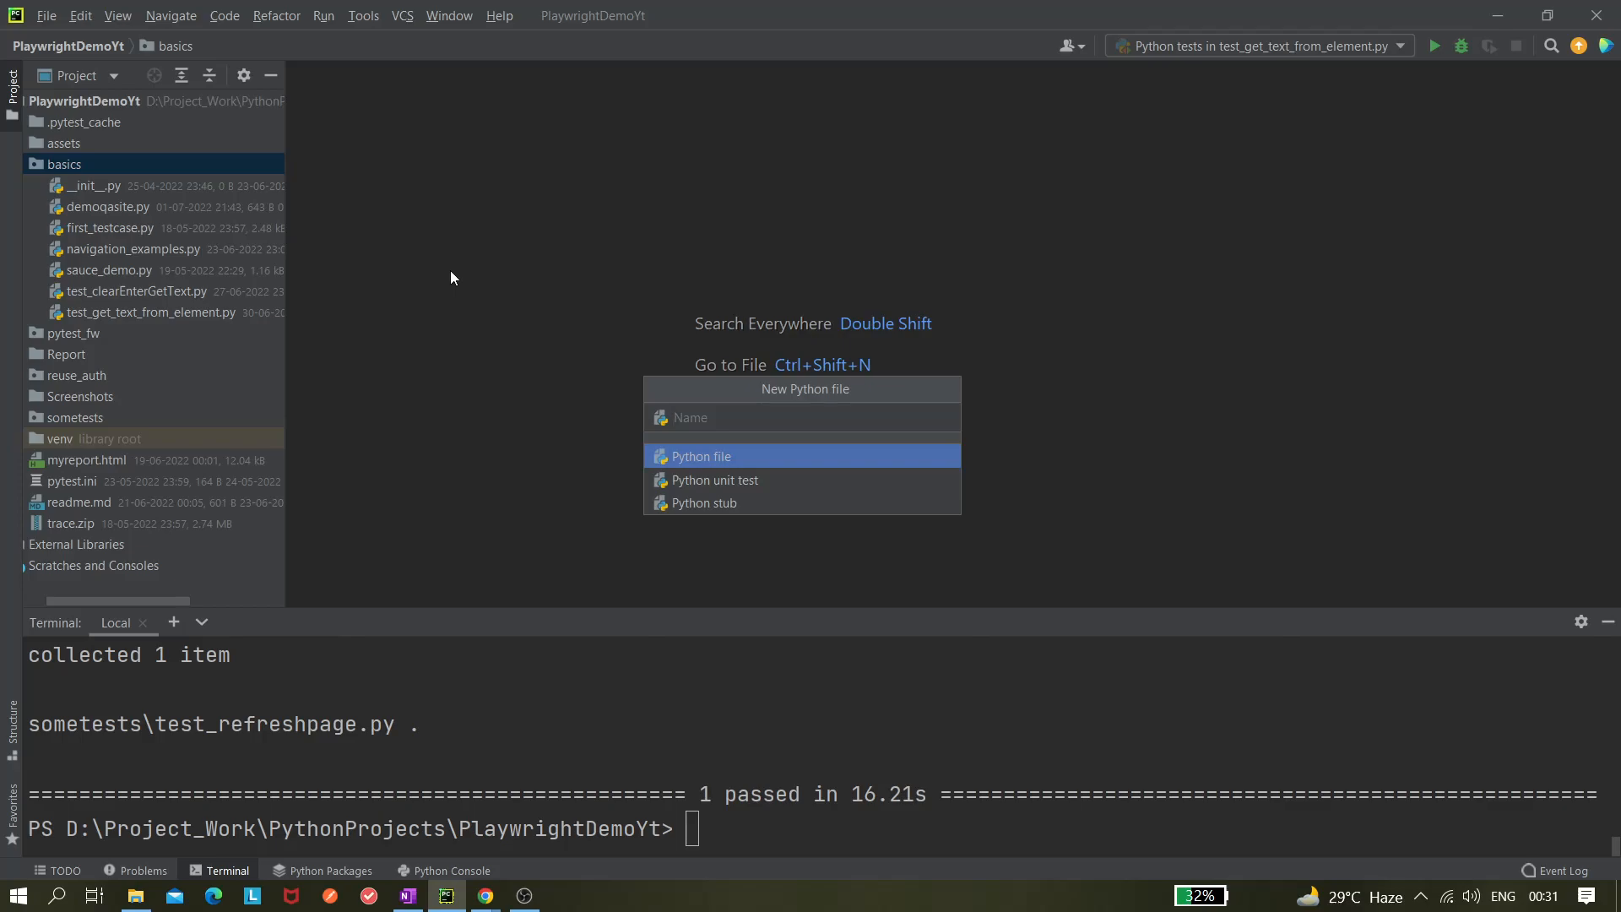
{"action": "type", "text": "test_re"}
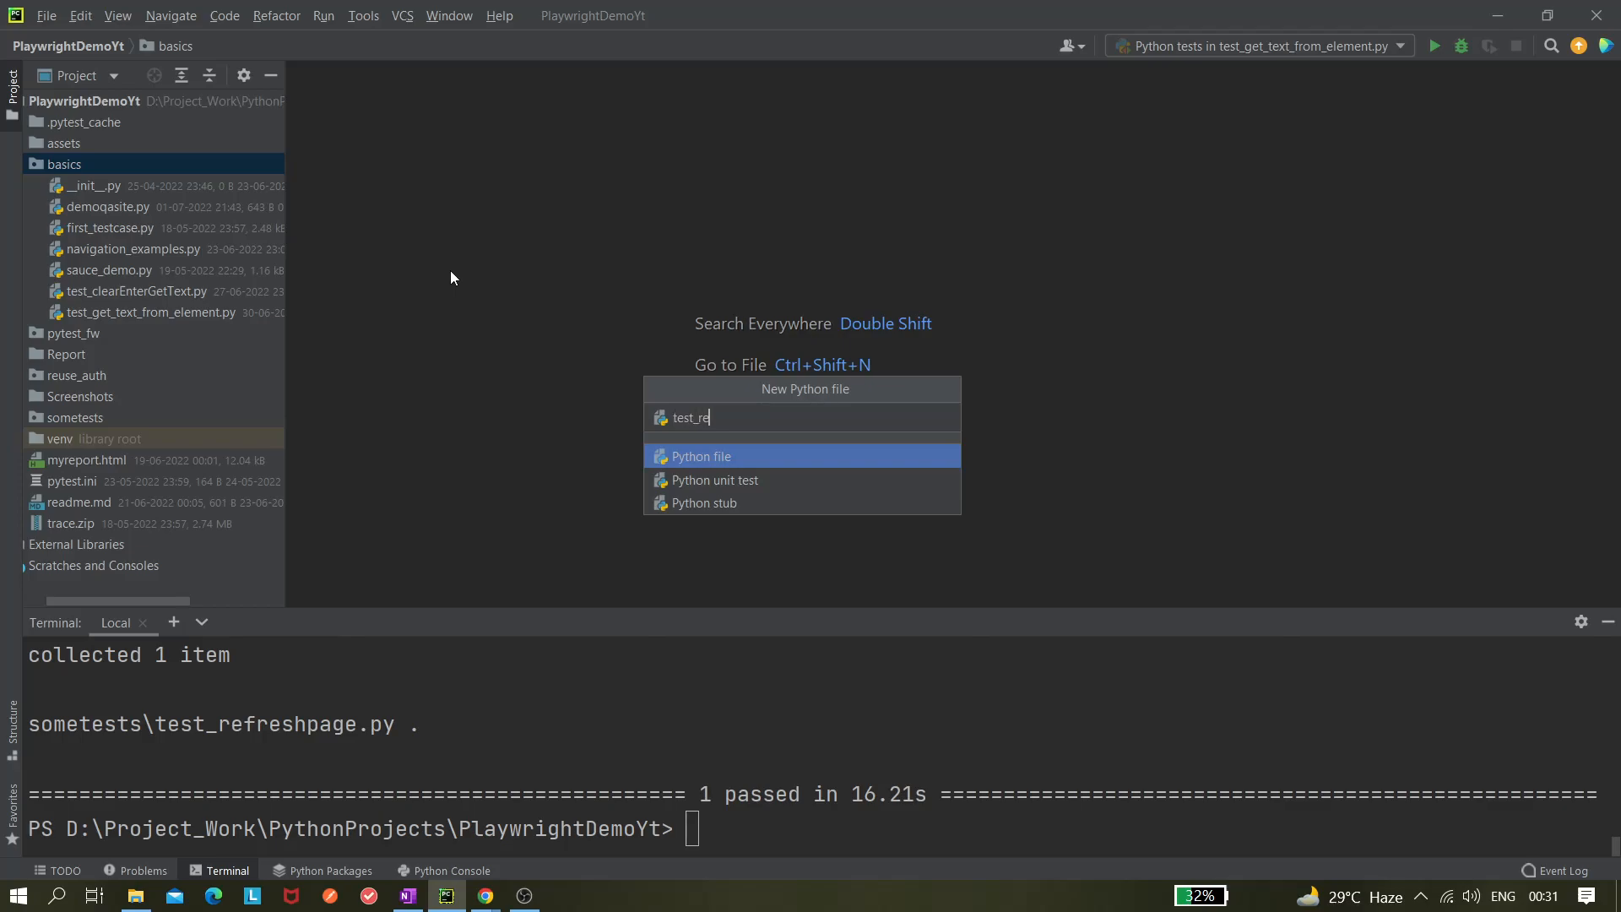
{"action": "type", "text": "fresh"}
{"action": "type", "text": "d"}
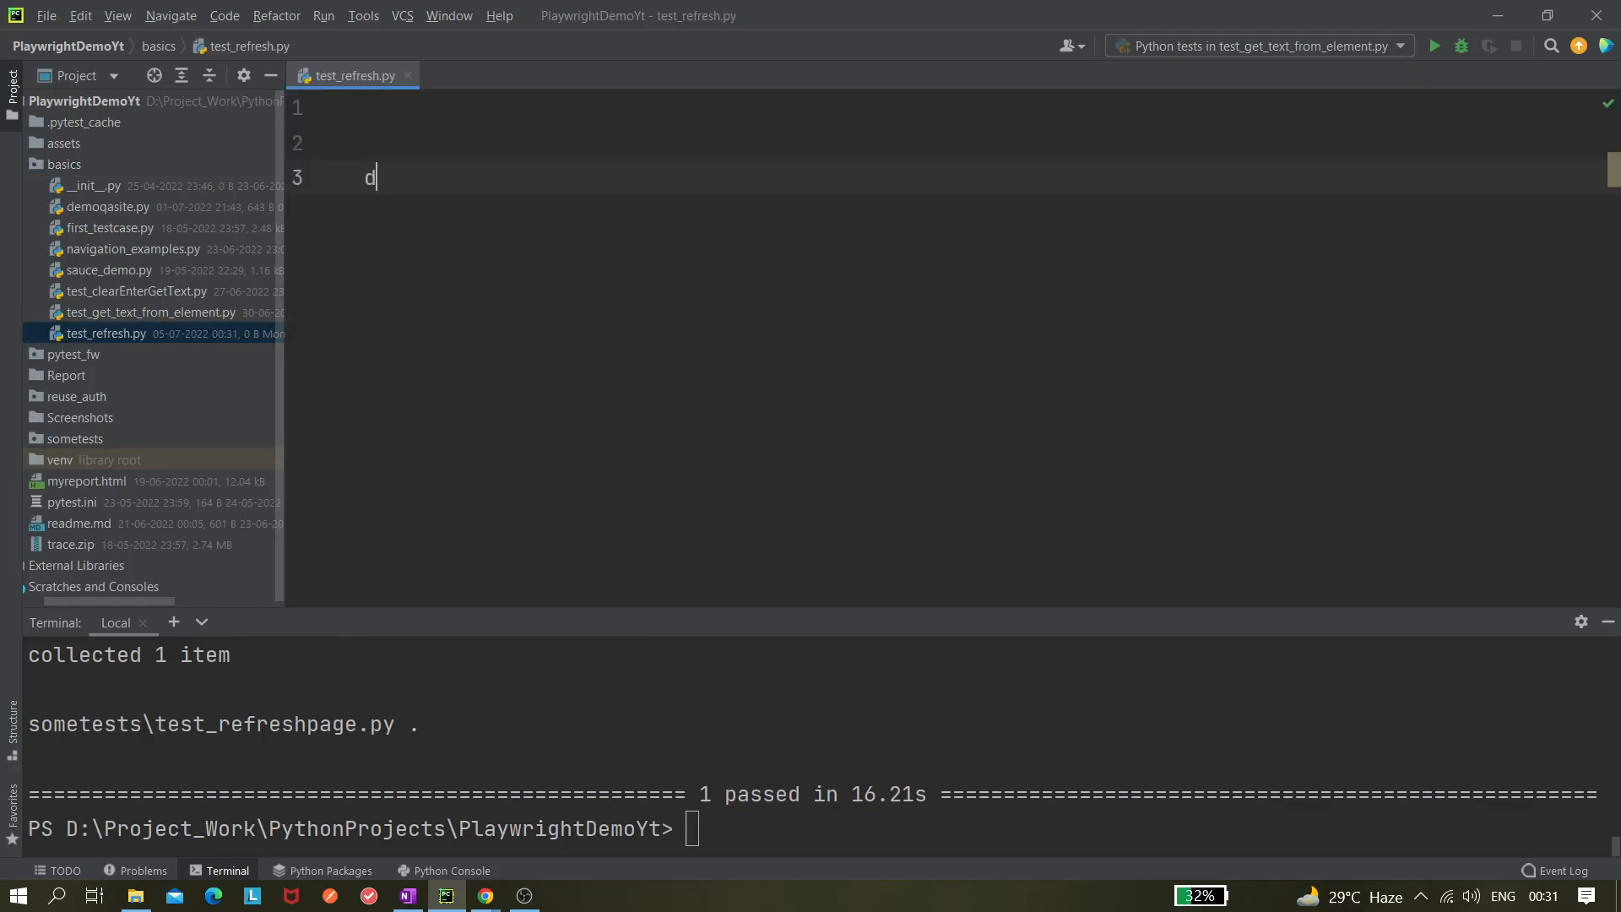
Step: Write the signature def test_refresh_amazon(page: Page) -> None: on line 3
{"action": "type", "text": "ef test"}
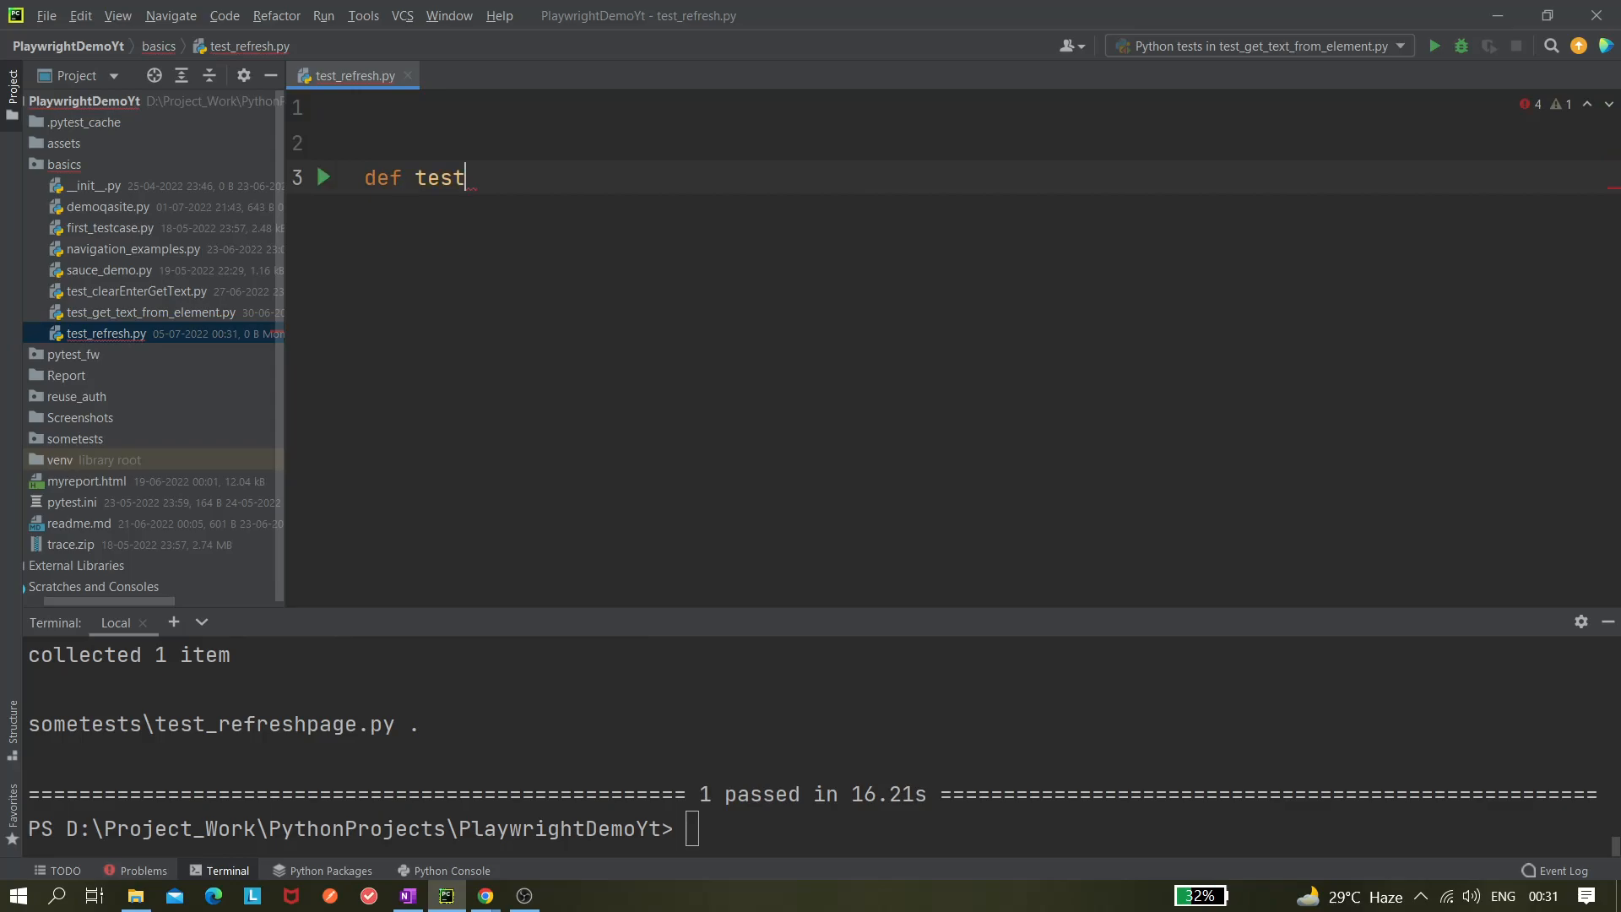
{"action": "type", "text": "_refres"}
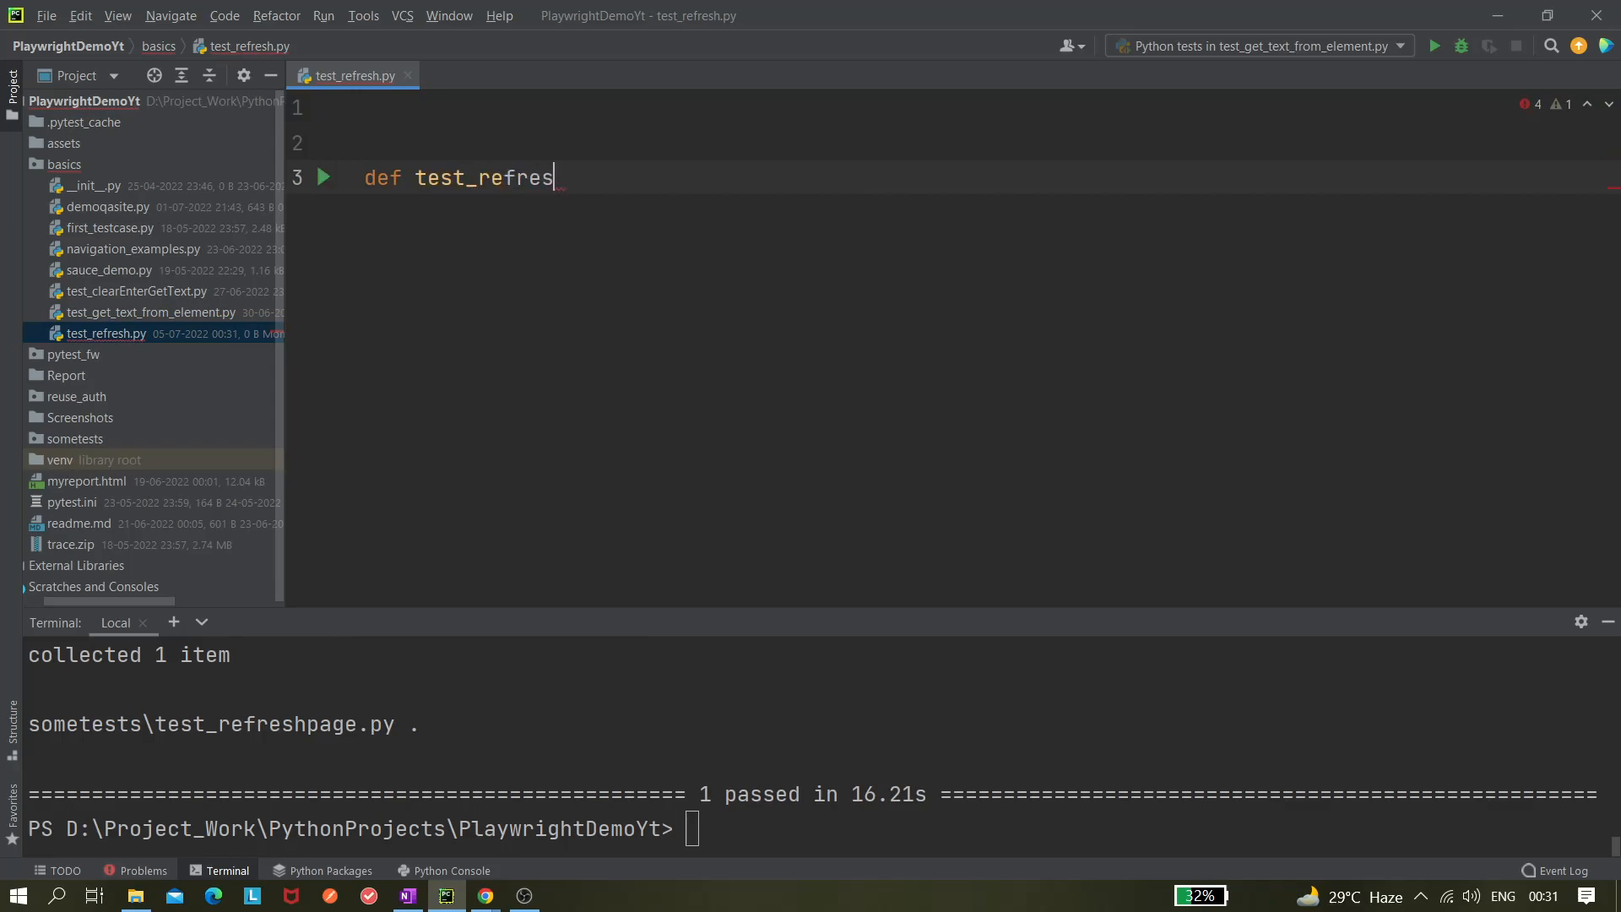
{"action": "type", "text": "h_ama"}
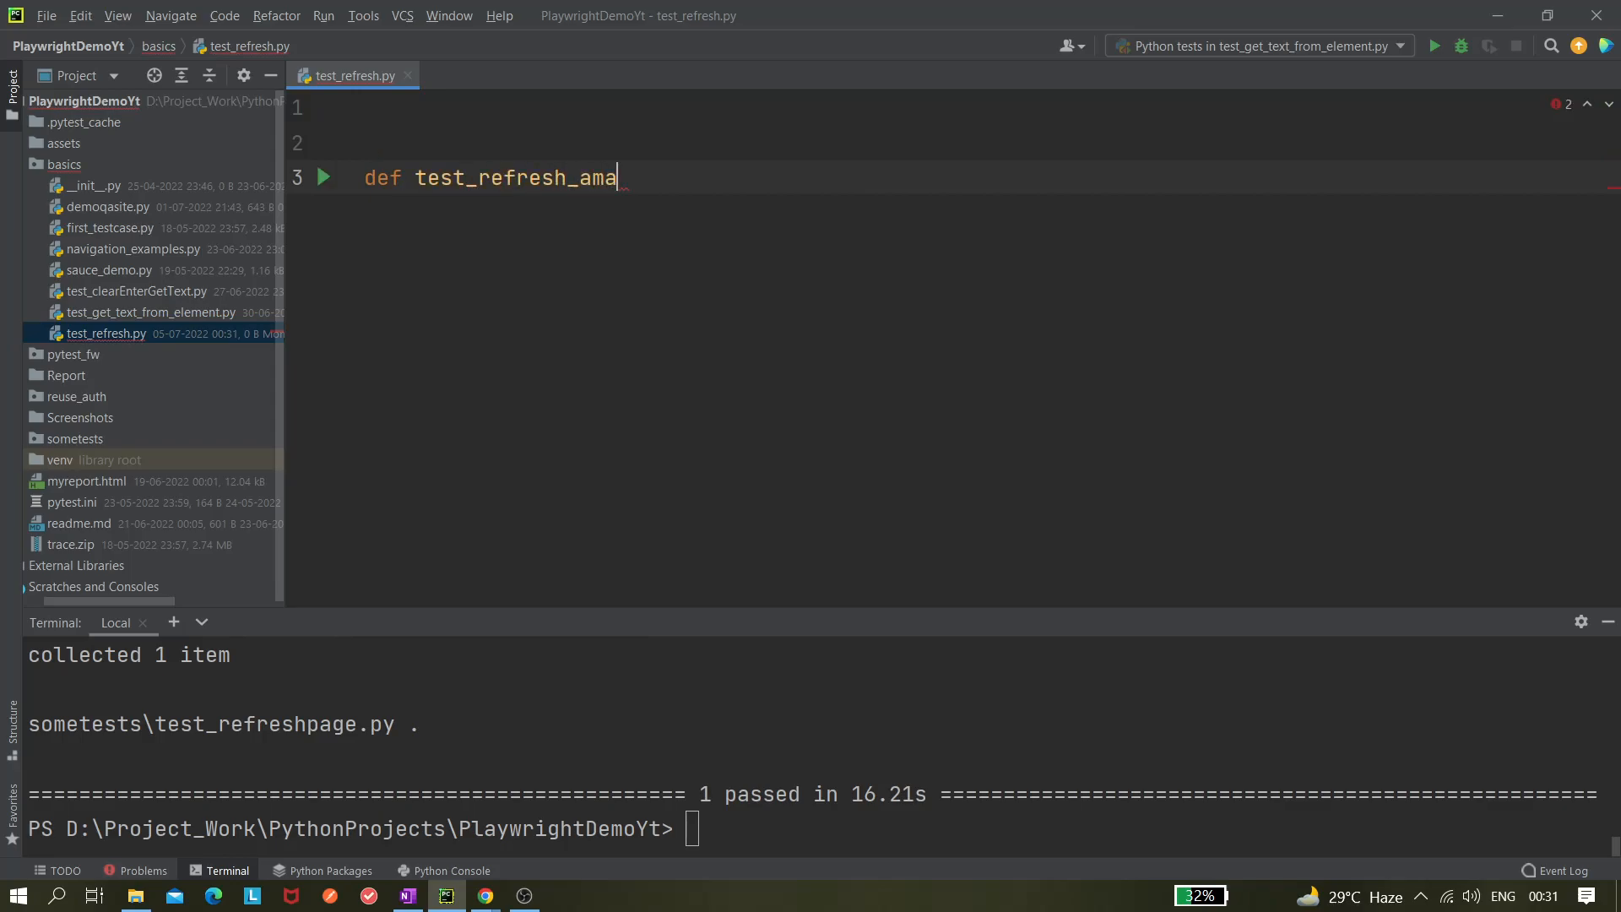
{"action": "type", "text": "zon()"}
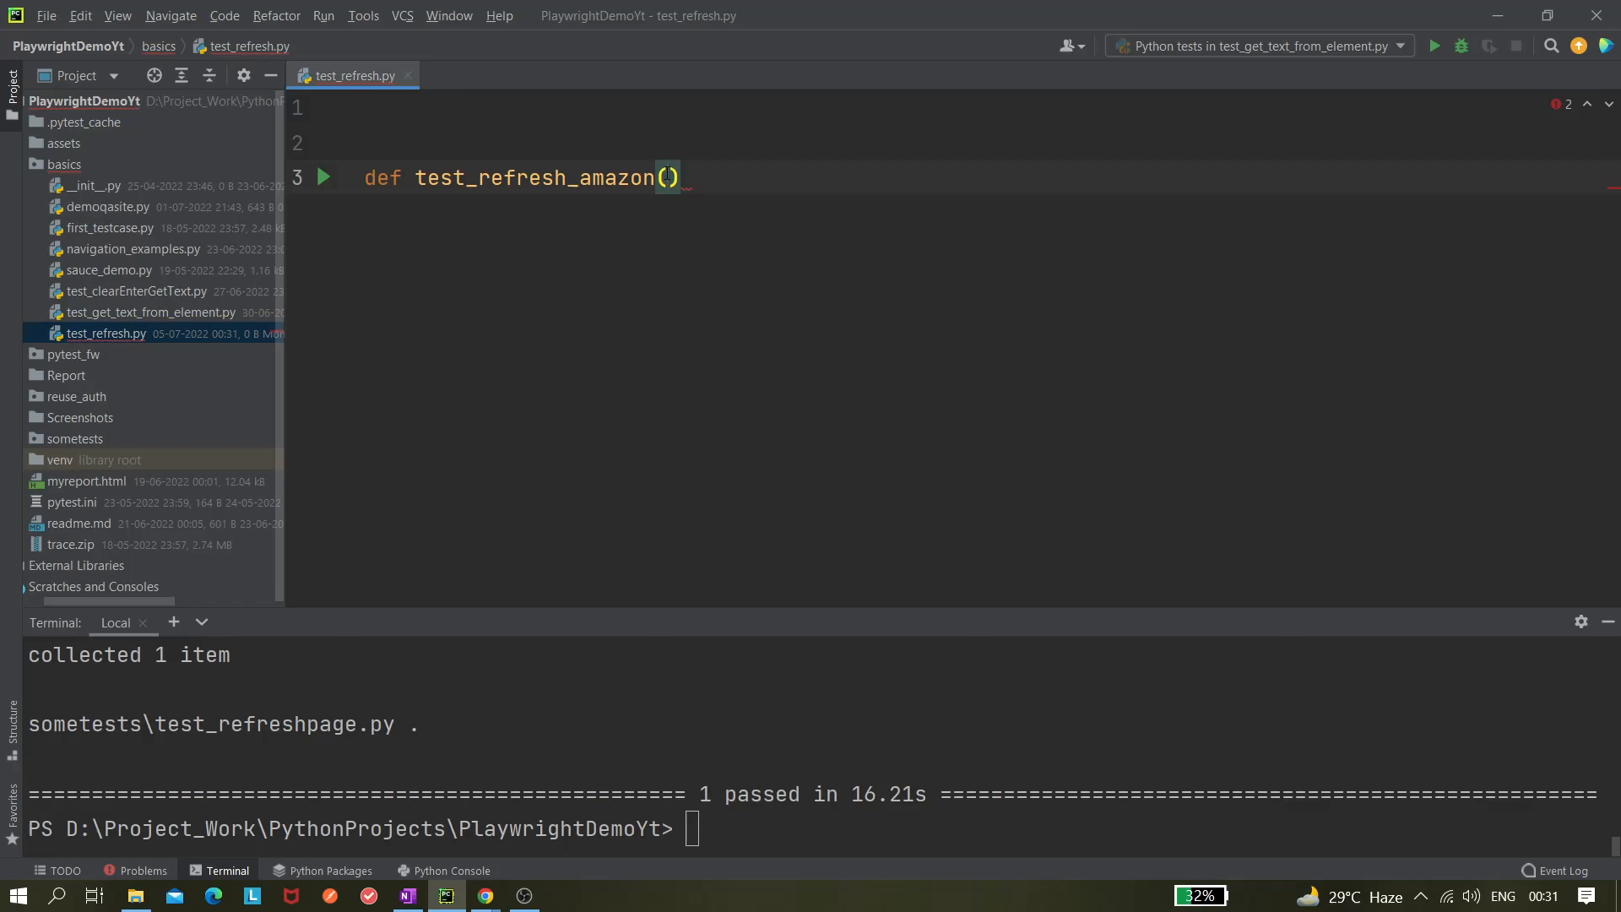
{"action": "type", "text": "page:"}
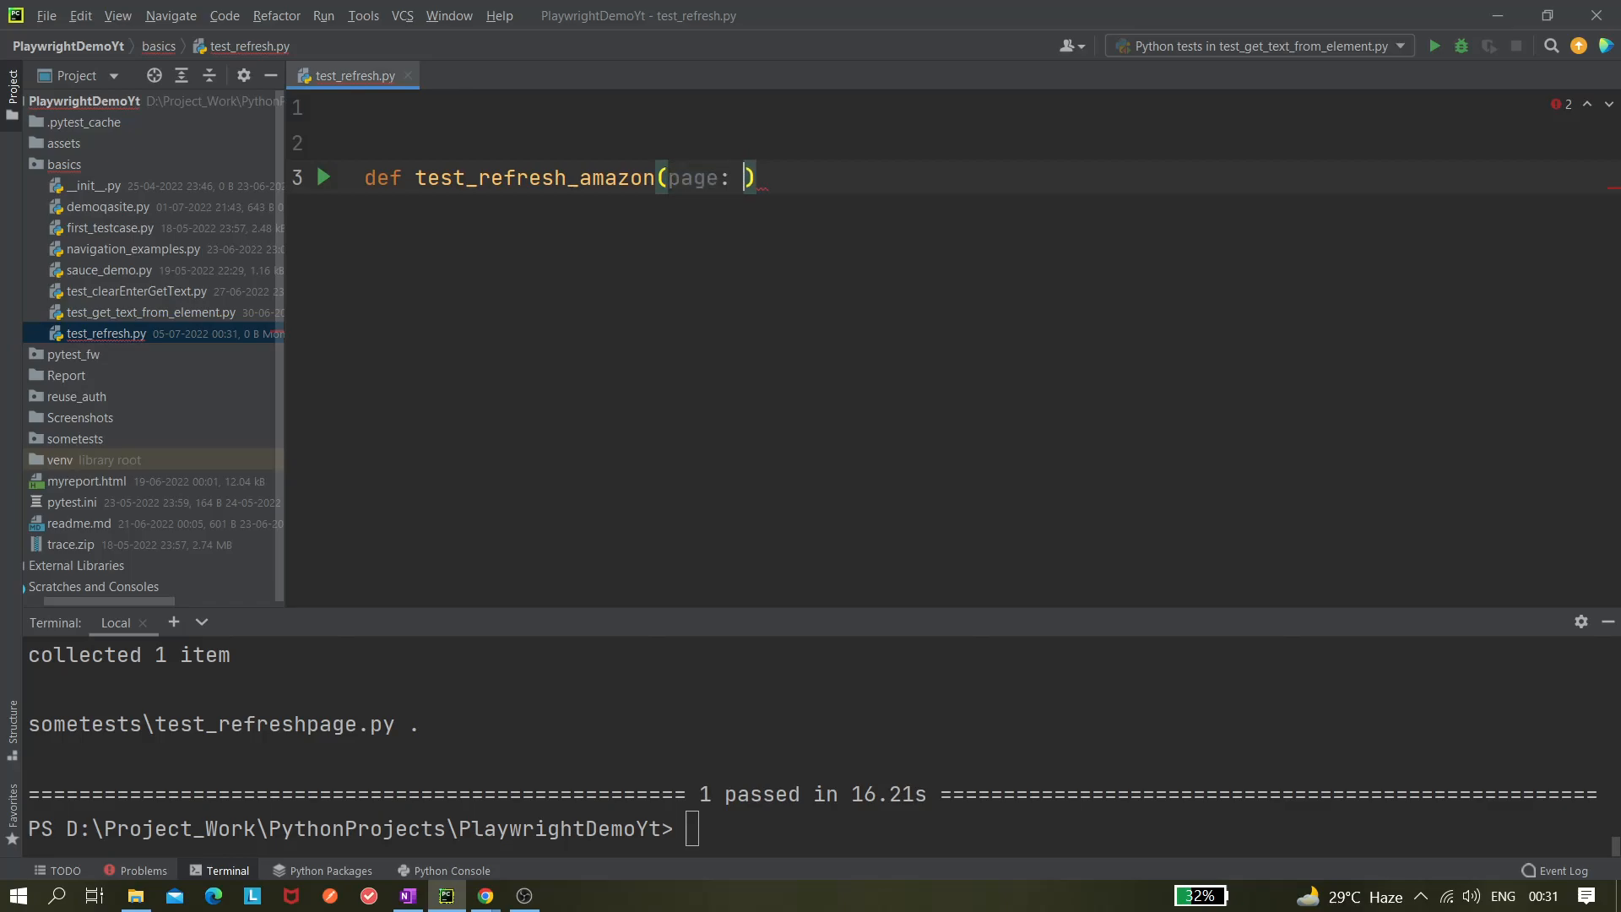
{"action": "type", "text": "Page"}
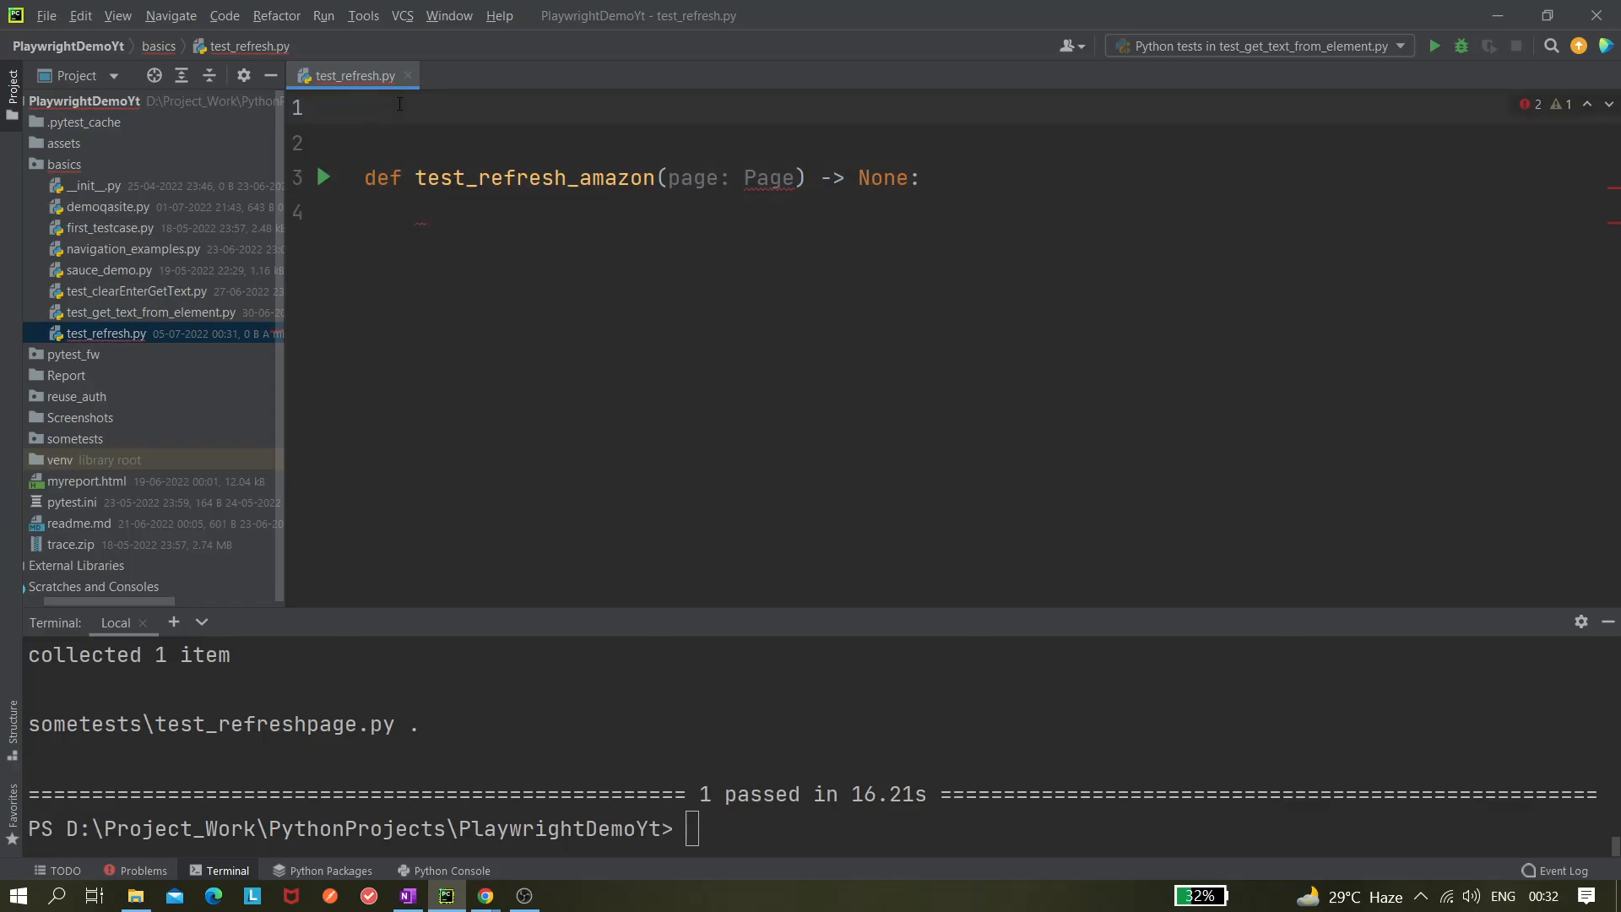
Step: Add 'from playwright.sync_api import Page' as the first line of test_refresh.py
{"action": "type", "text": "from"}
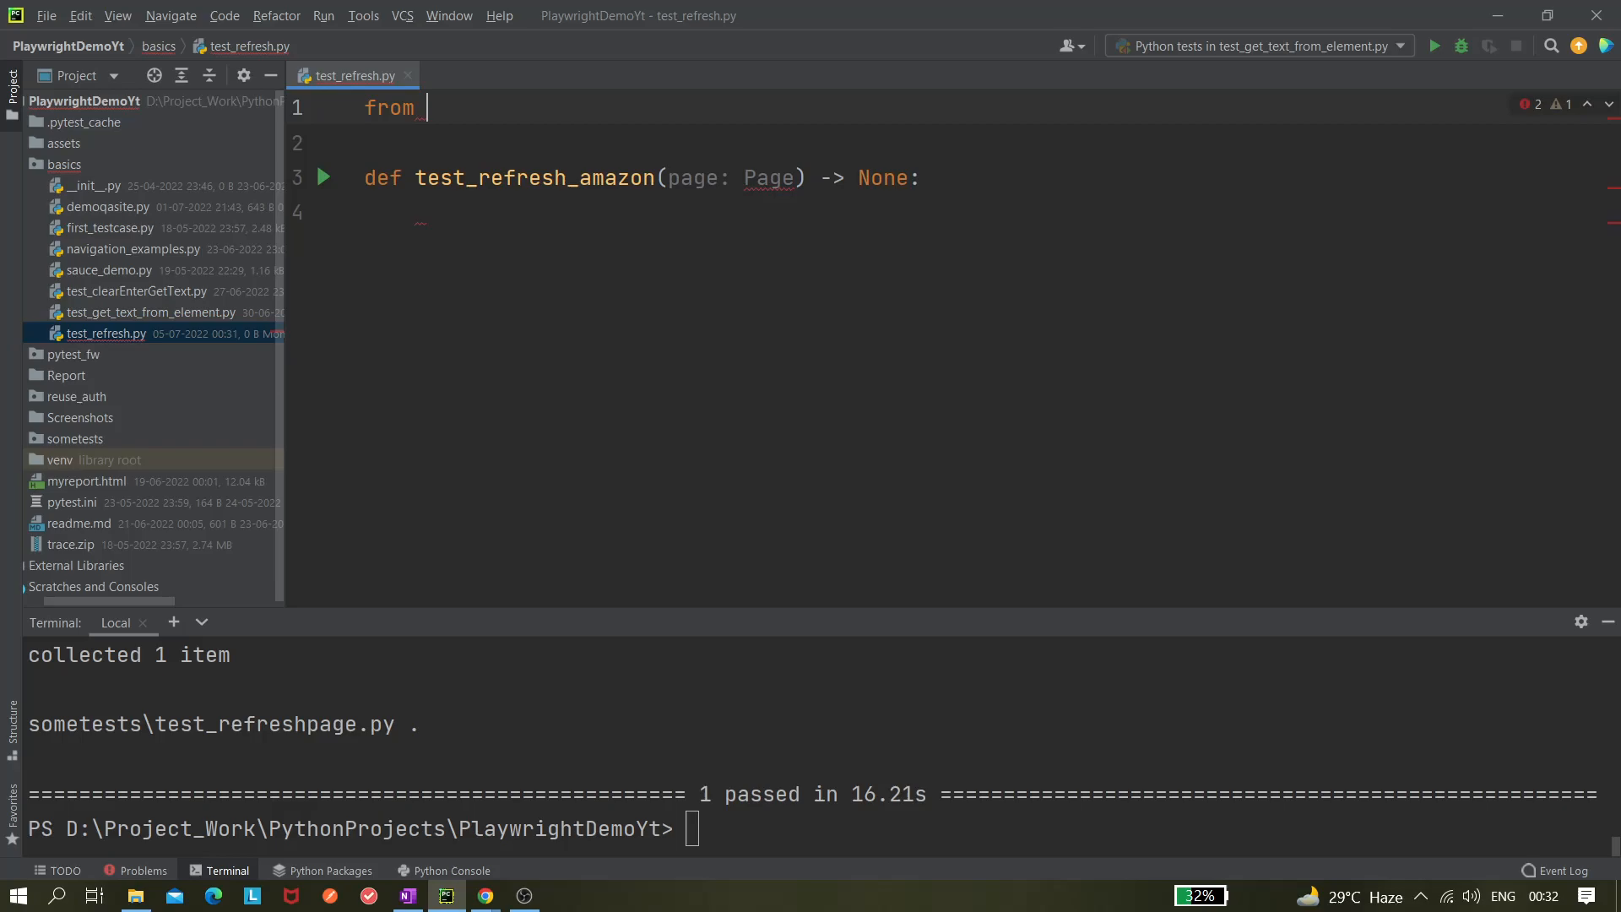
{"action": "type", "text": "pla"}
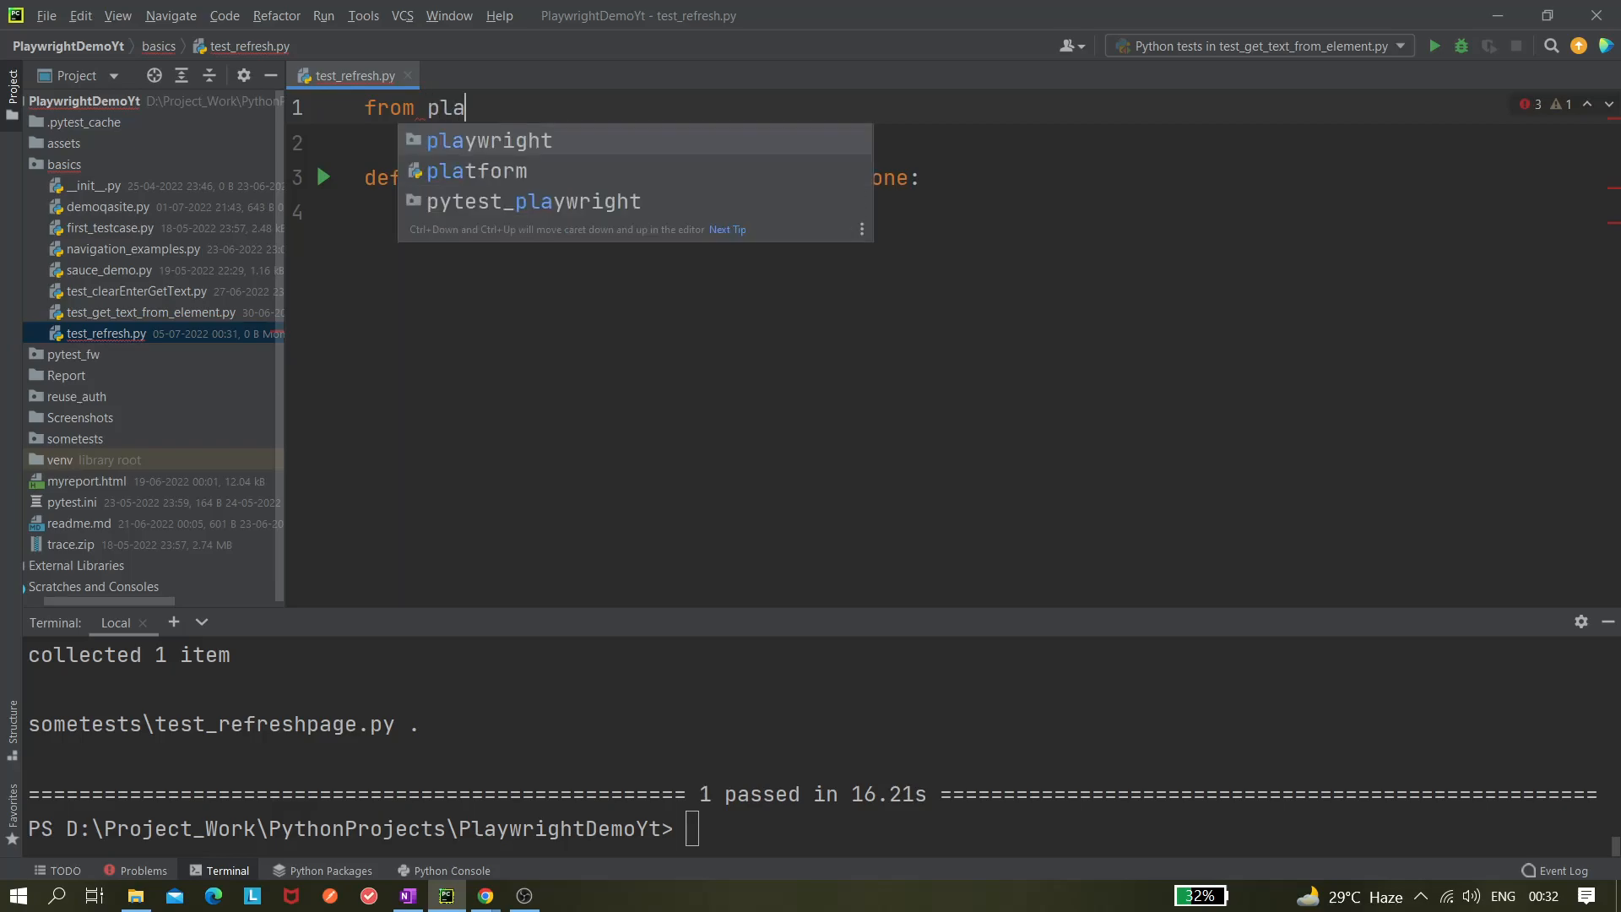
{"action": "type", "text": "ywright.sync_ap"}
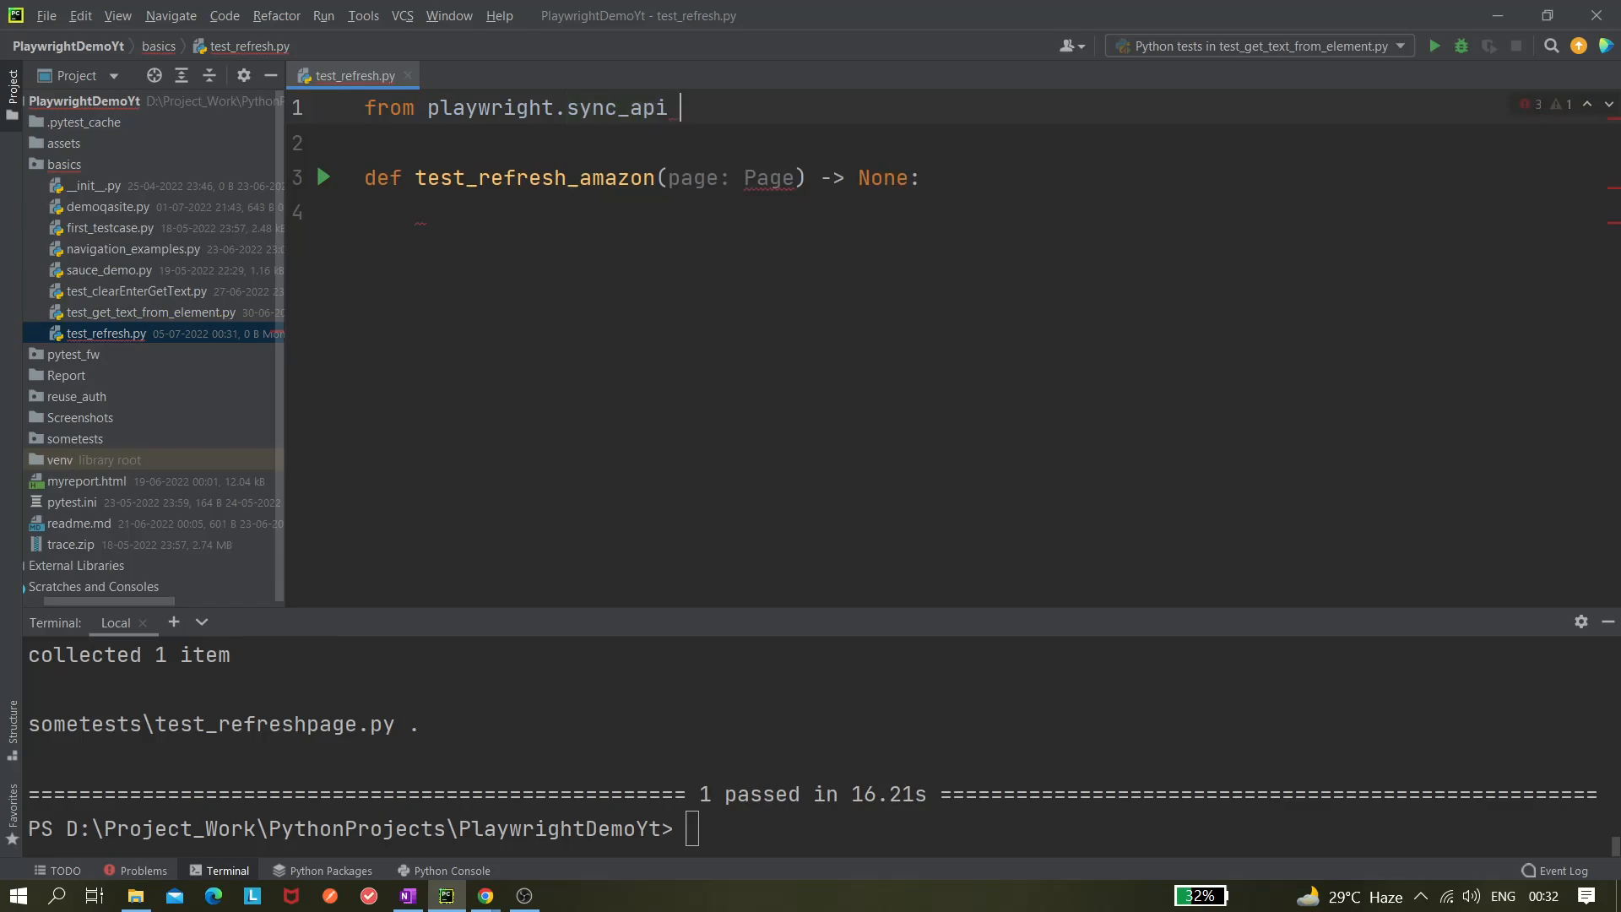
{"action": "type", "text": "import"}
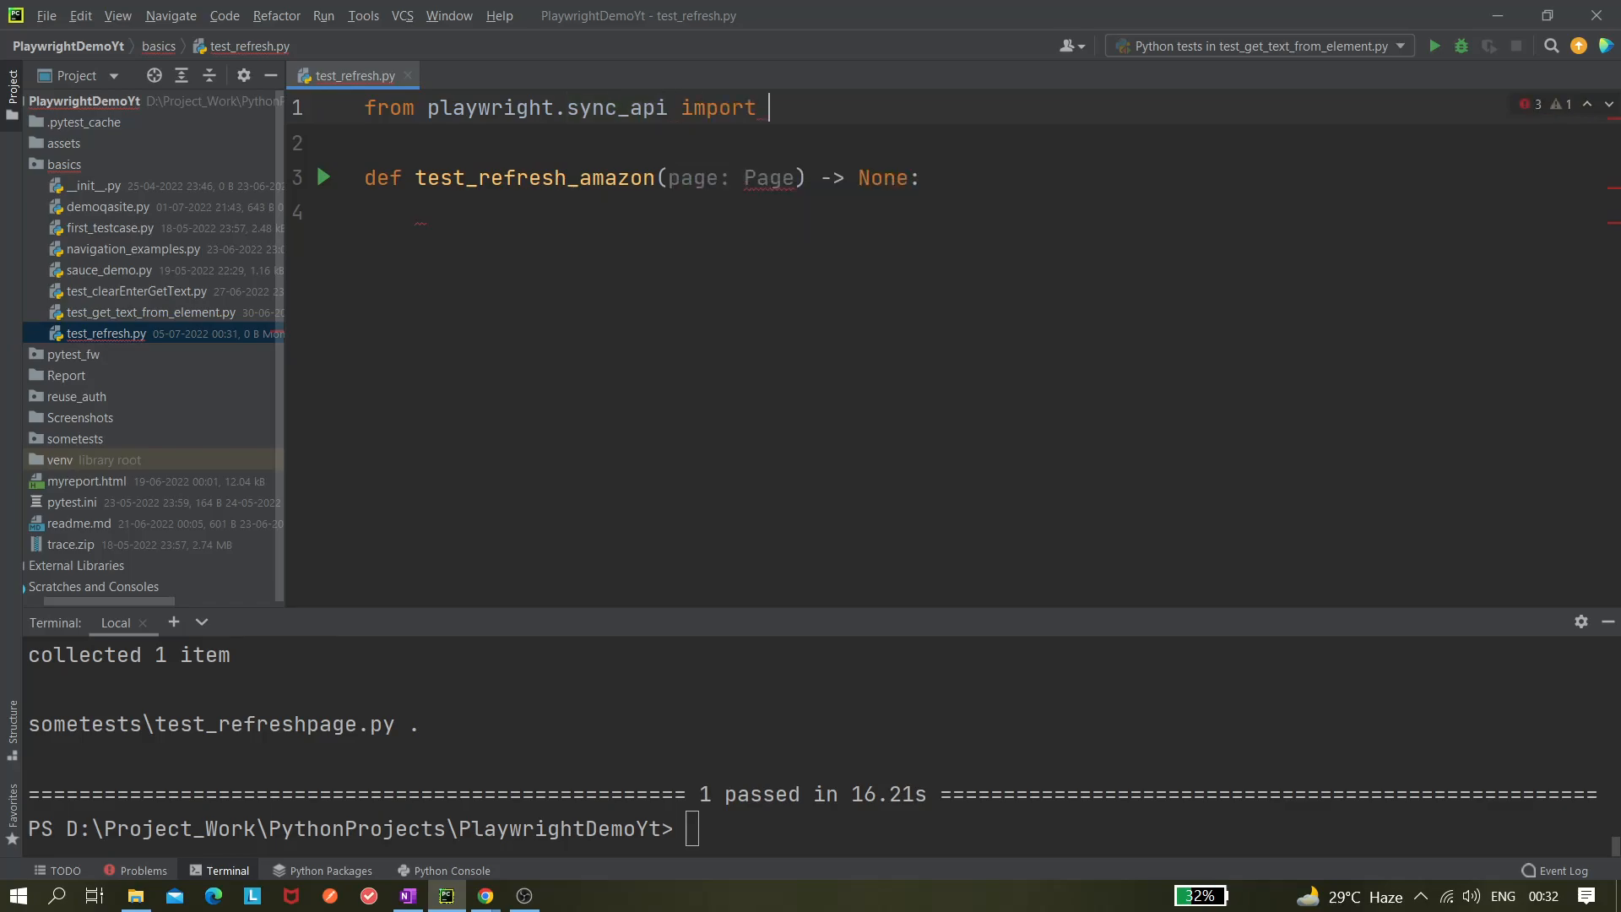
{"action": "type", "text": "Page"}
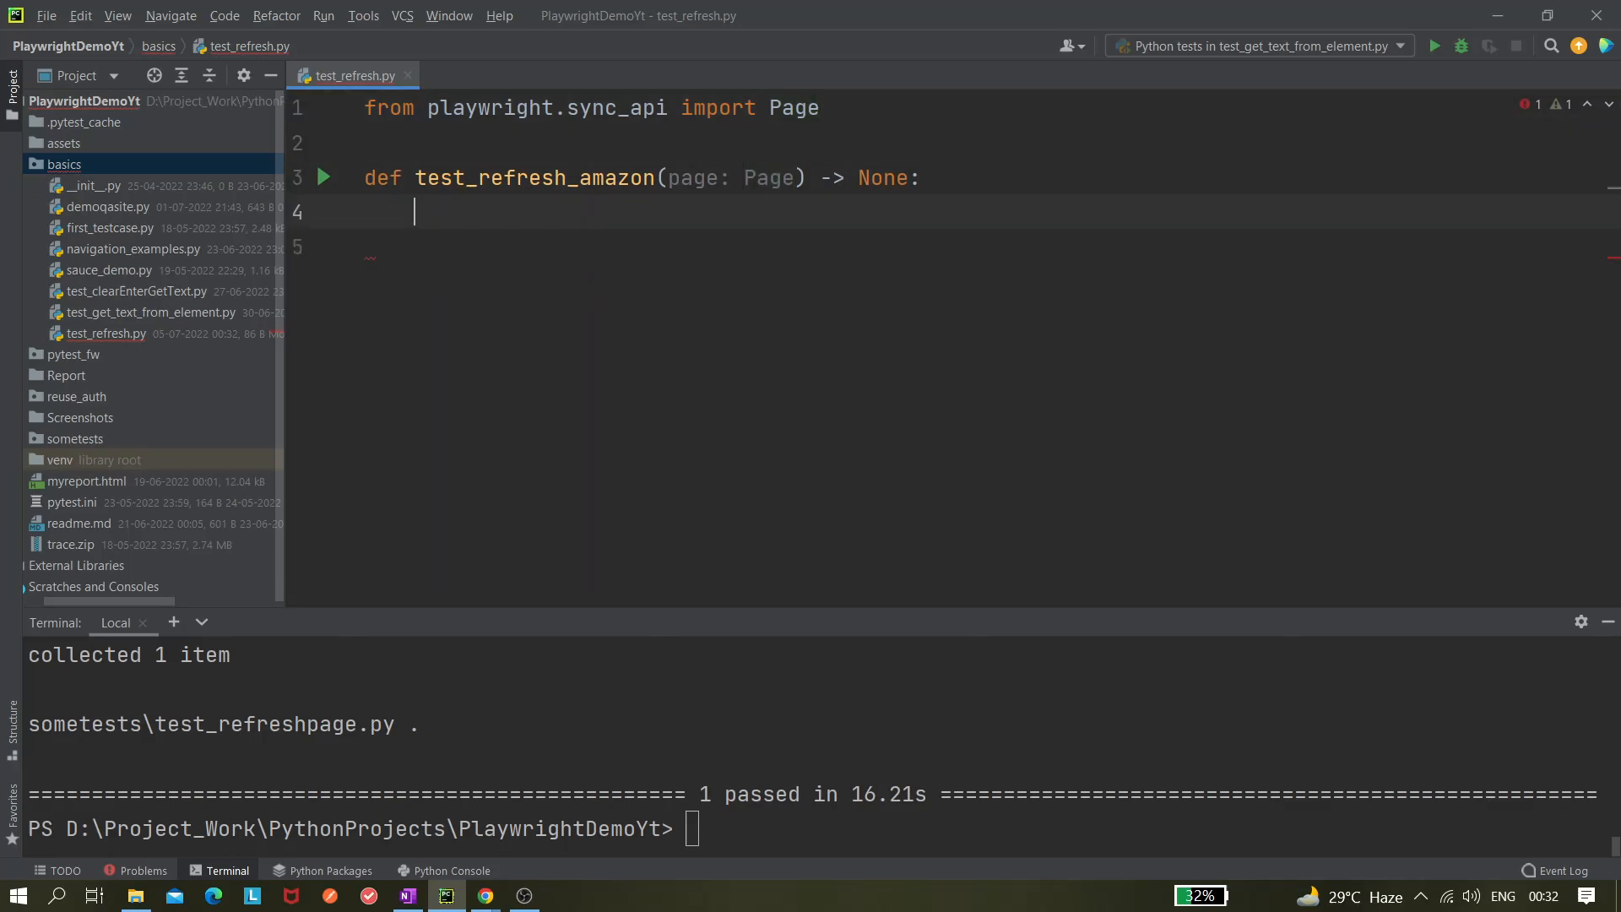
Step: Add page.goto("amazon.in") to the test body and reformat the file for PEP 8 spacing
{"action": "type", "text": "page"}
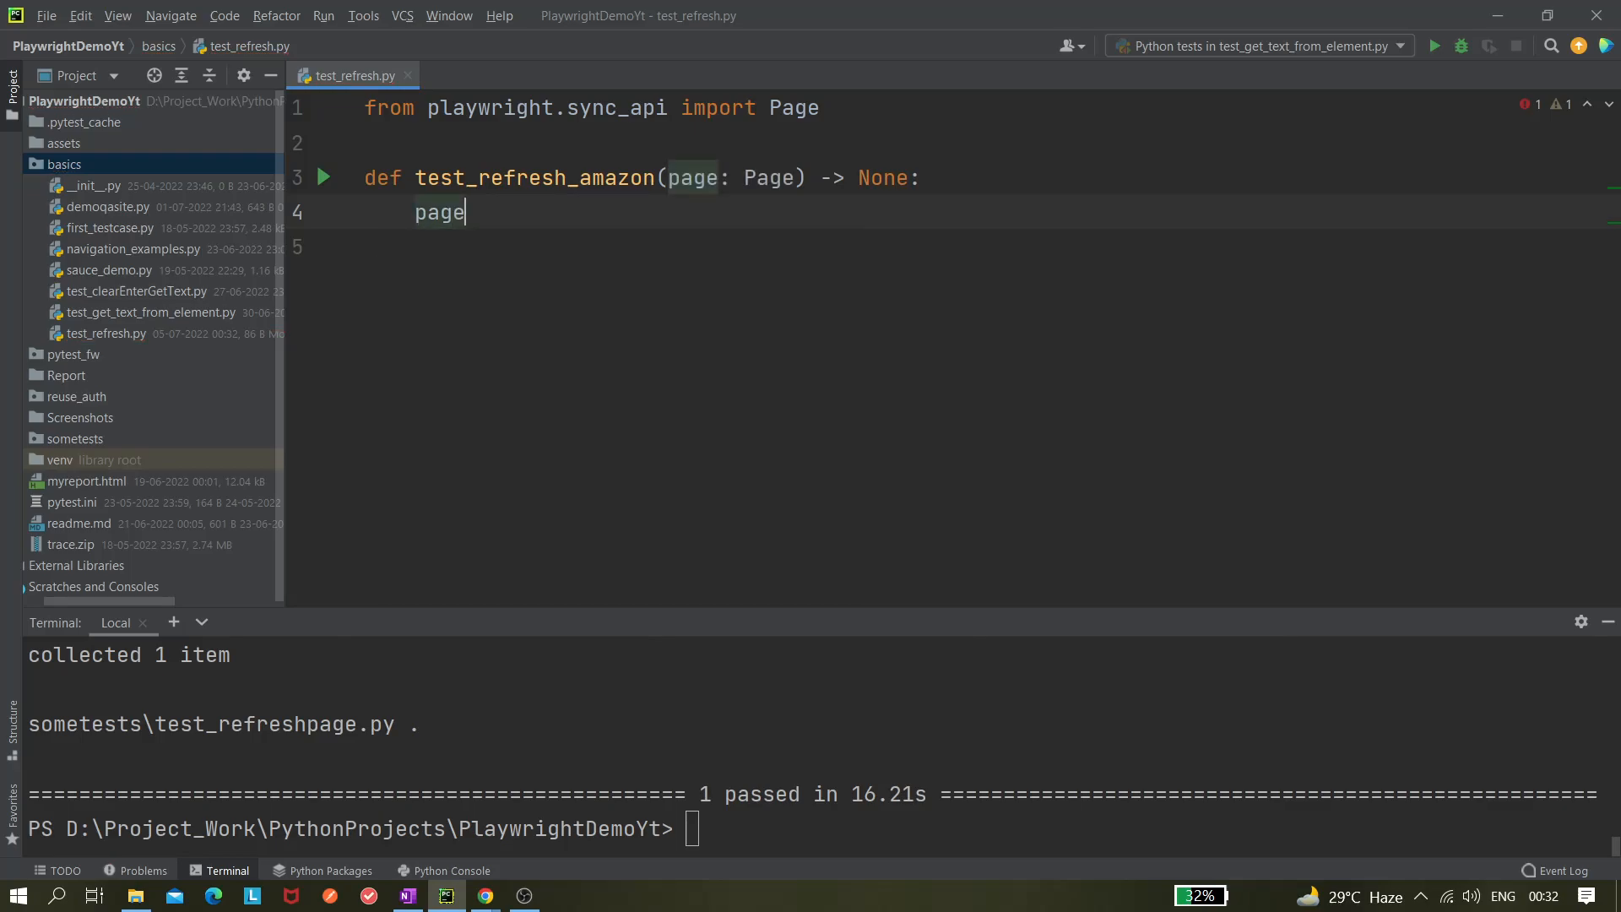
{"action": "type", "text": ".goto("}
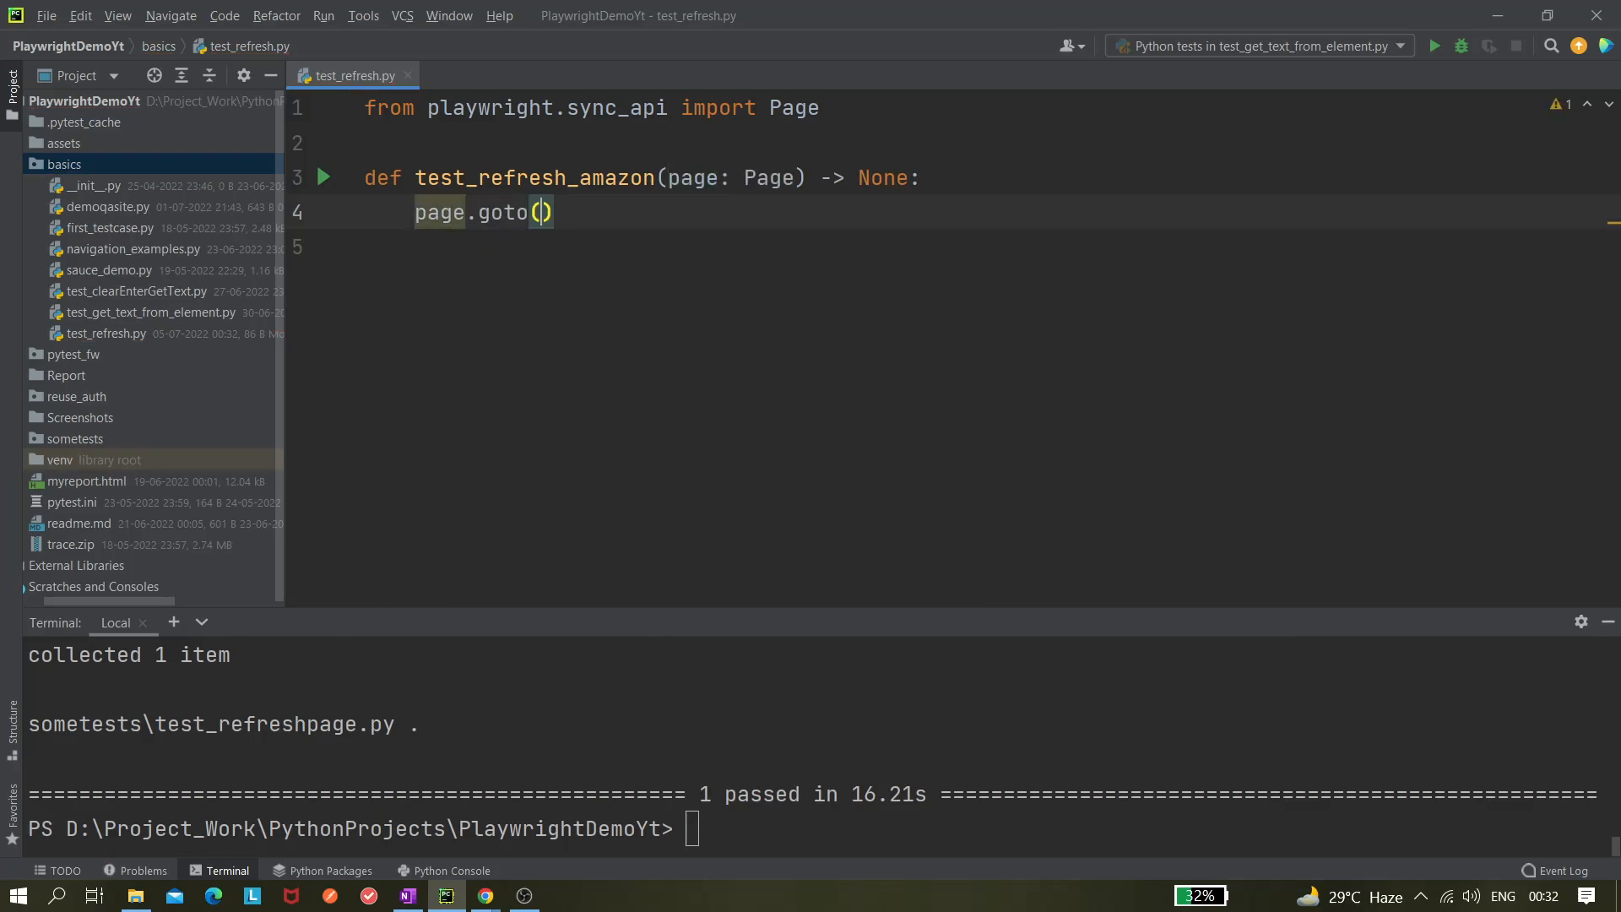
{"action": "type", "text": "\""}
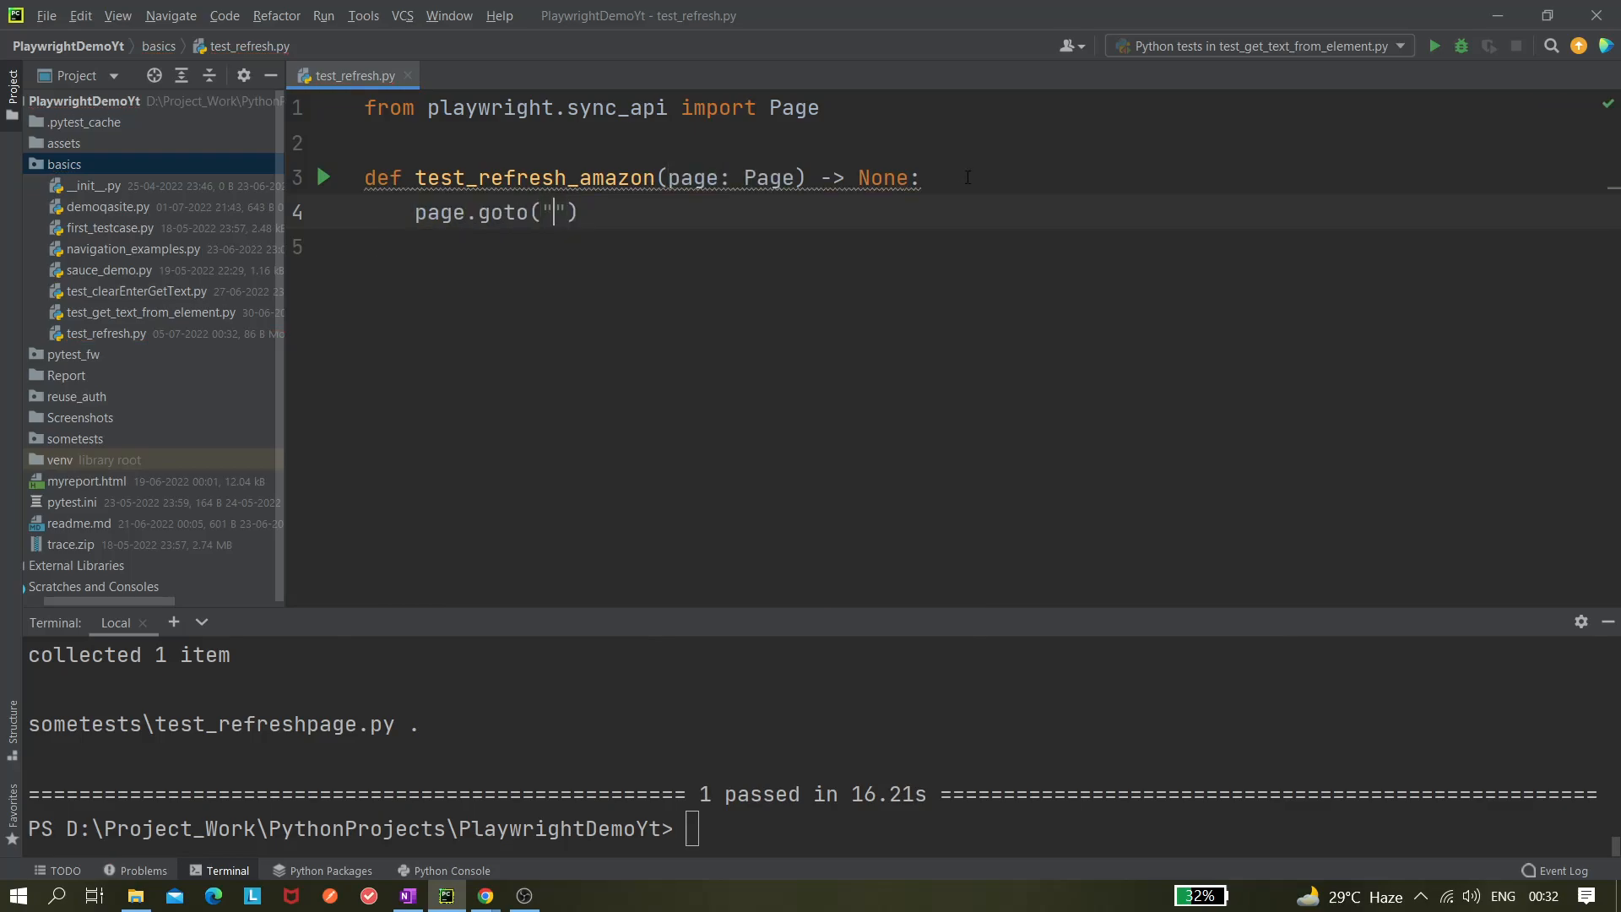
{"action": "mouse_move", "coordinate": [698, 264]}
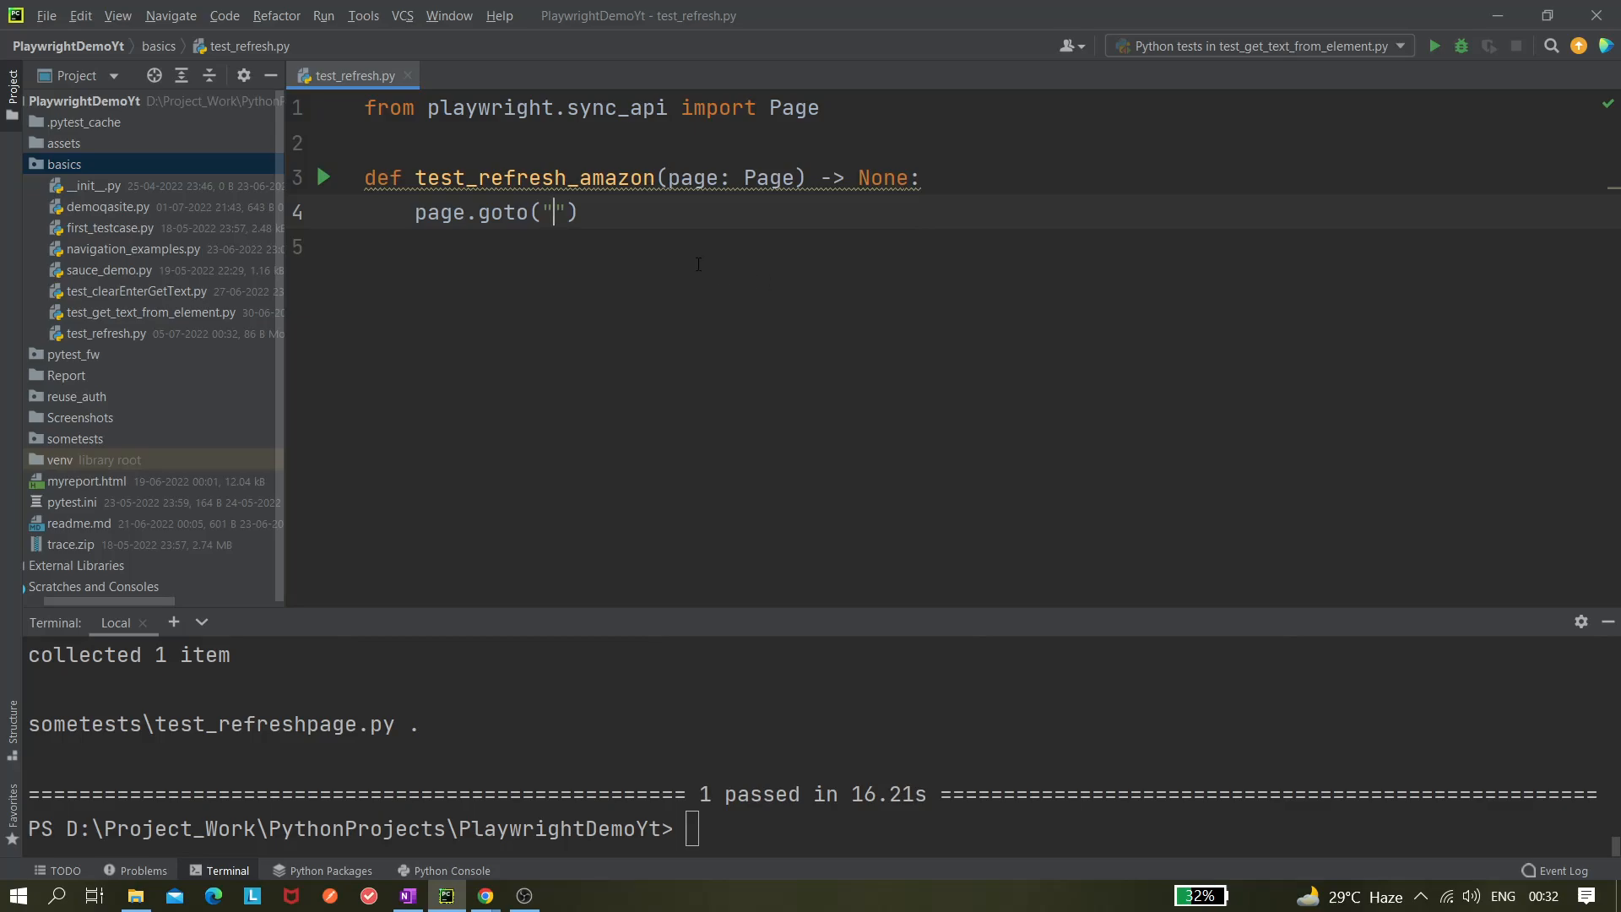
{"action": "type", "text": "amazon"}
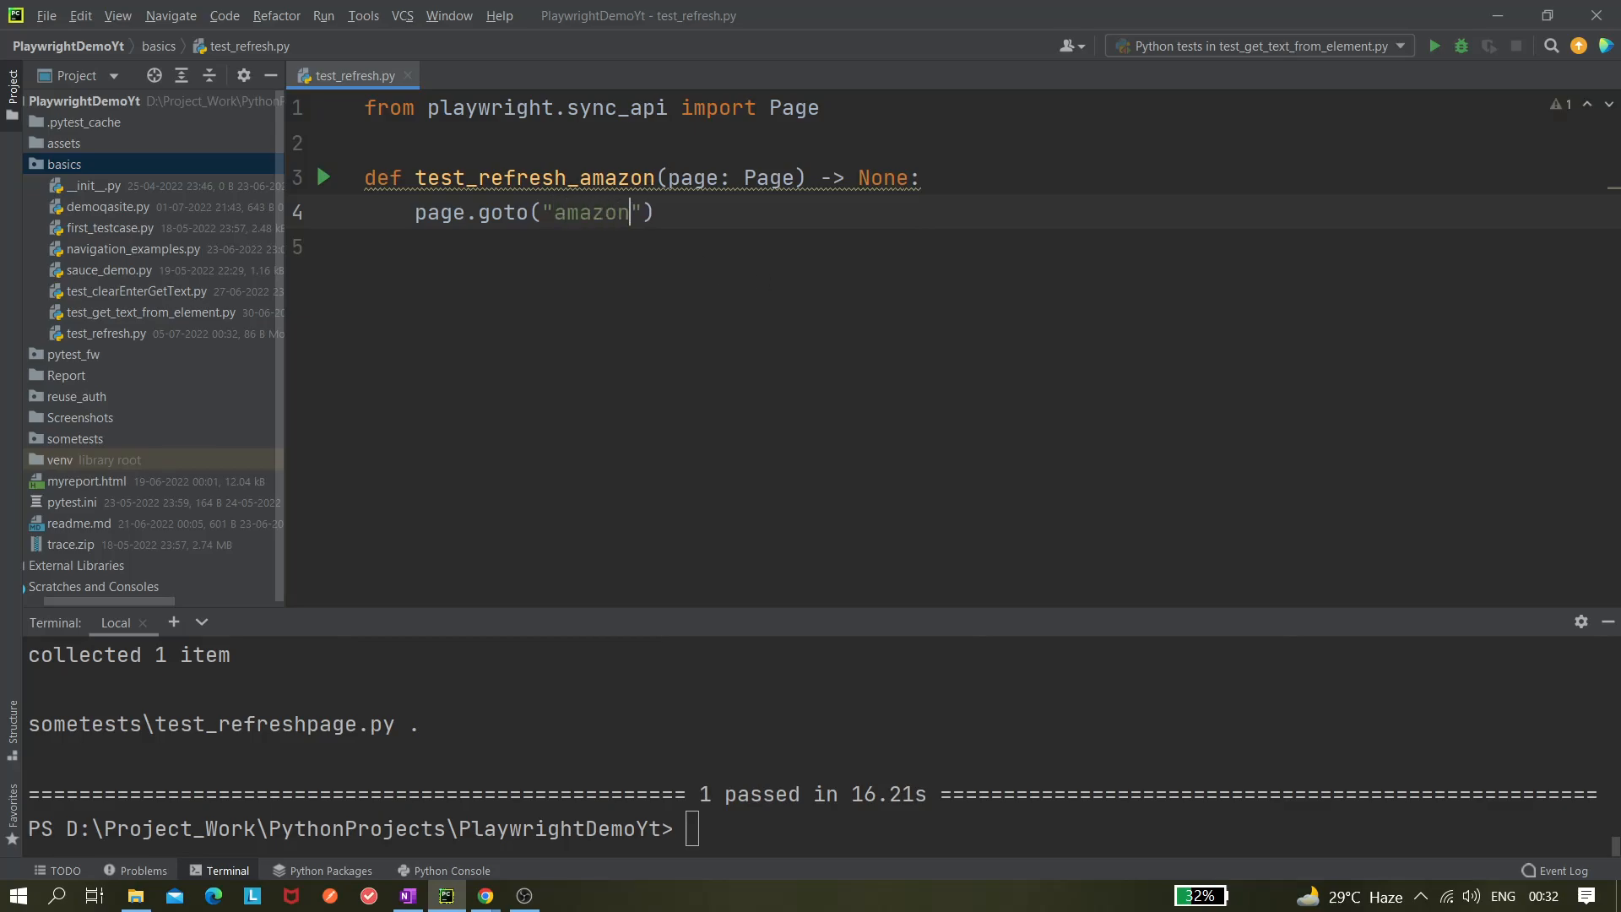
{"action": "type", "text": ".com"}
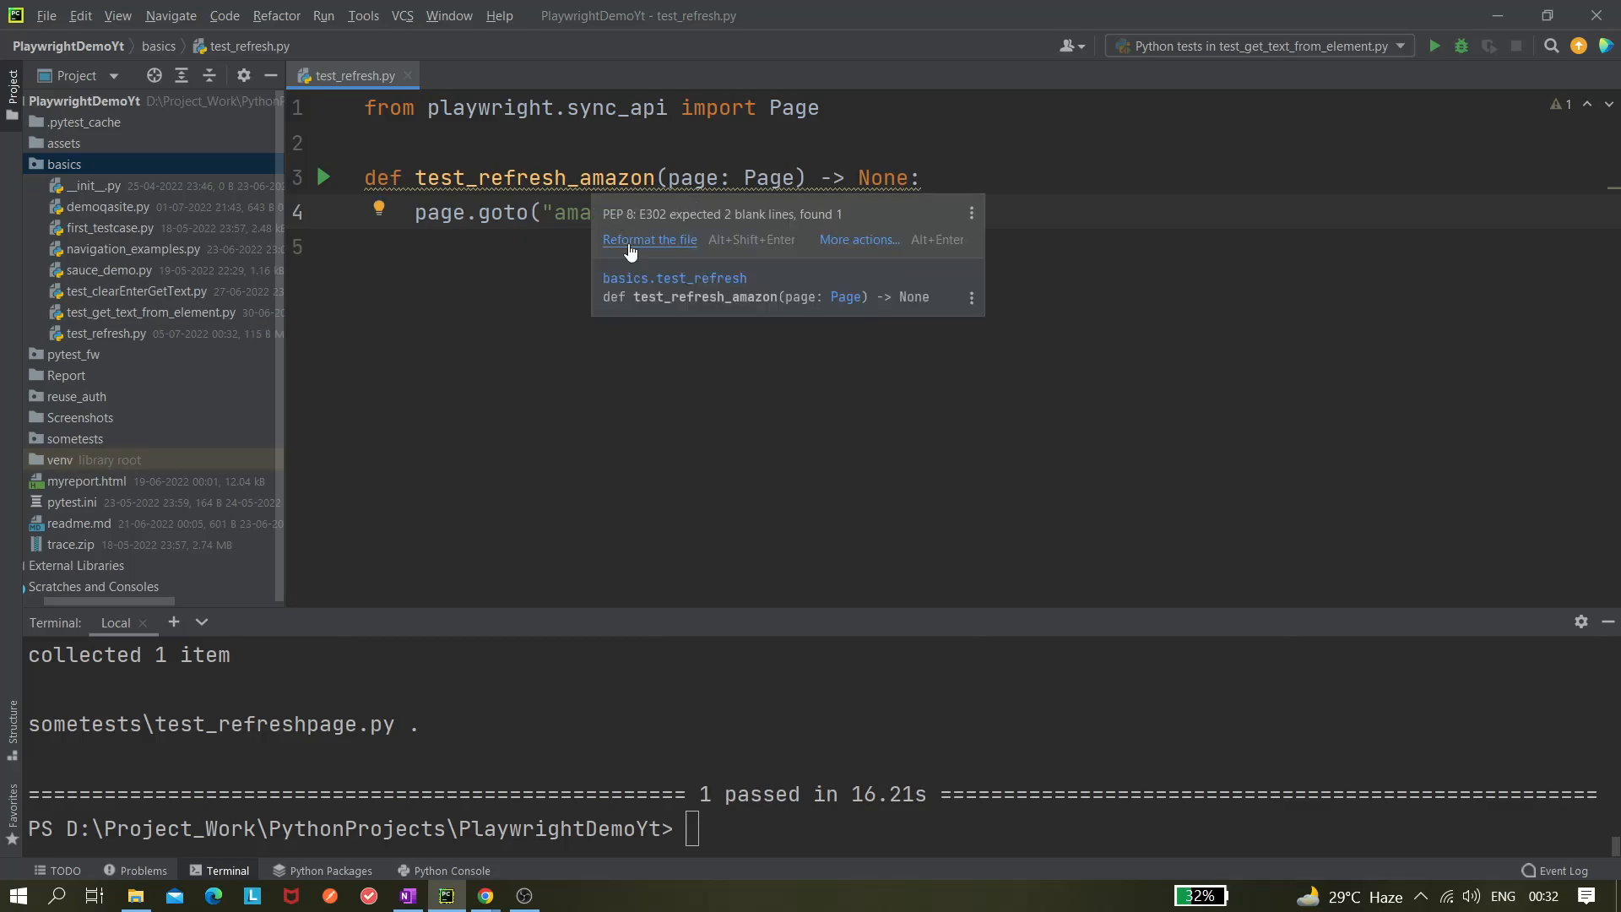
{"action": "left_click", "coordinate": [650, 239]}
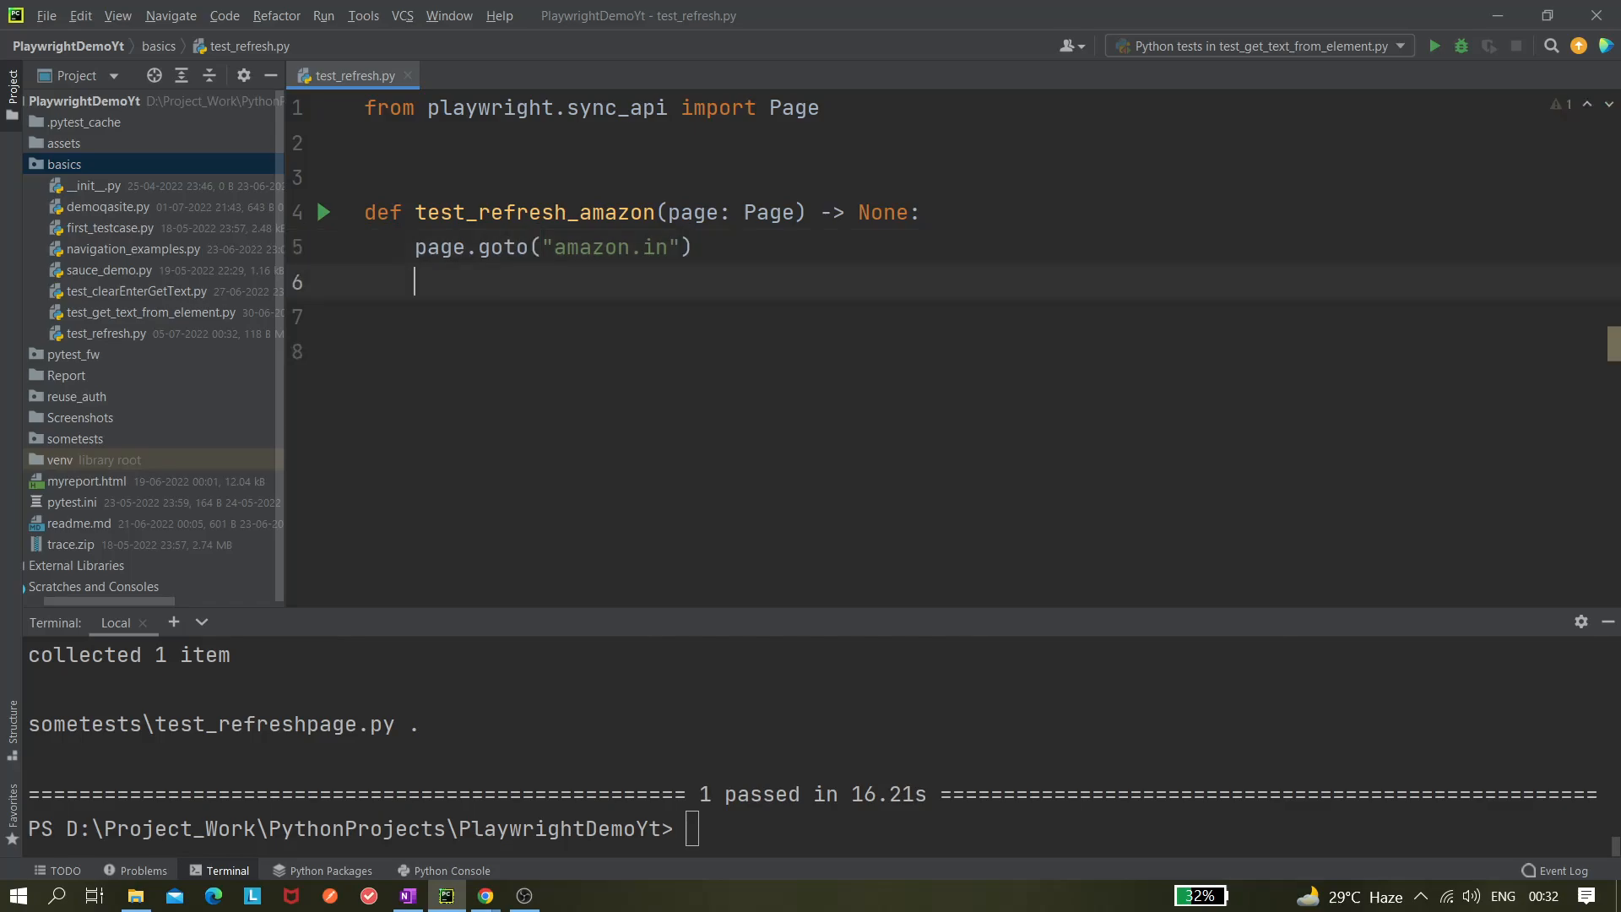
{"action": "type", "text": "page."}
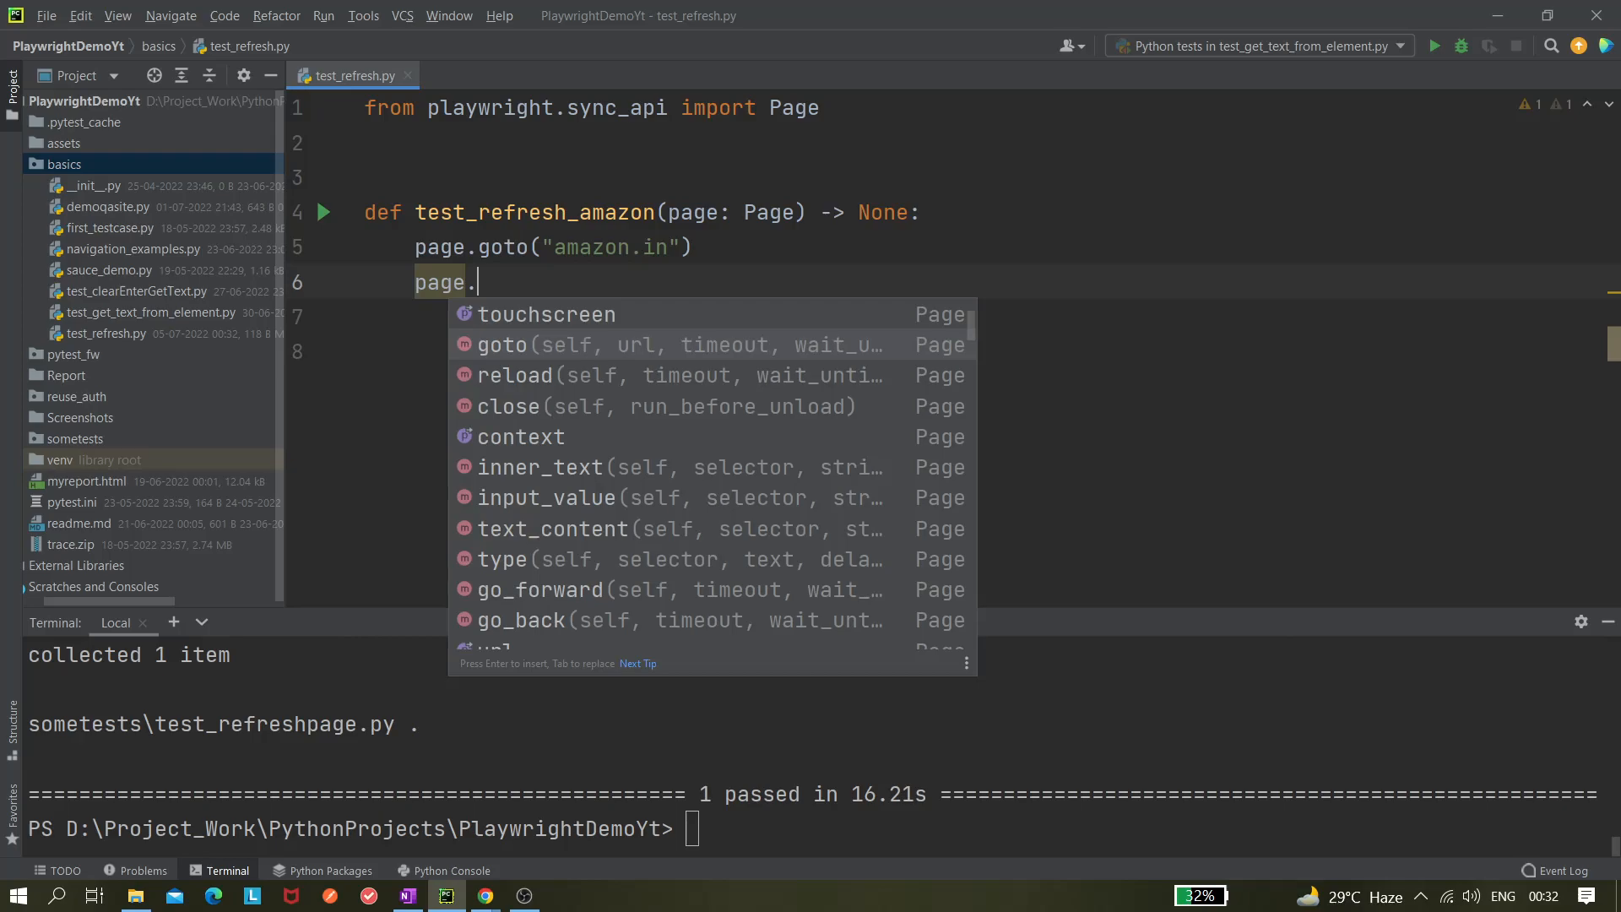
Step: Replace the partial 'page.' line with time.sleep(5), auto-importing the time module
{"action": "key", "text": "BackSpace"}
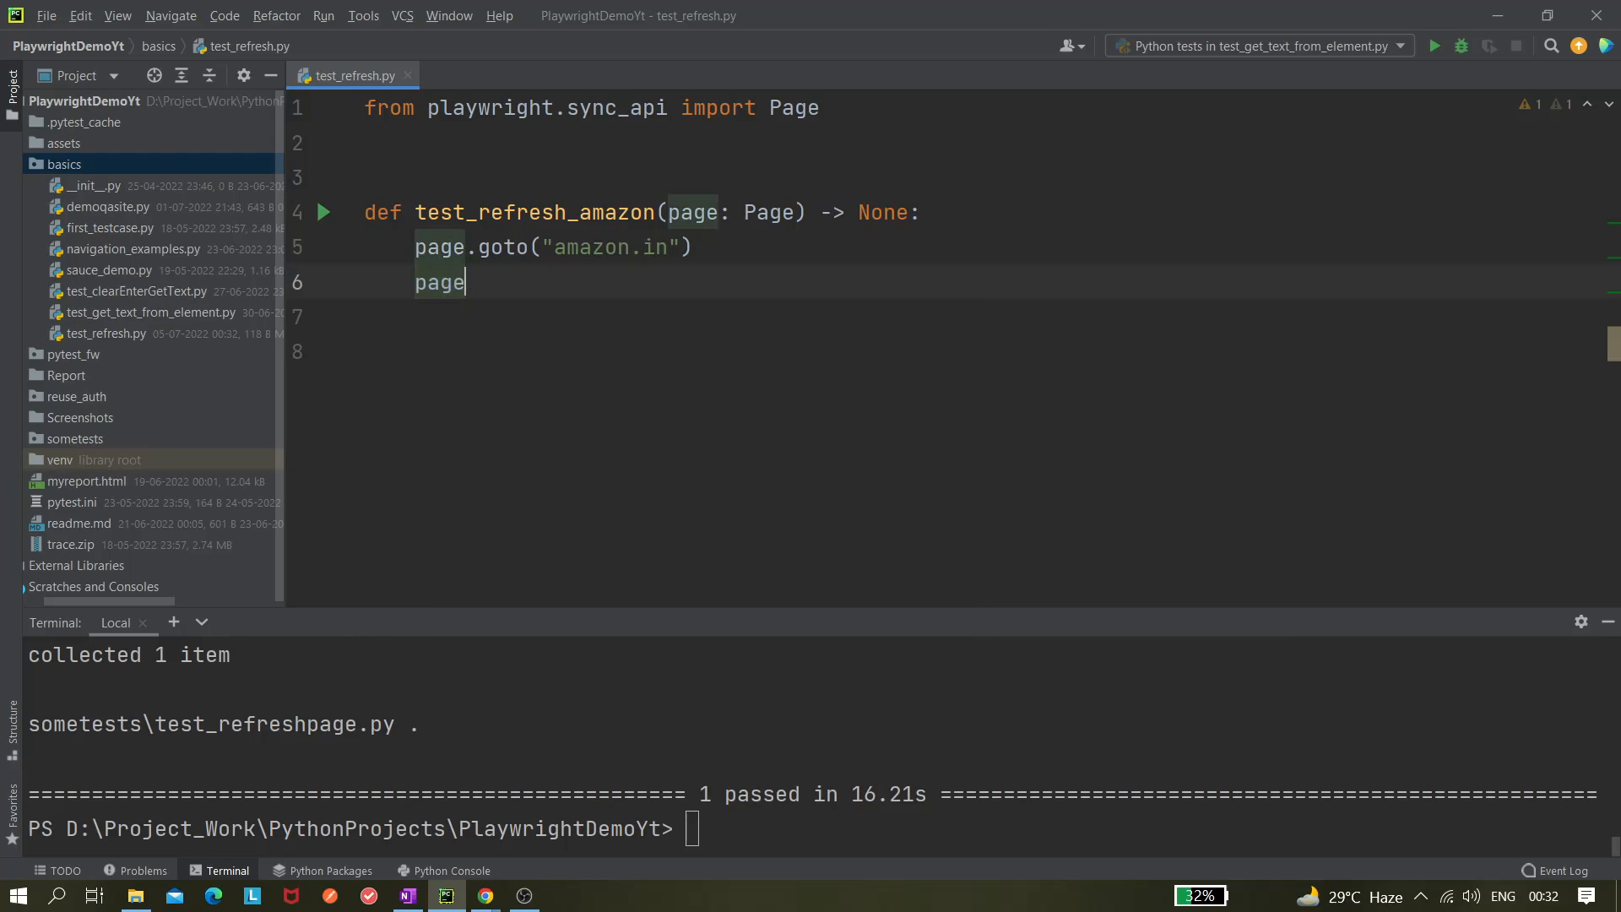
{"action": "key", "text": "BackSpace"}
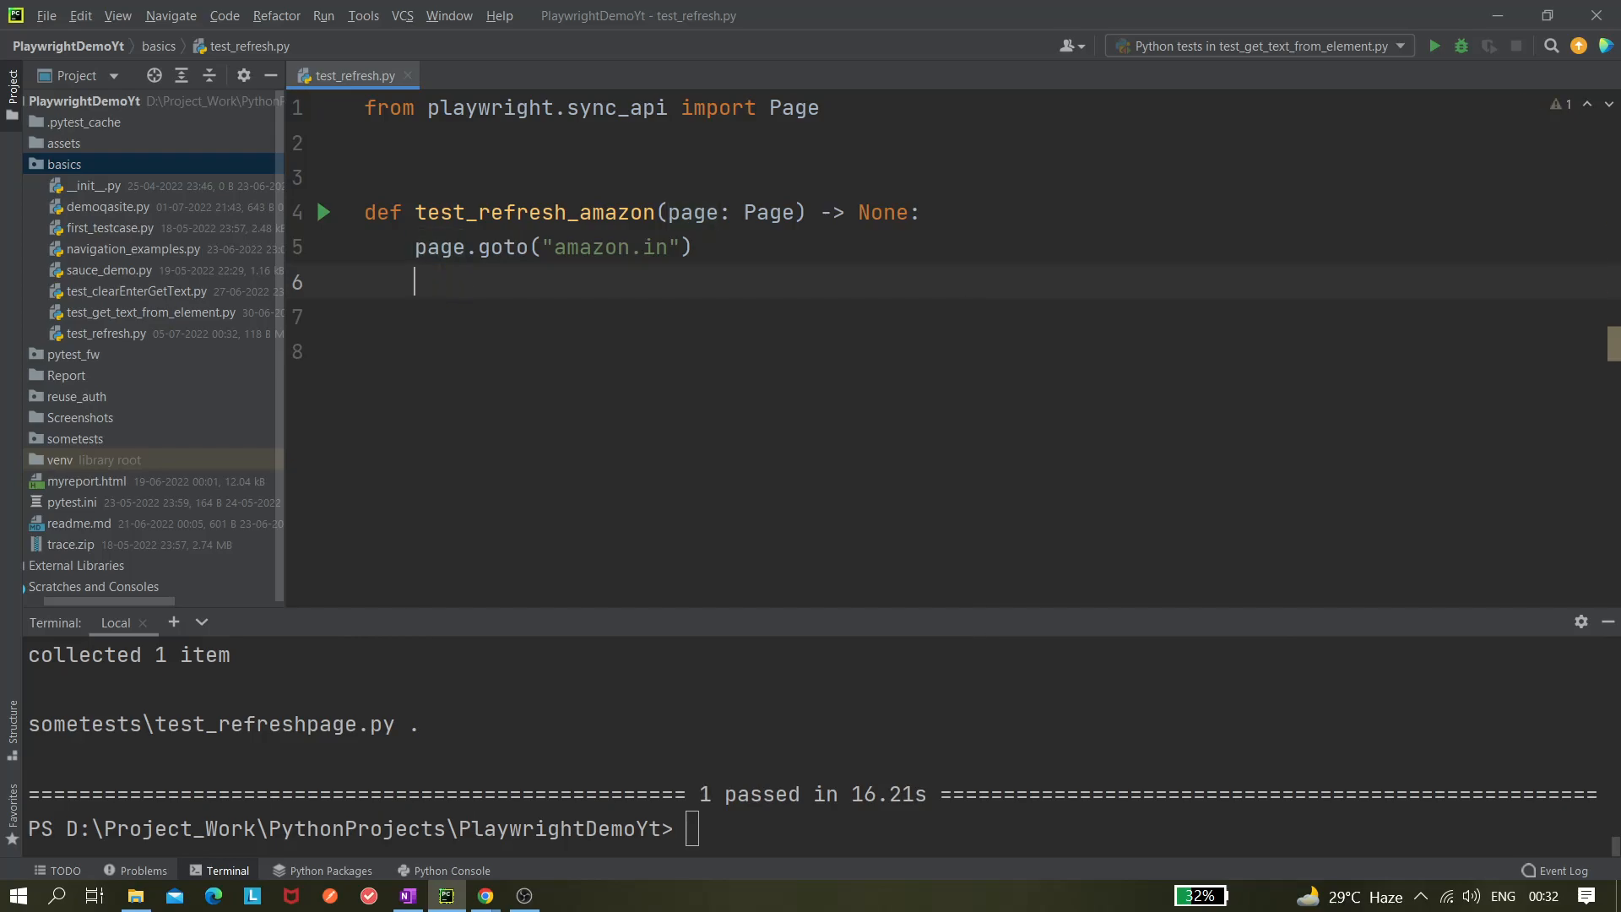
{"action": "type", "text": "time.sleep("}
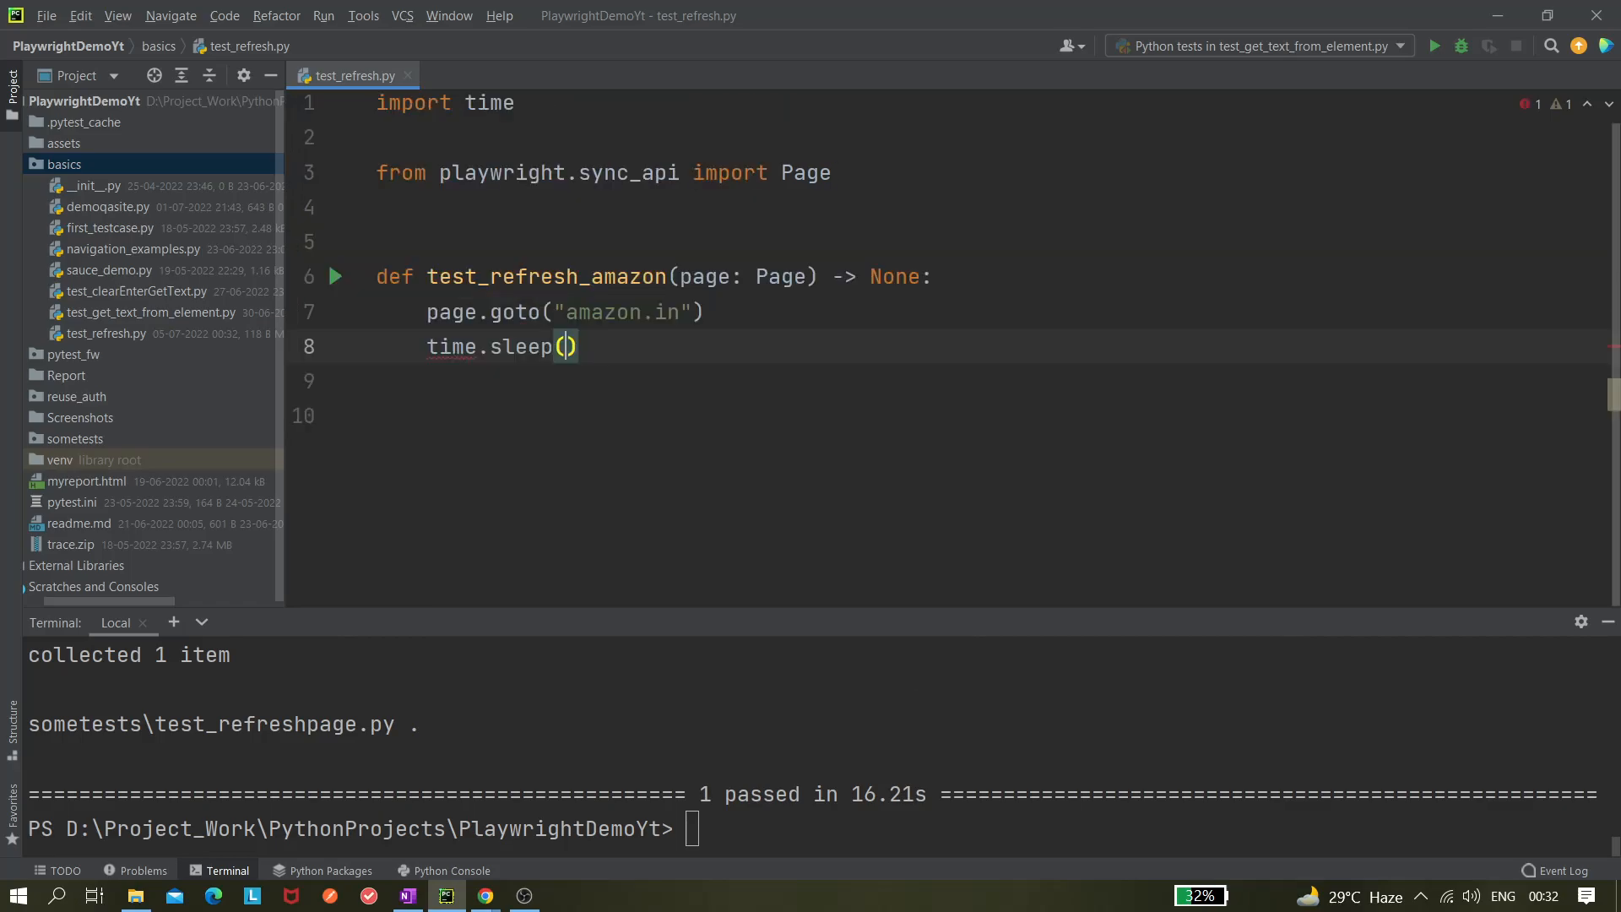
{"action": "type", "text": "5"}
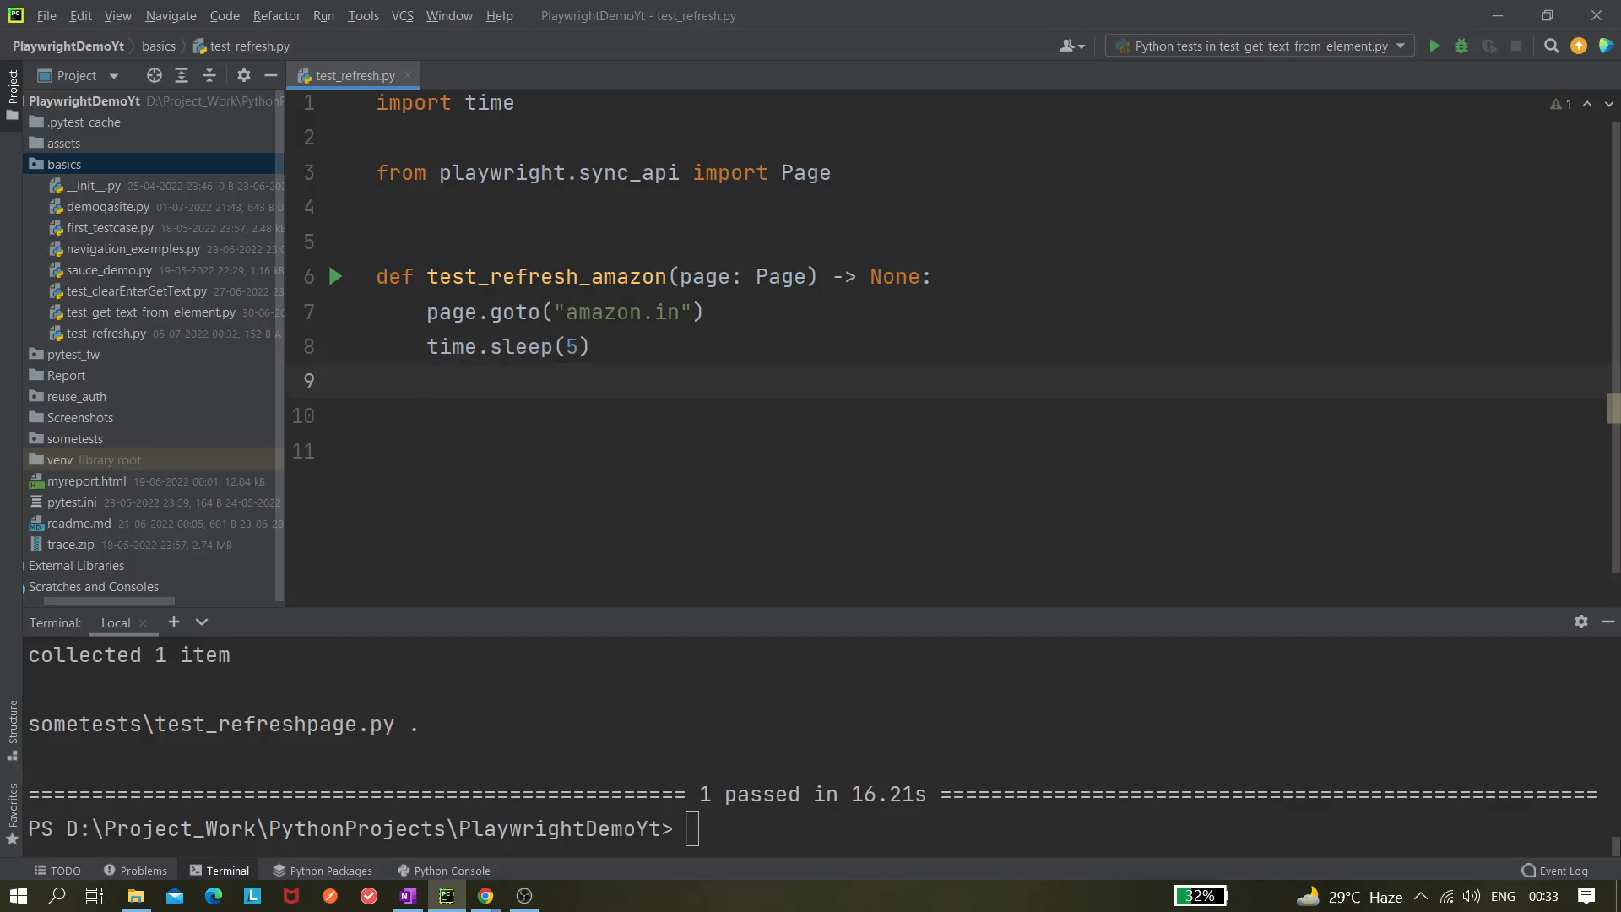
Step: Insert page.reload() on the line after time.sleep(5) via autocomplete
{"action": "type", "text": "page.reload("}
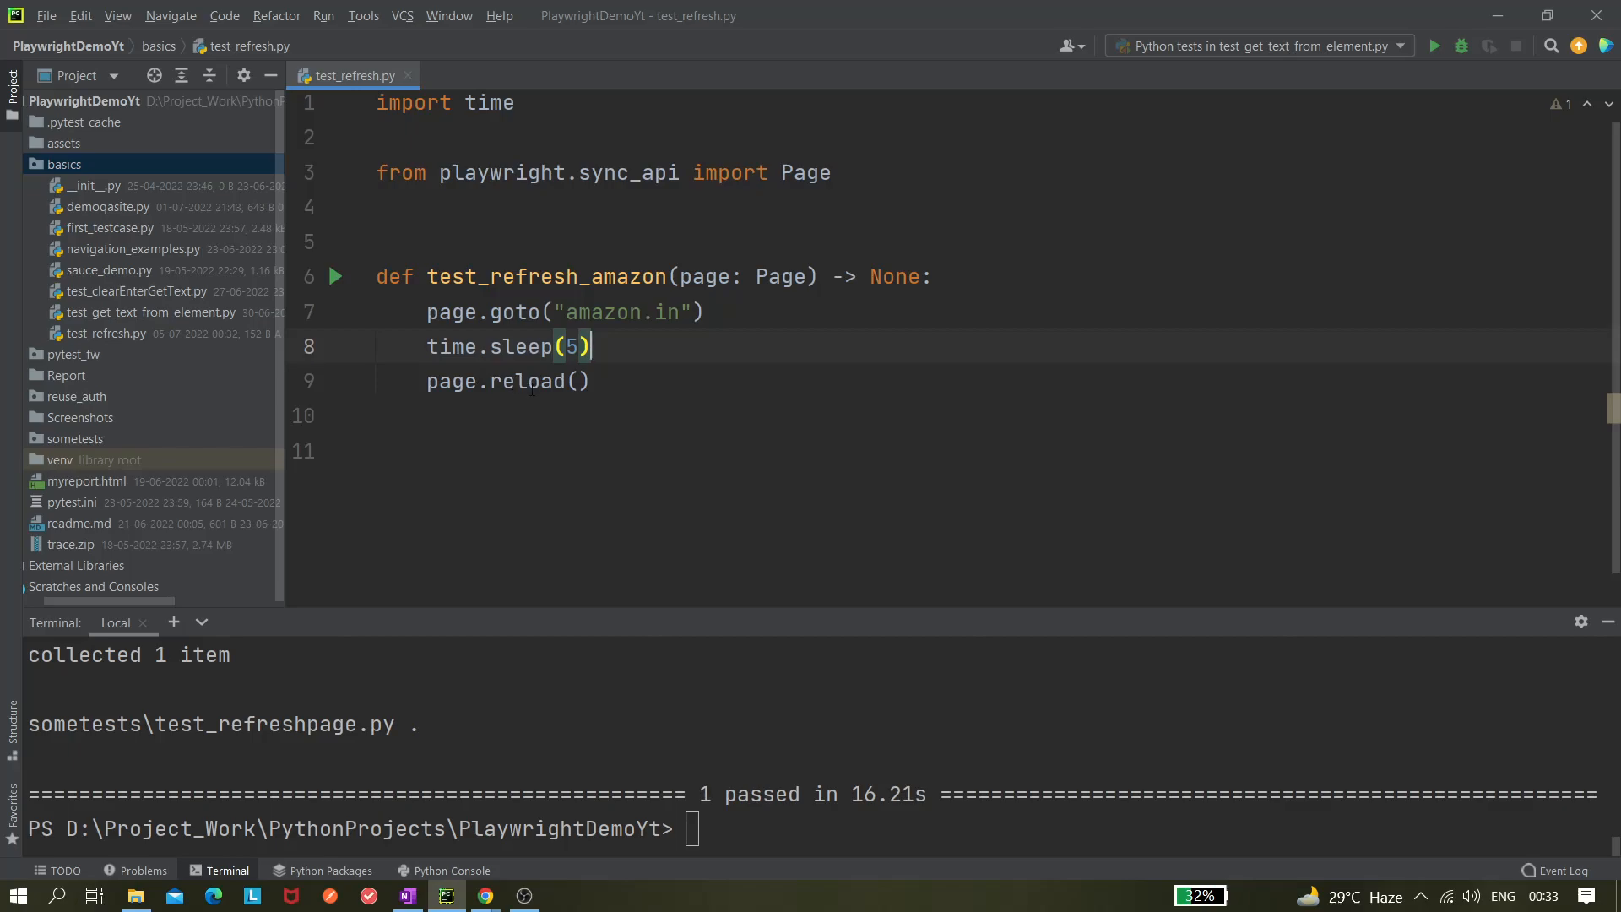
{"action": "mouse_move", "coordinate": [542, 388]}
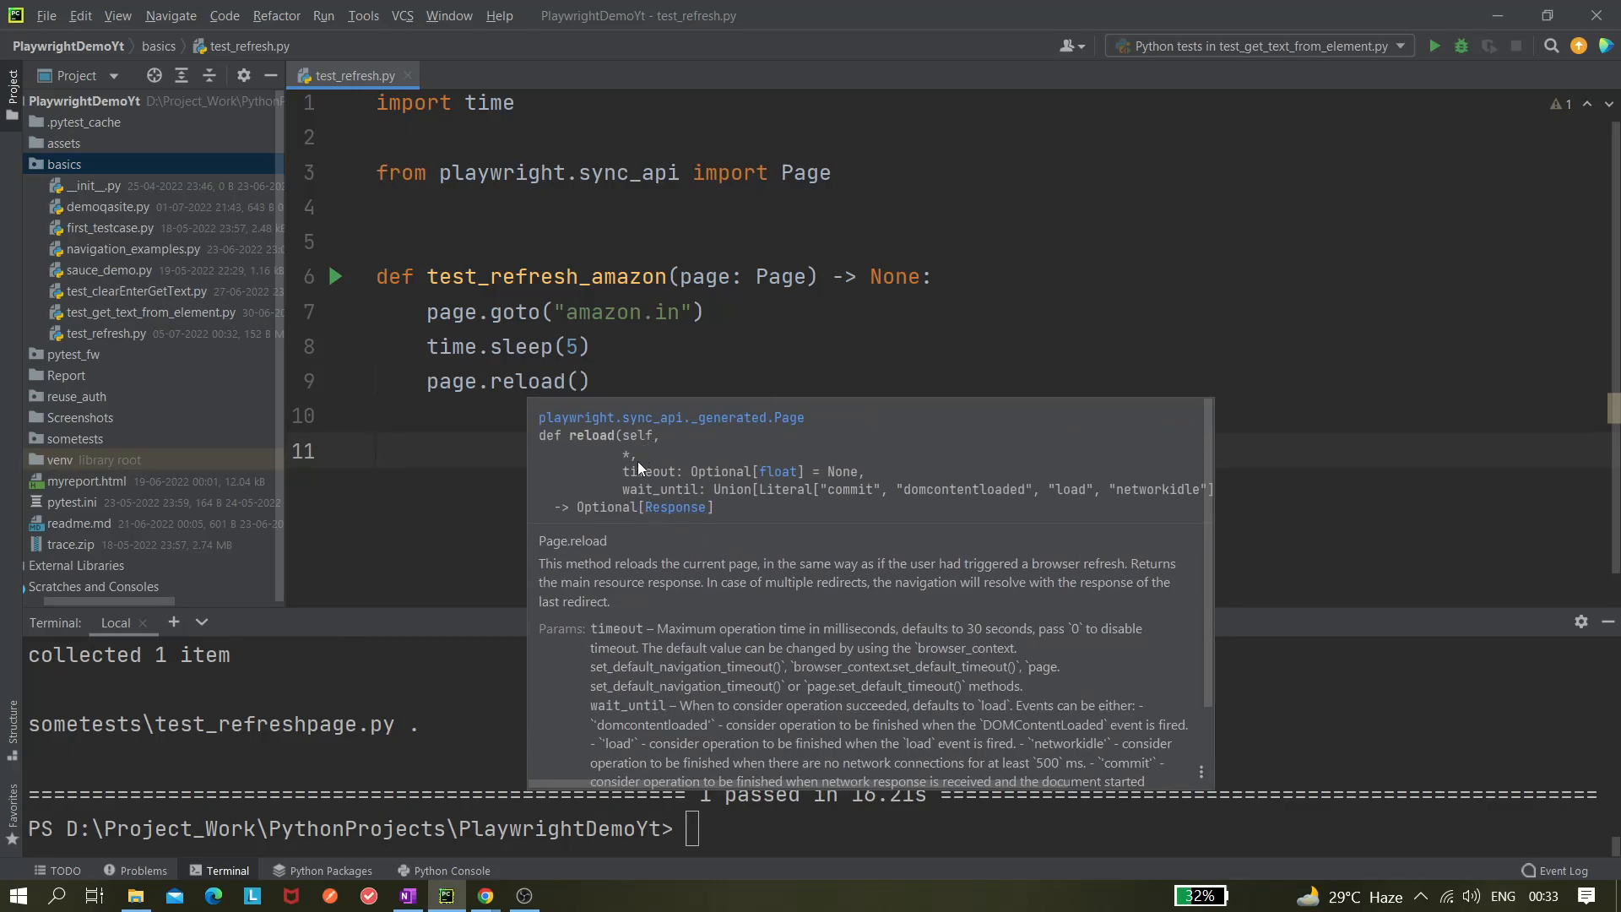
{"action": "mouse_move", "coordinate": [673, 487]}
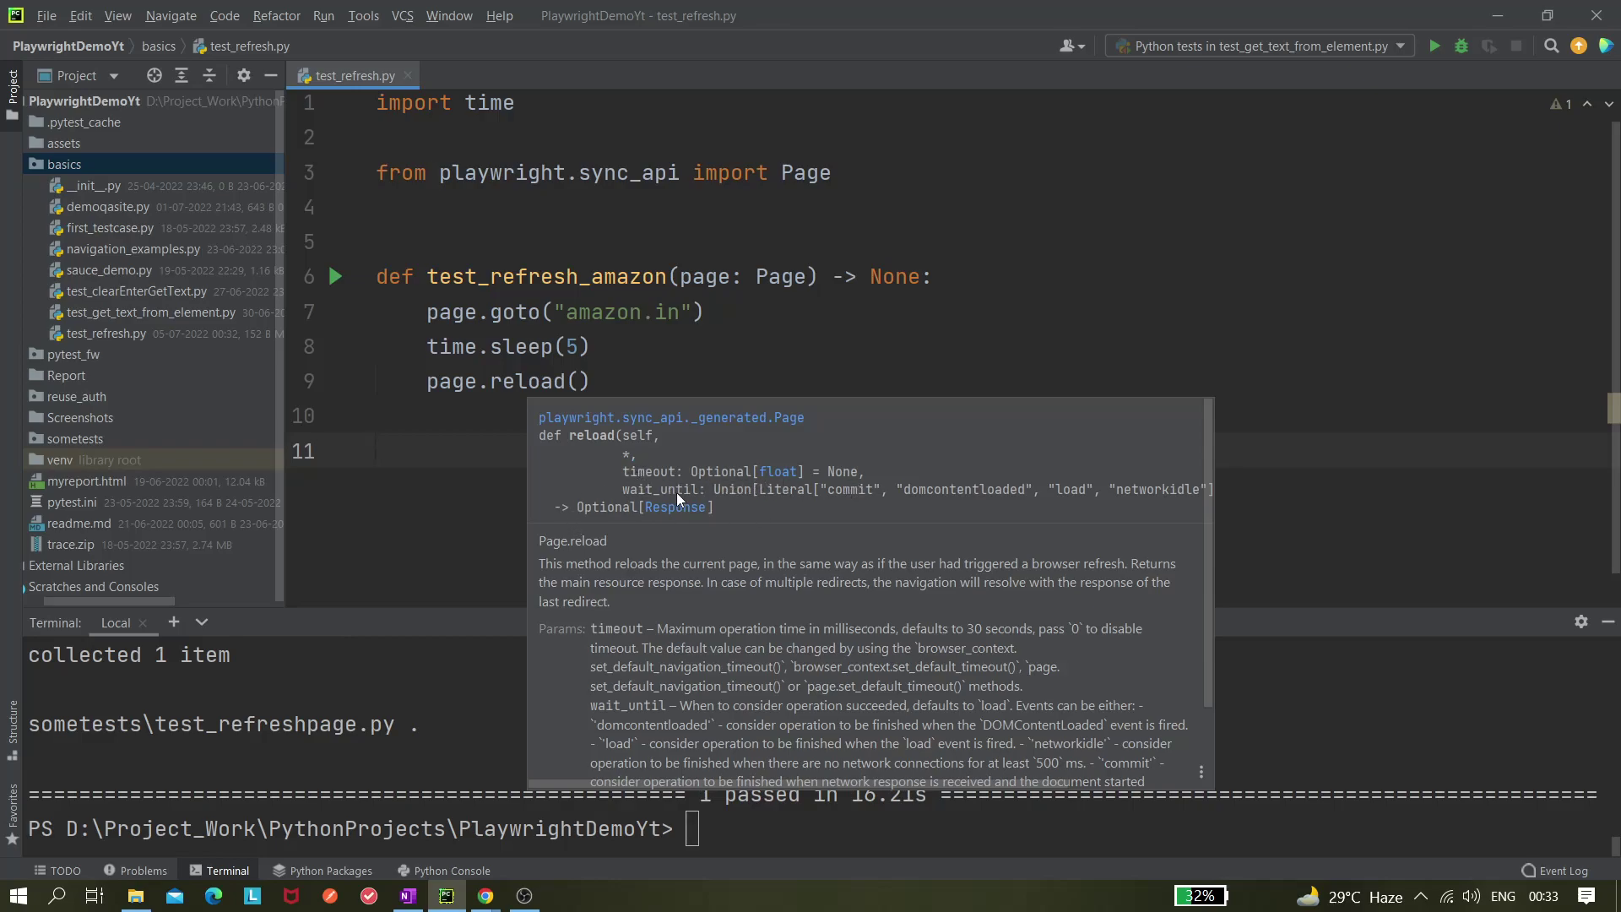
{"action": "mouse_move", "coordinate": [1137, 508]}
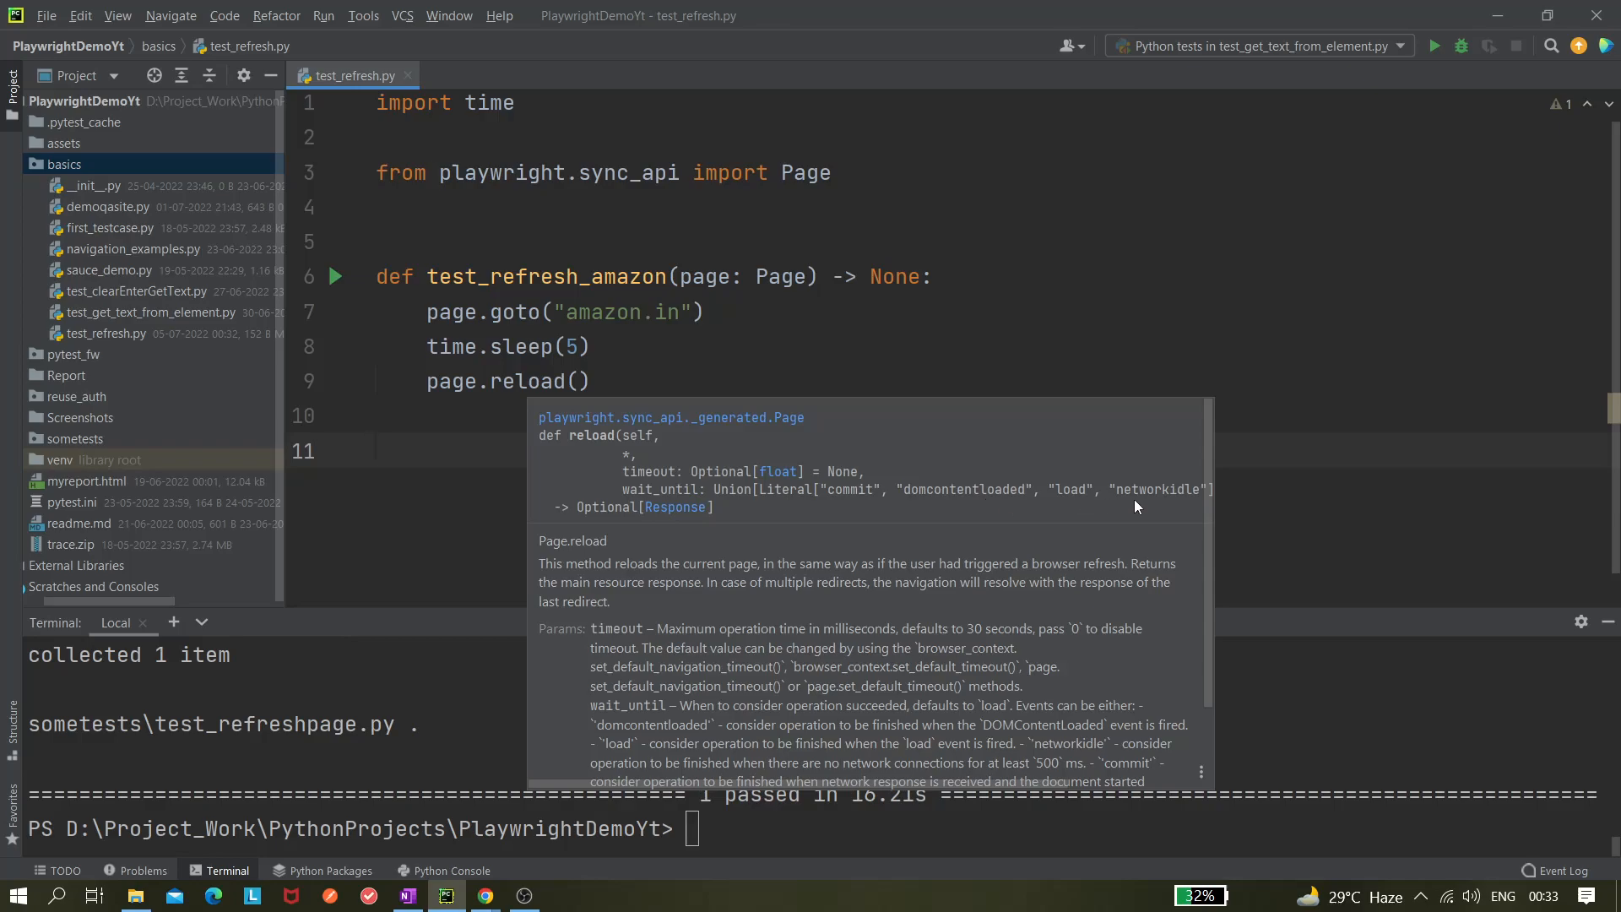
{"action": "mouse_move", "coordinate": [670, 495]}
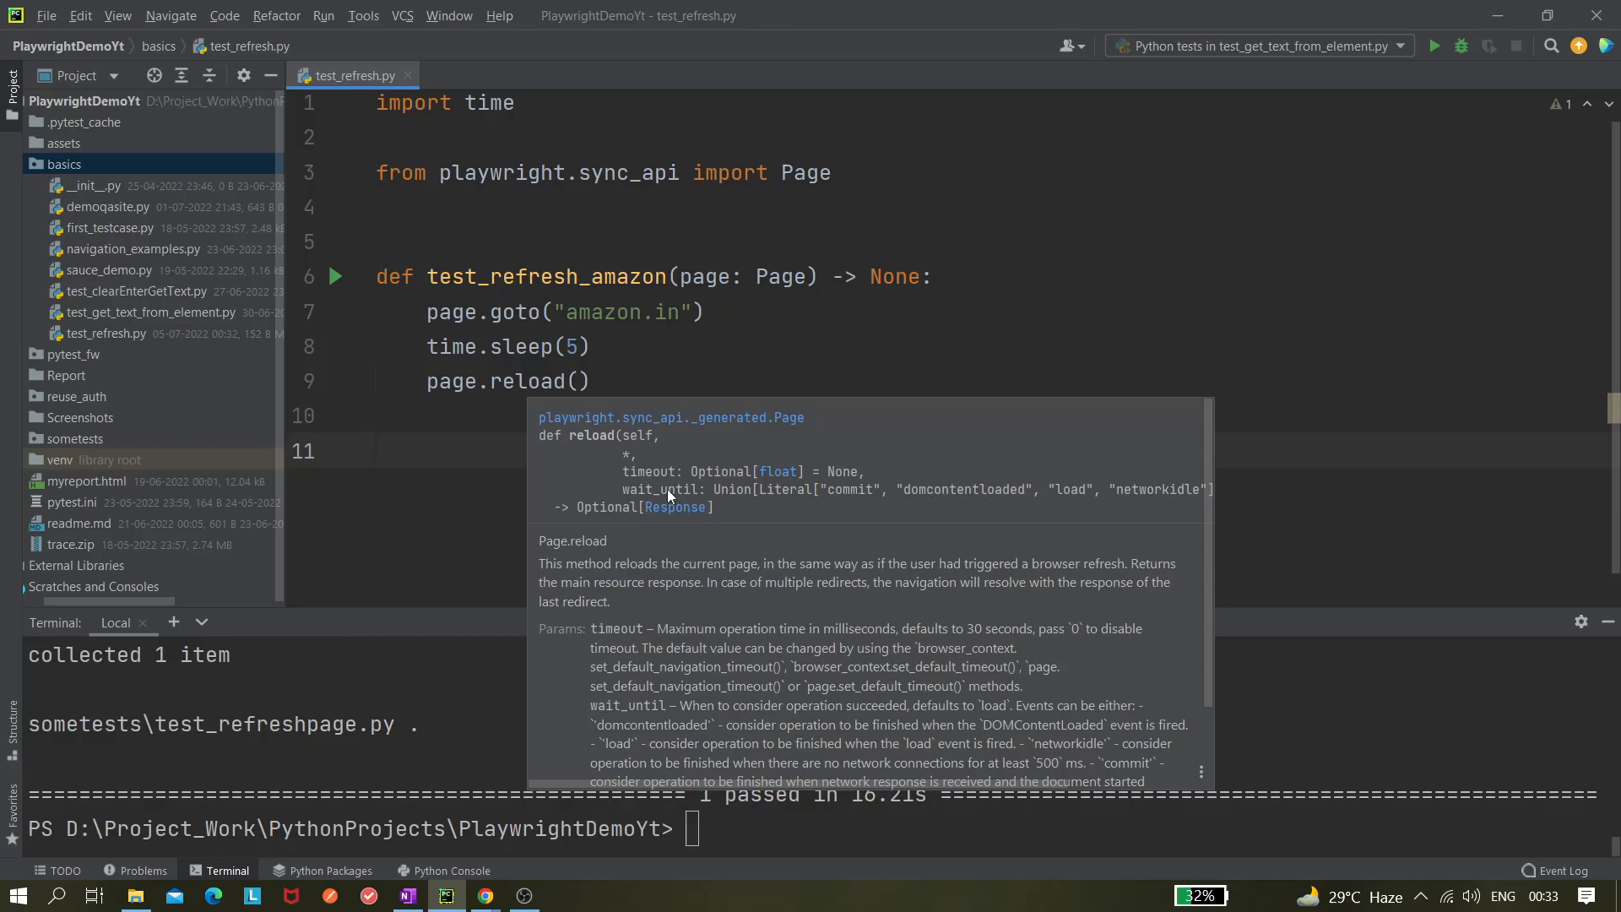
{"action": "mouse_move", "coordinate": [643, 479]}
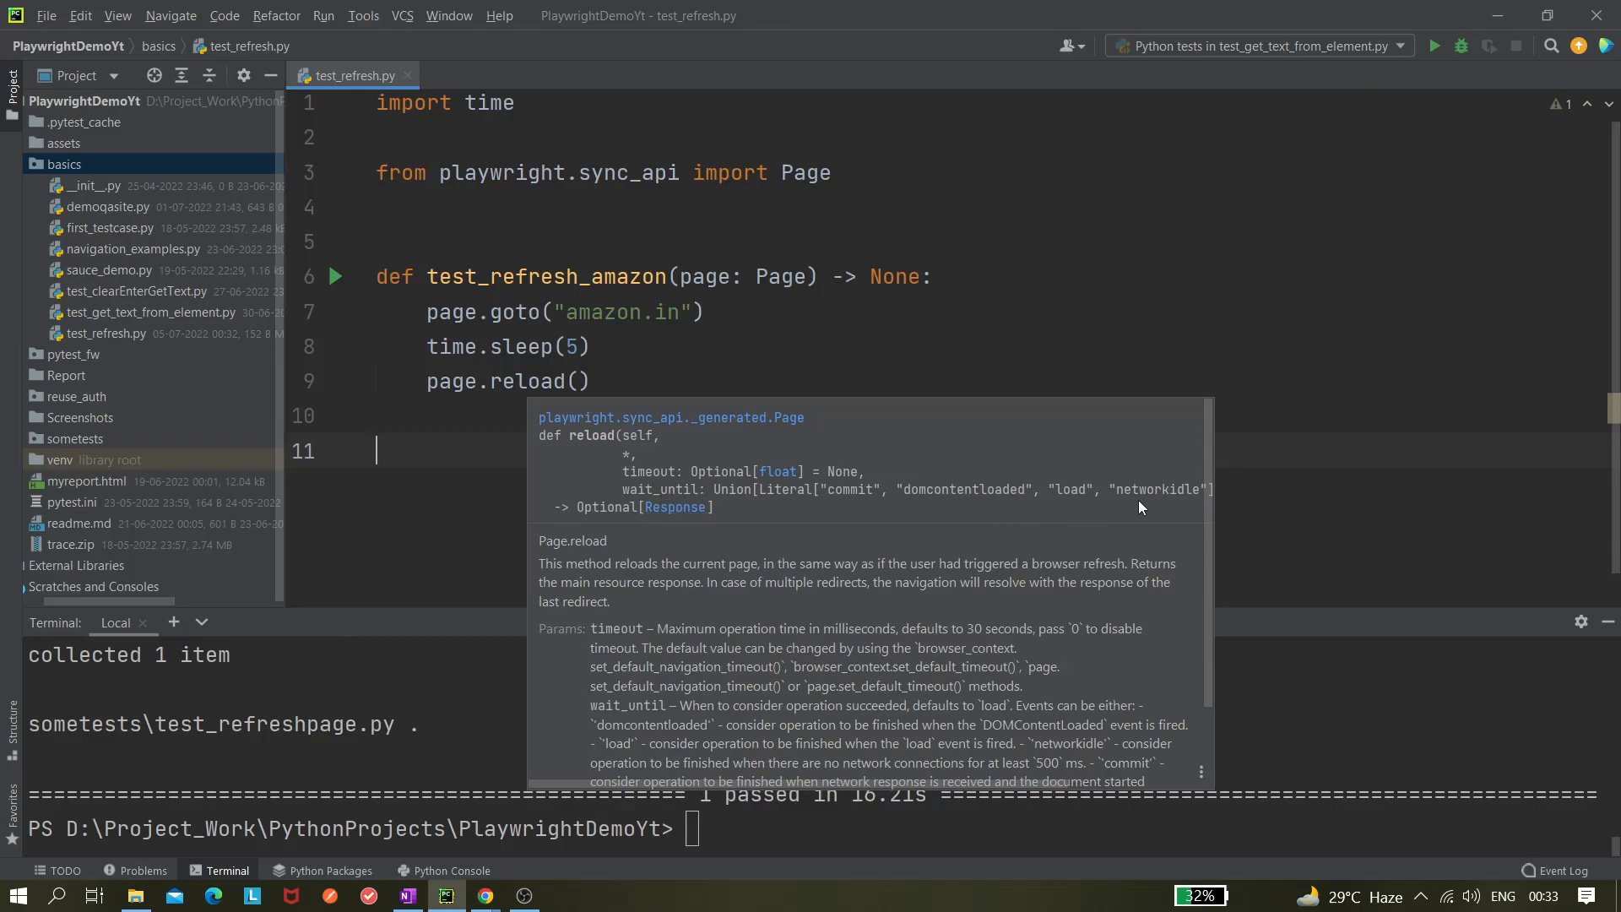
{"action": "mouse_move", "coordinate": [773, 471]}
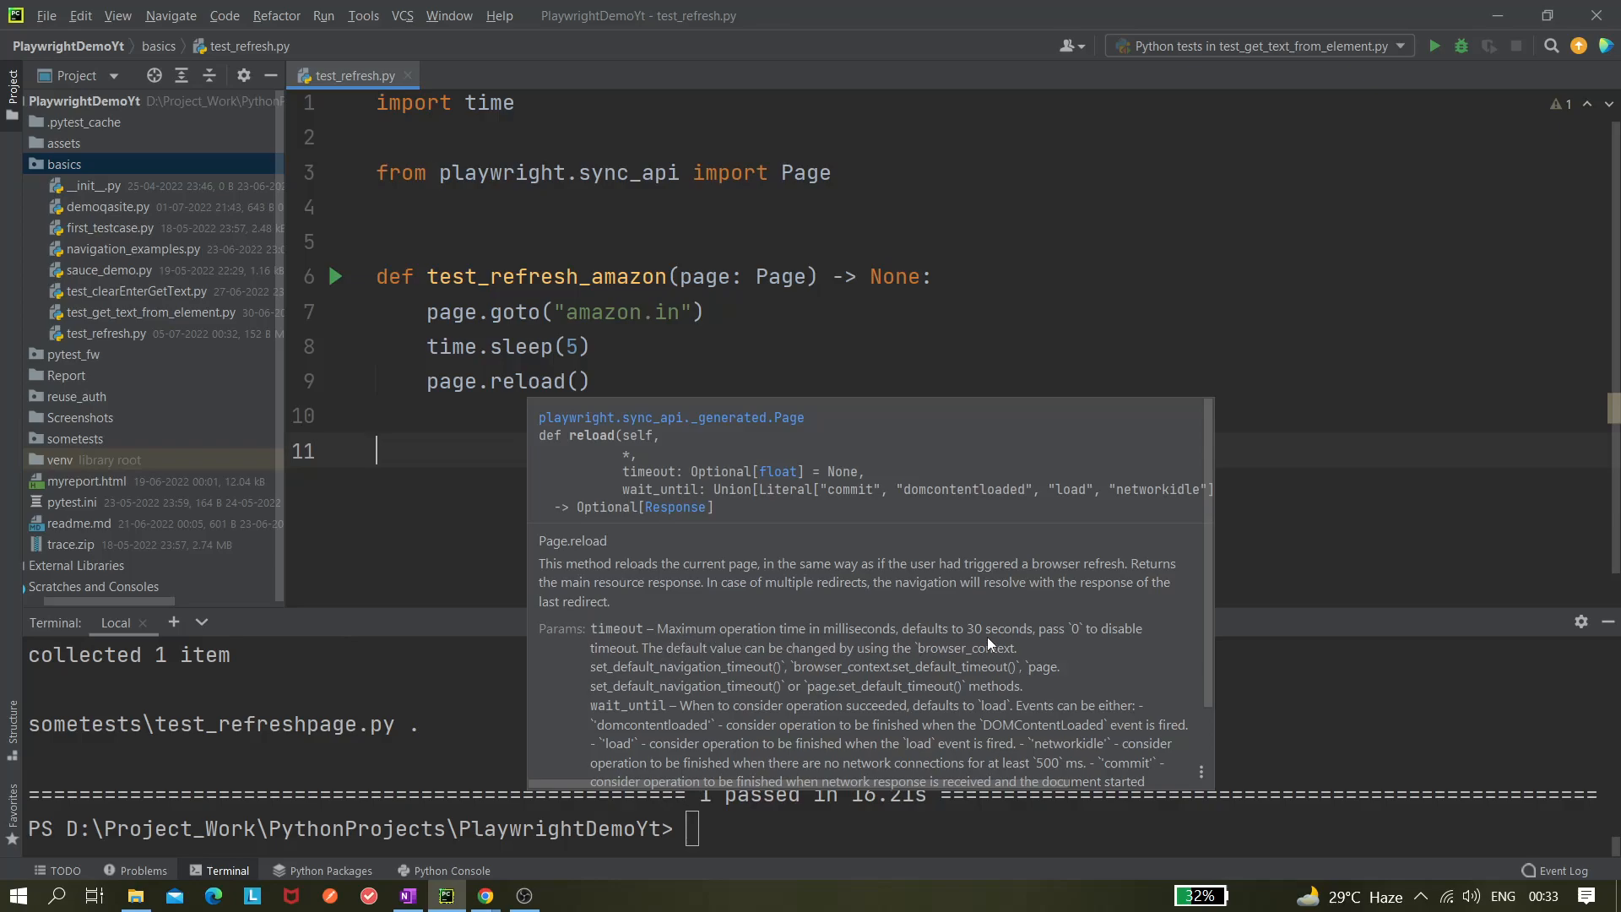
{"action": "mouse_move", "coordinate": [626, 666]}
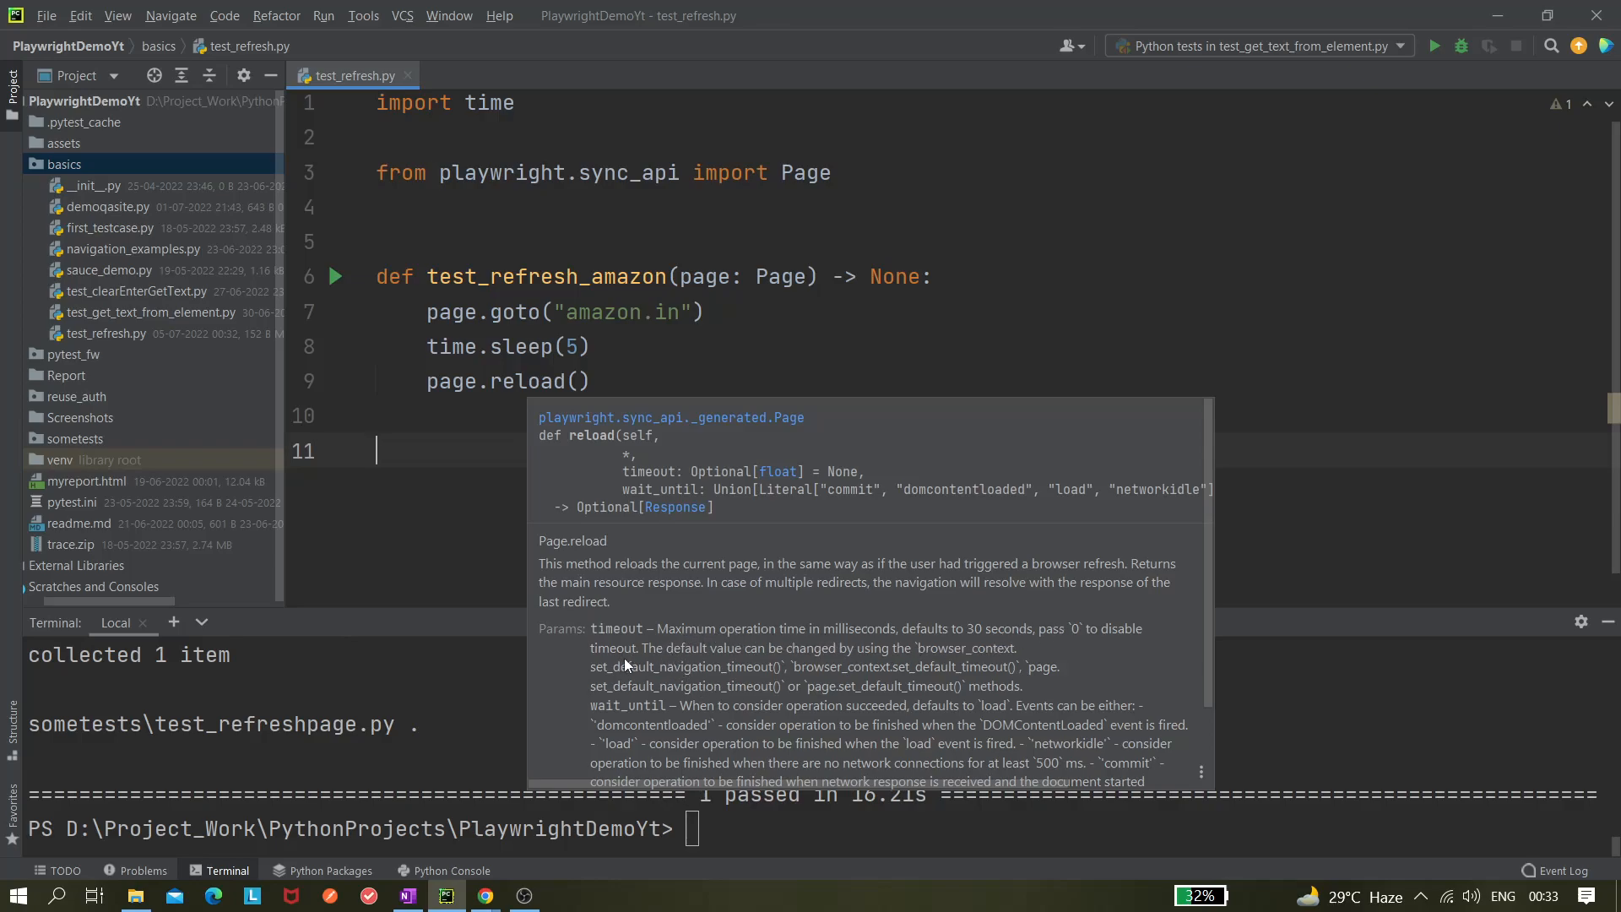
{"action": "mouse_move", "coordinate": [886, 654]}
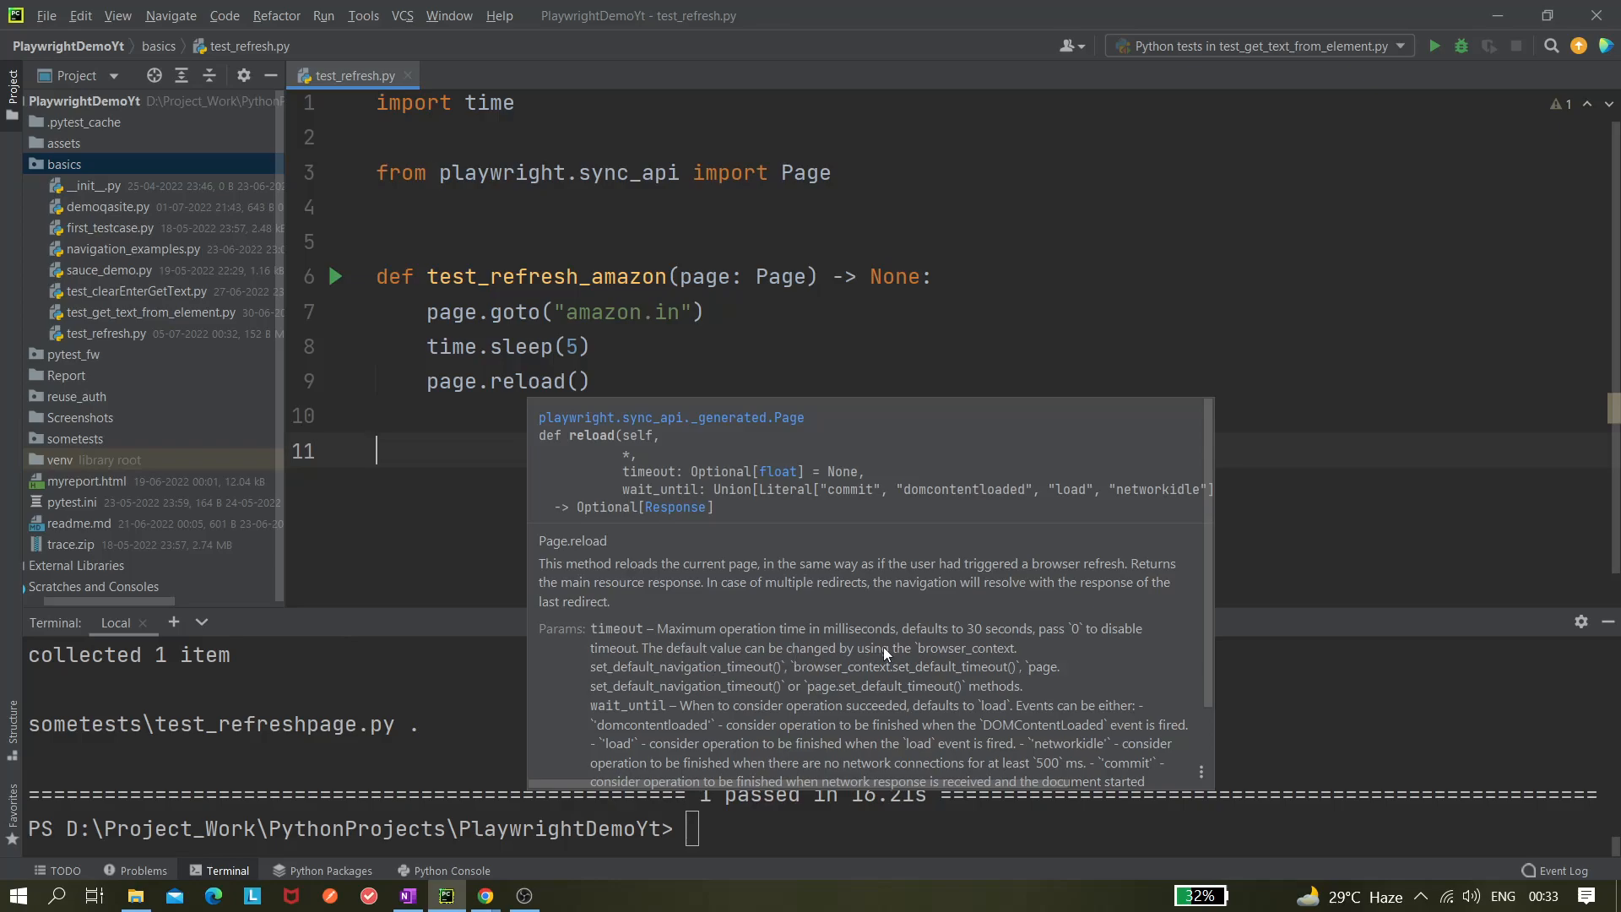
{"action": "mouse_move", "coordinate": [757, 703]}
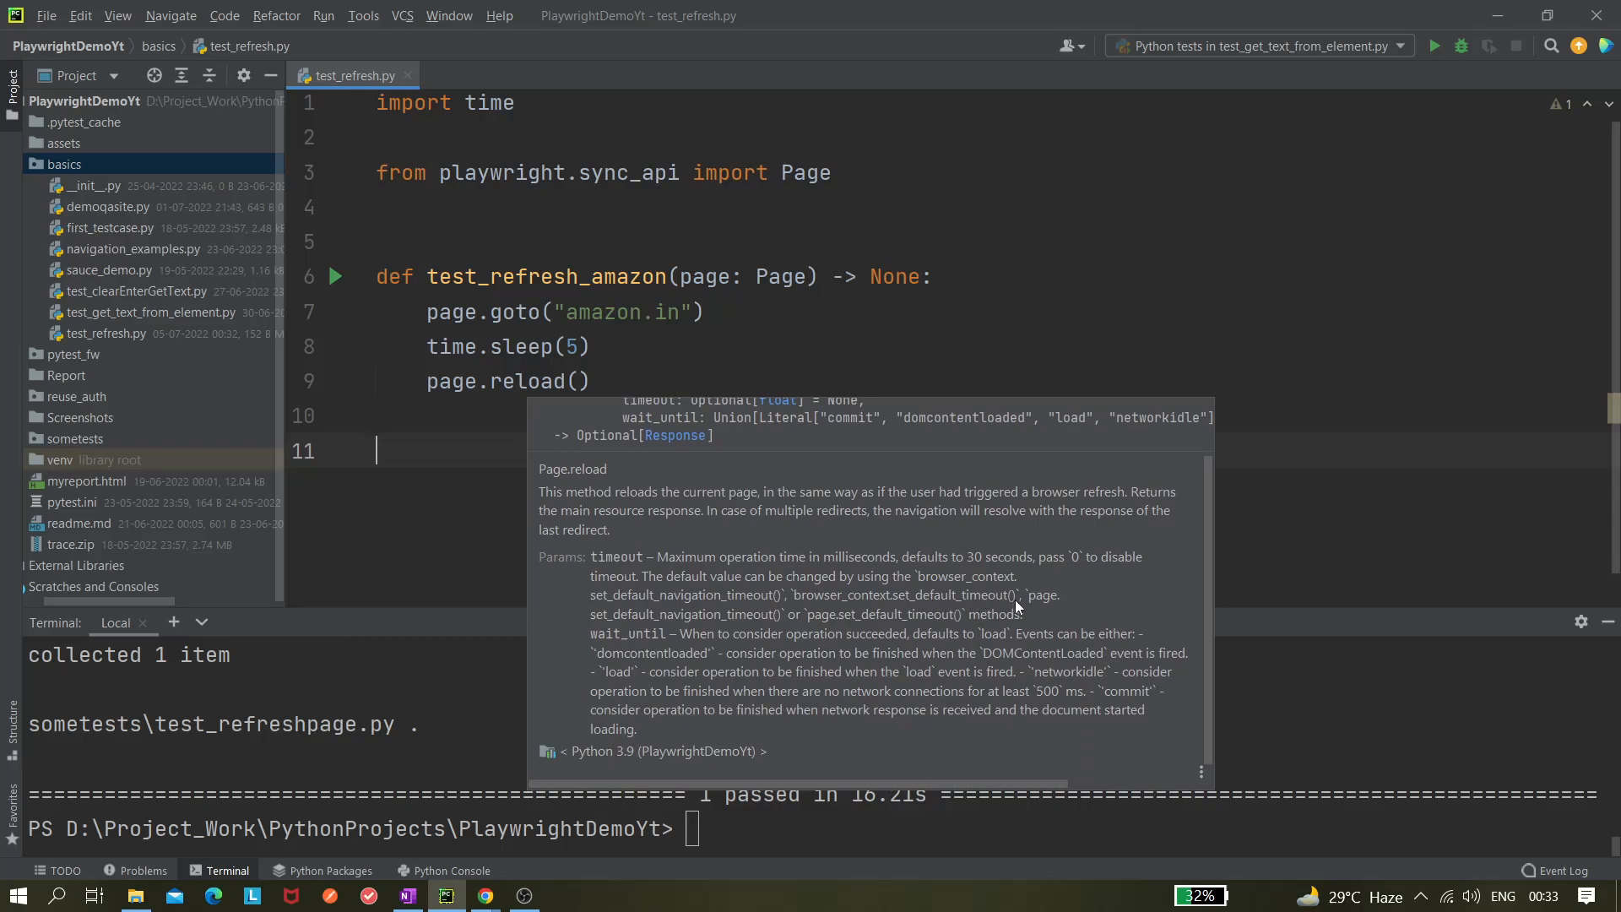
{"action": "mouse_move", "coordinate": [704, 637]}
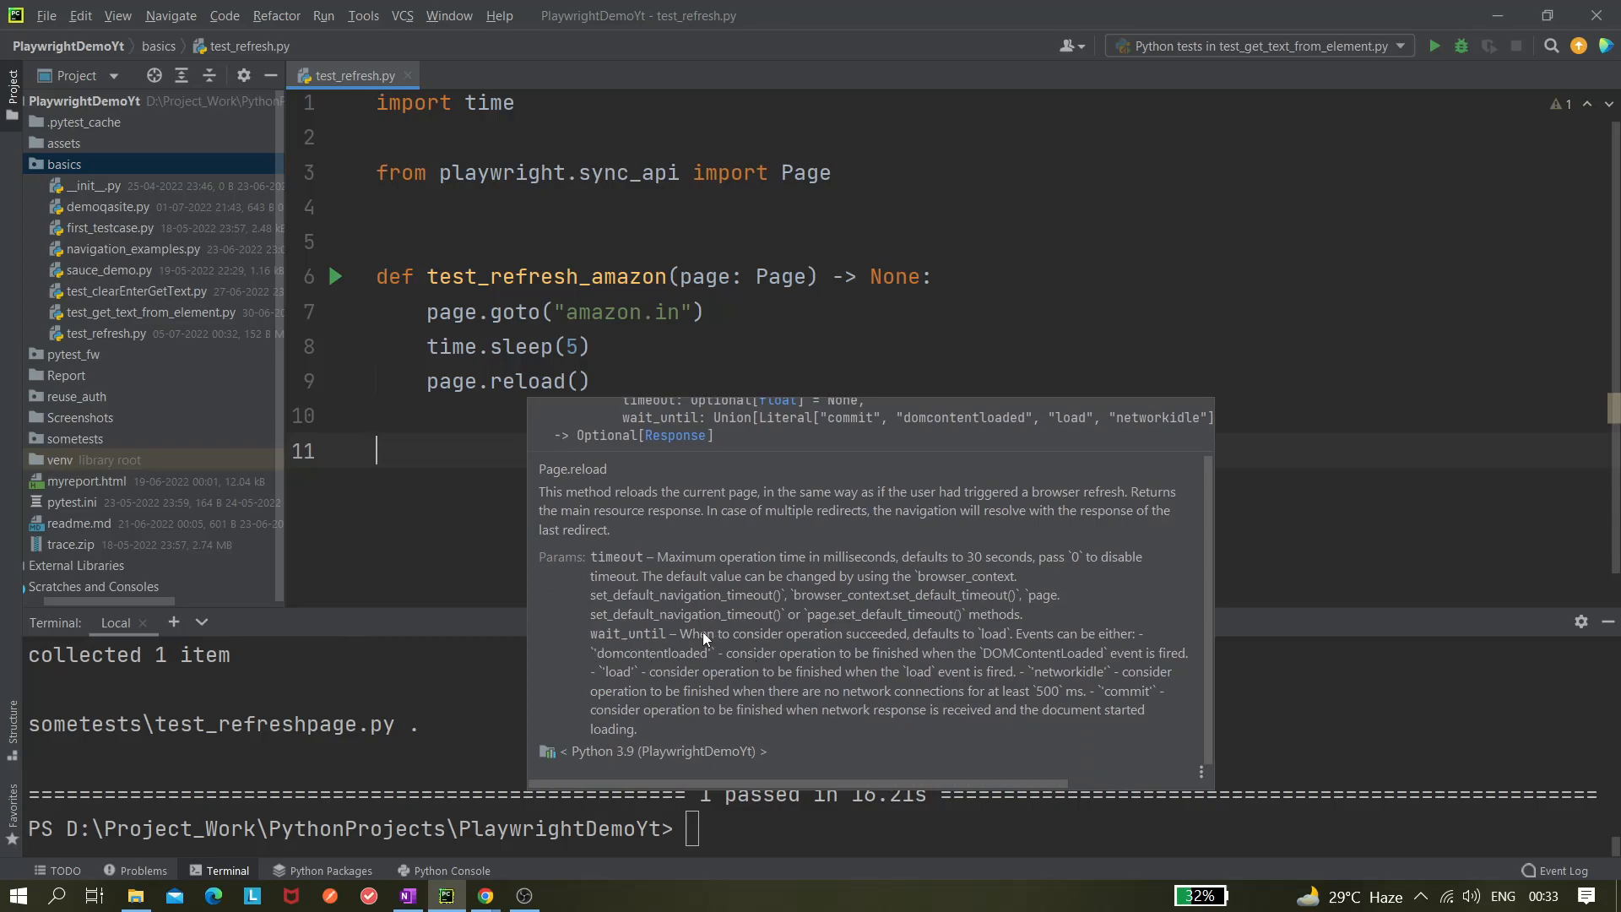
{"action": "mouse_move", "coordinate": [901, 622]}
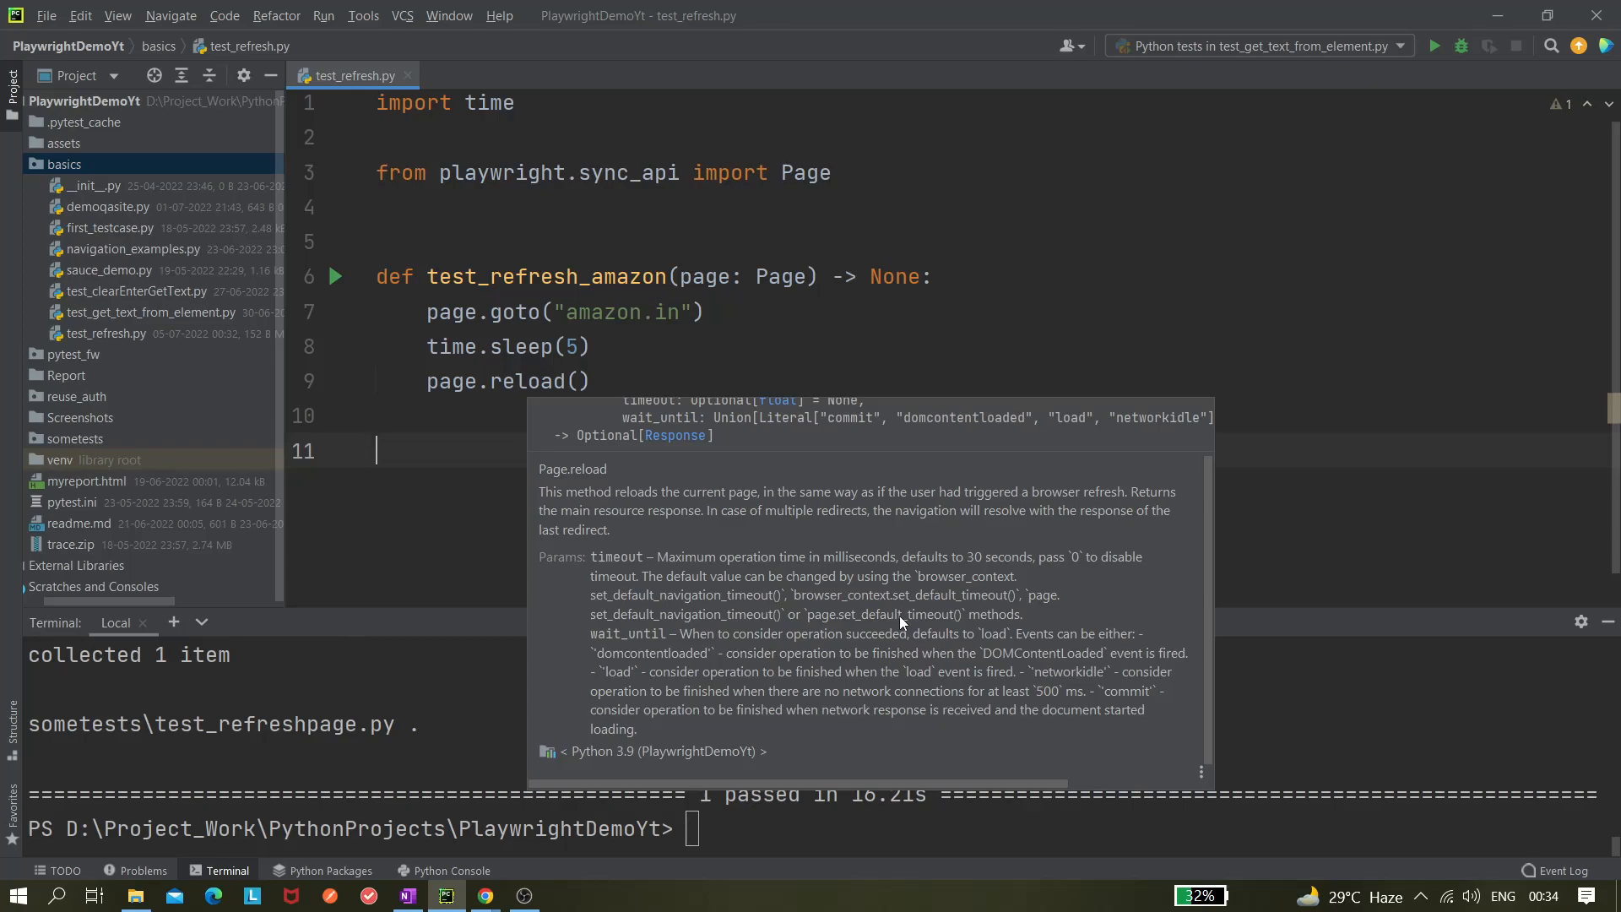
{"action": "mouse_move", "coordinate": [994, 569]}
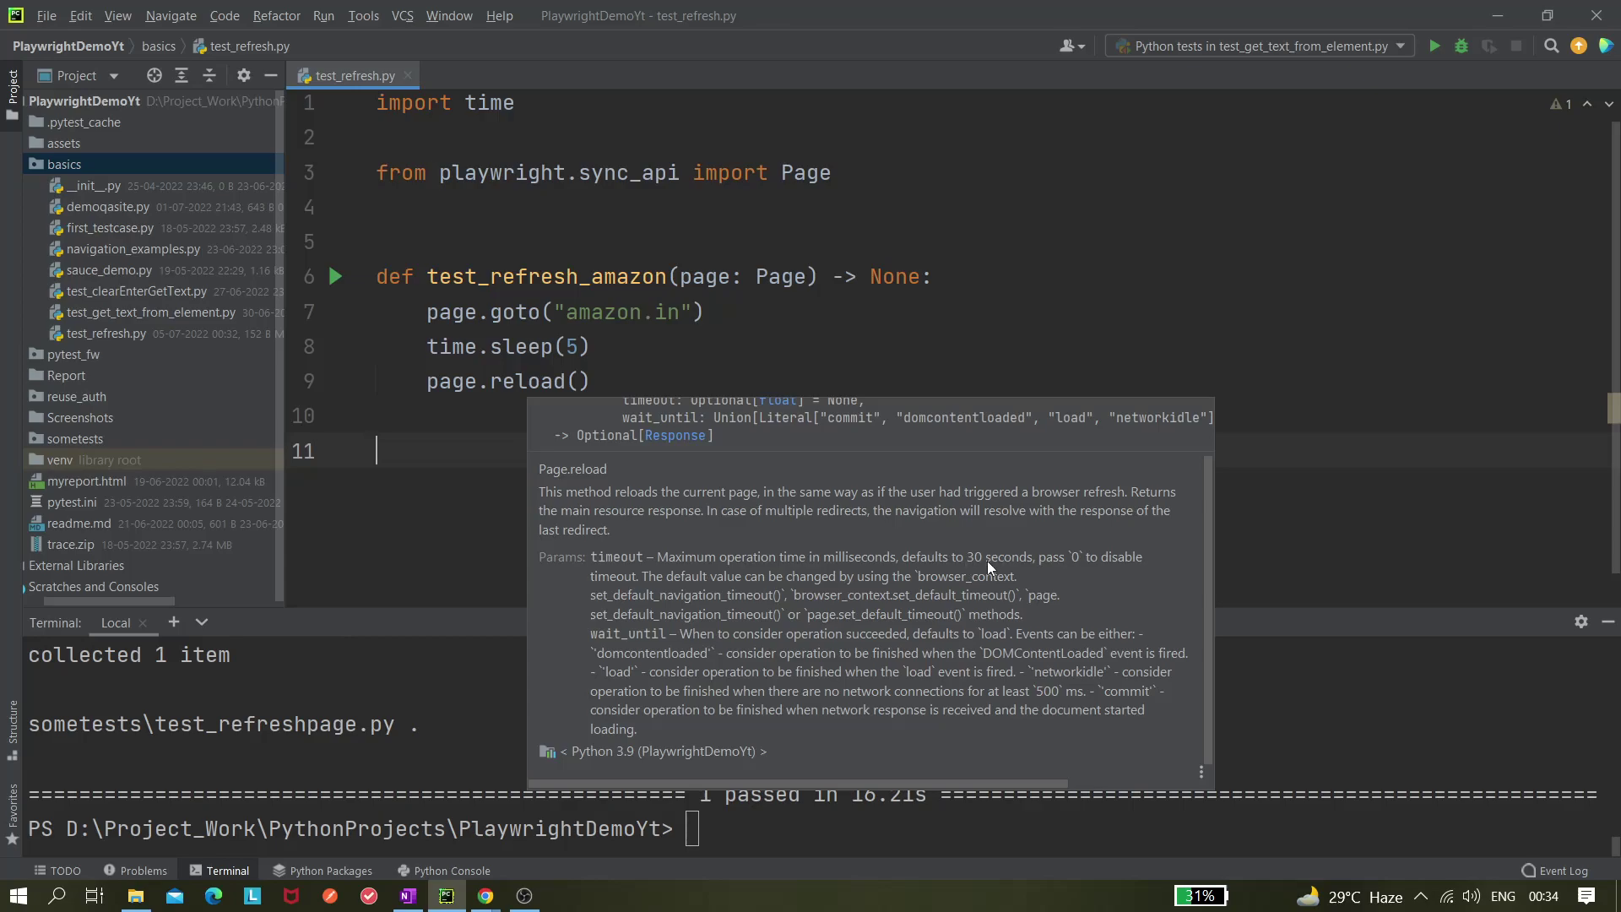
{"action": "mouse_move", "coordinate": [1013, 578]}
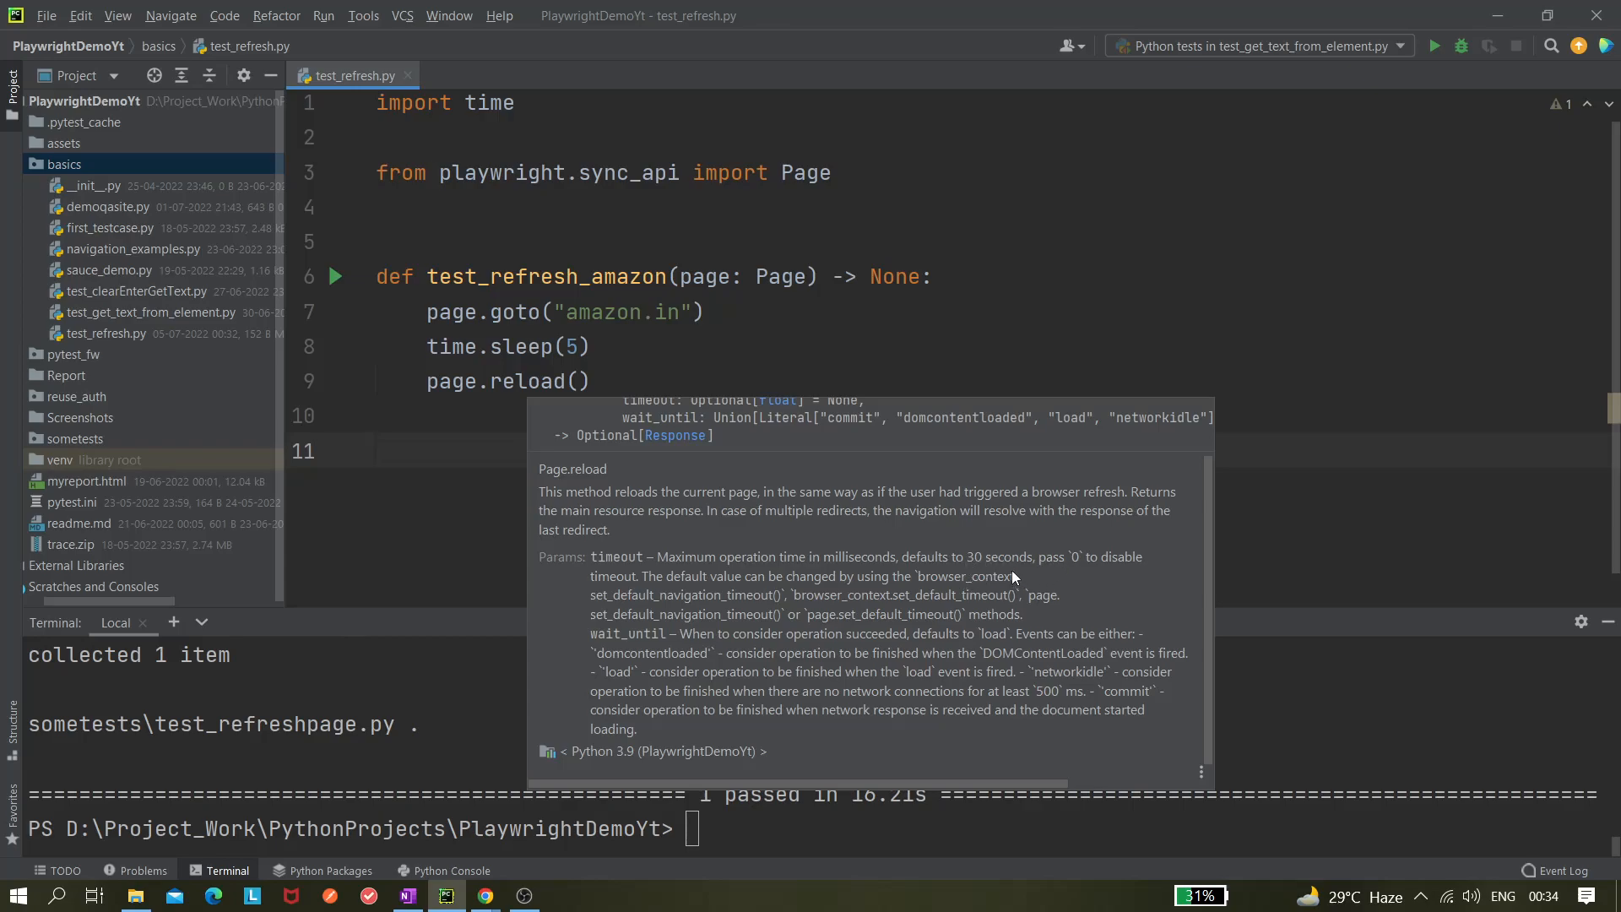
{"action": "mouse_move", "coordinate": [953, 596]}
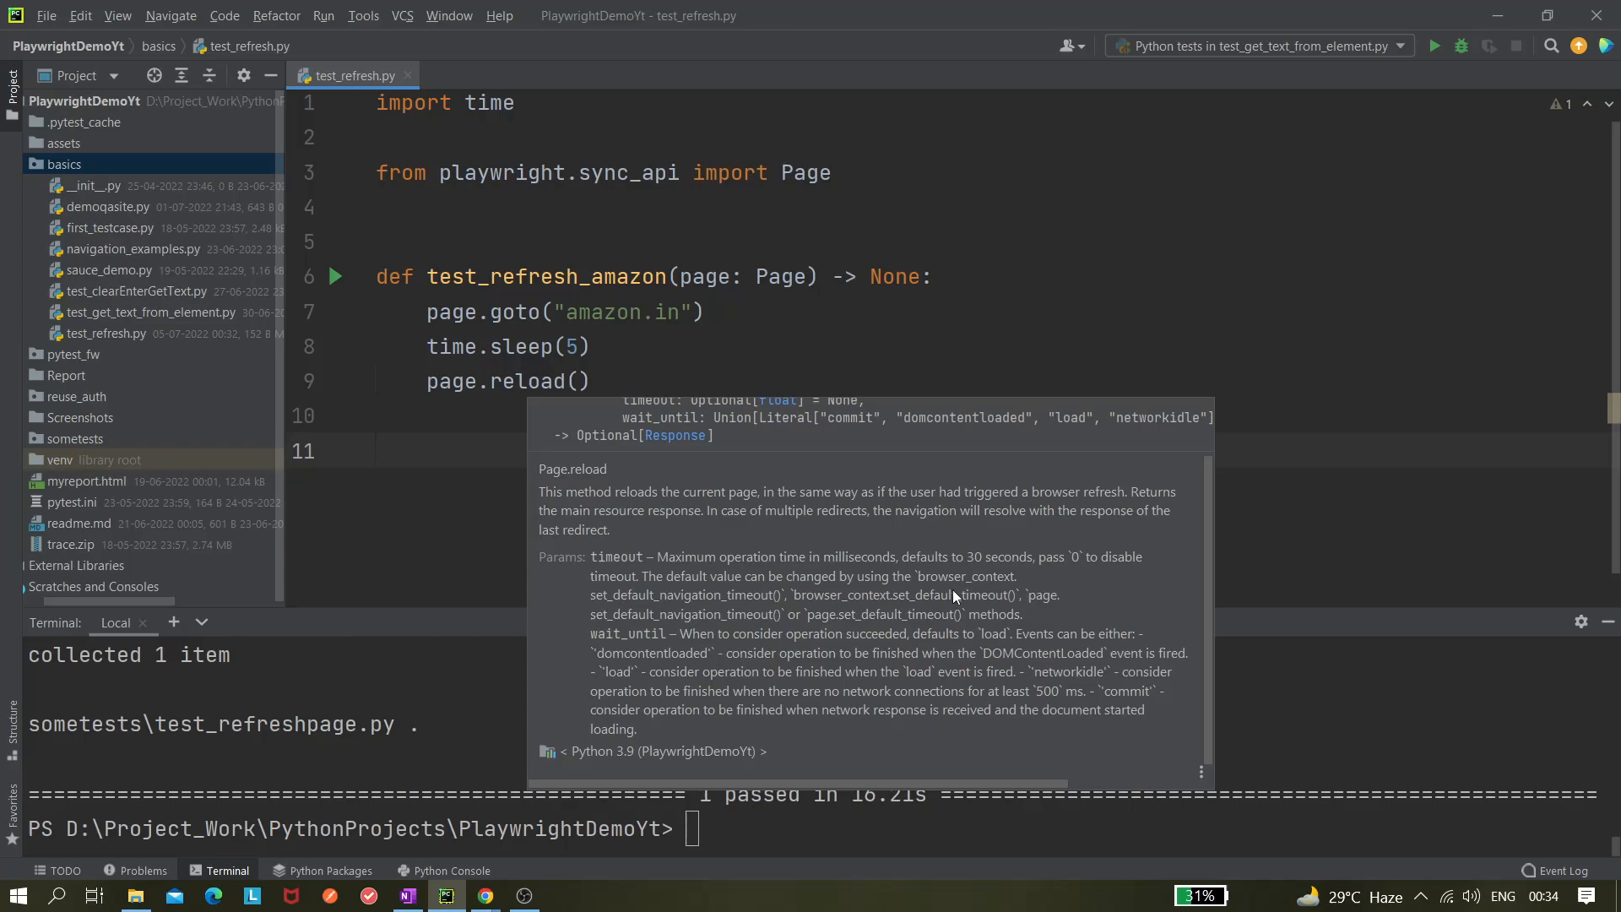
{"action": "mouse_move", "coordinate": [844, 604]}
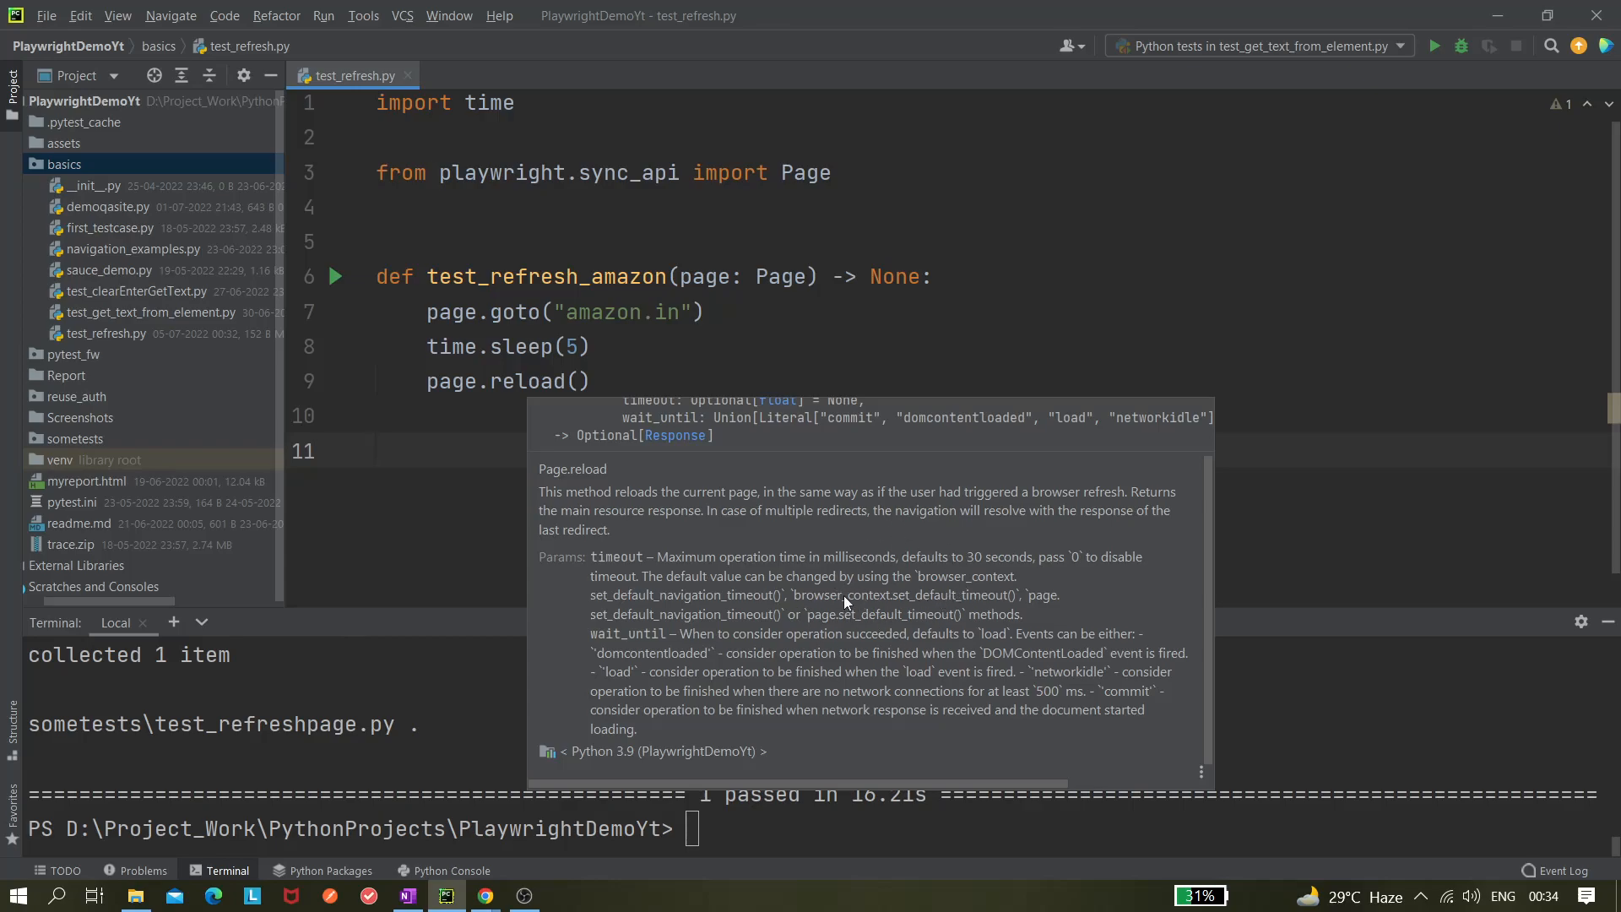
{"action": "mouse_move", "coordinate": [1051, 572]}
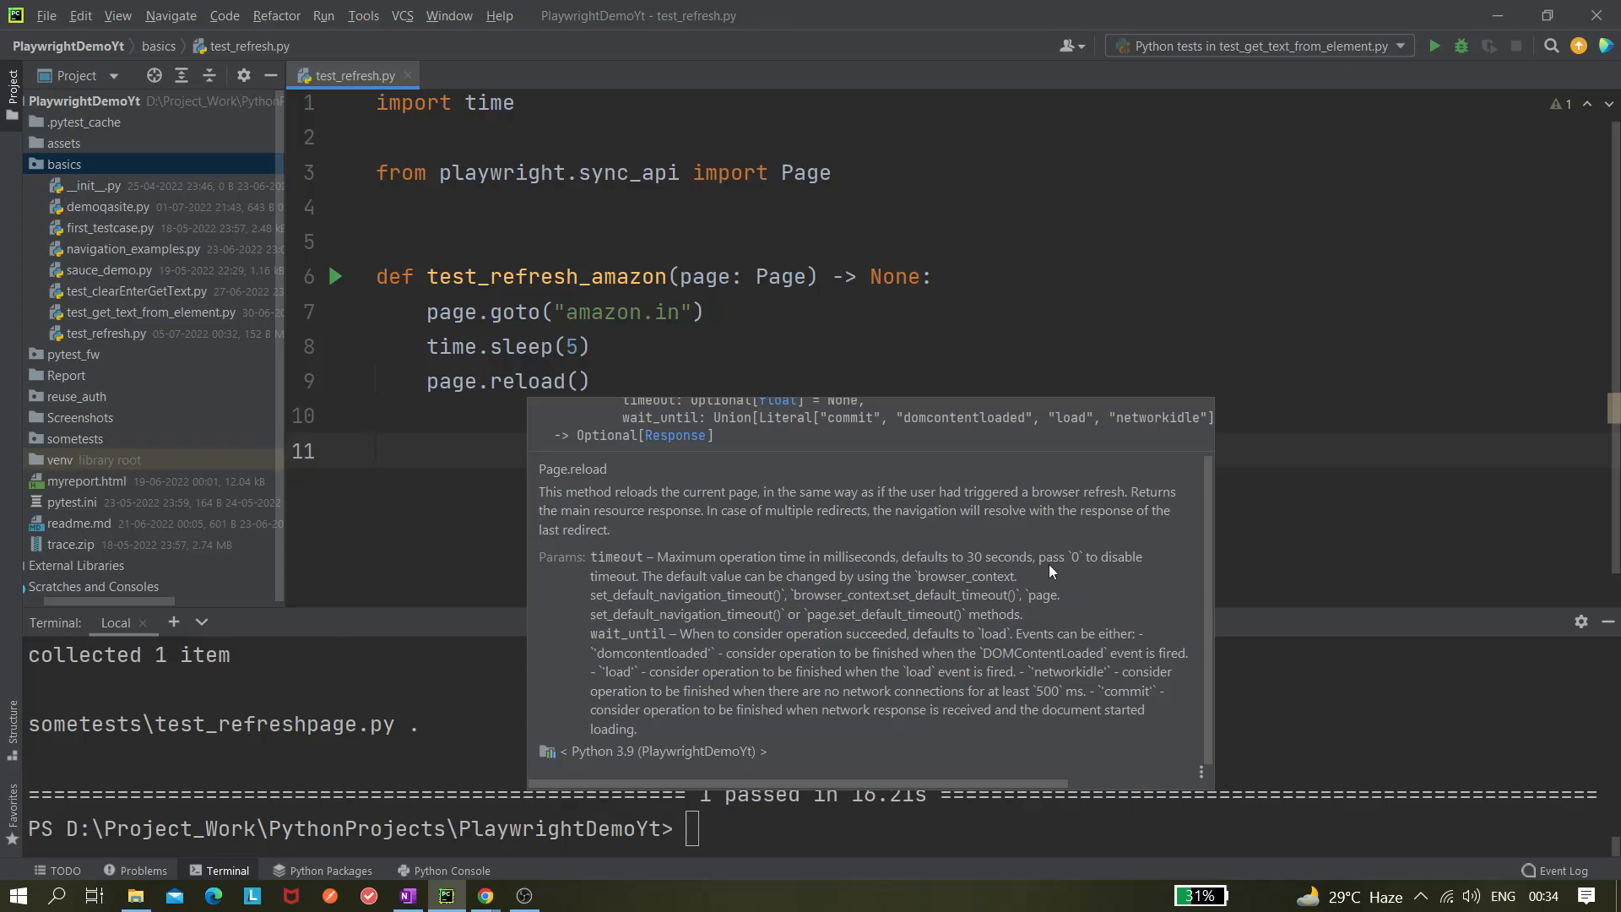
{"action": "mouse_move", "coordinate": [1072, 565]}
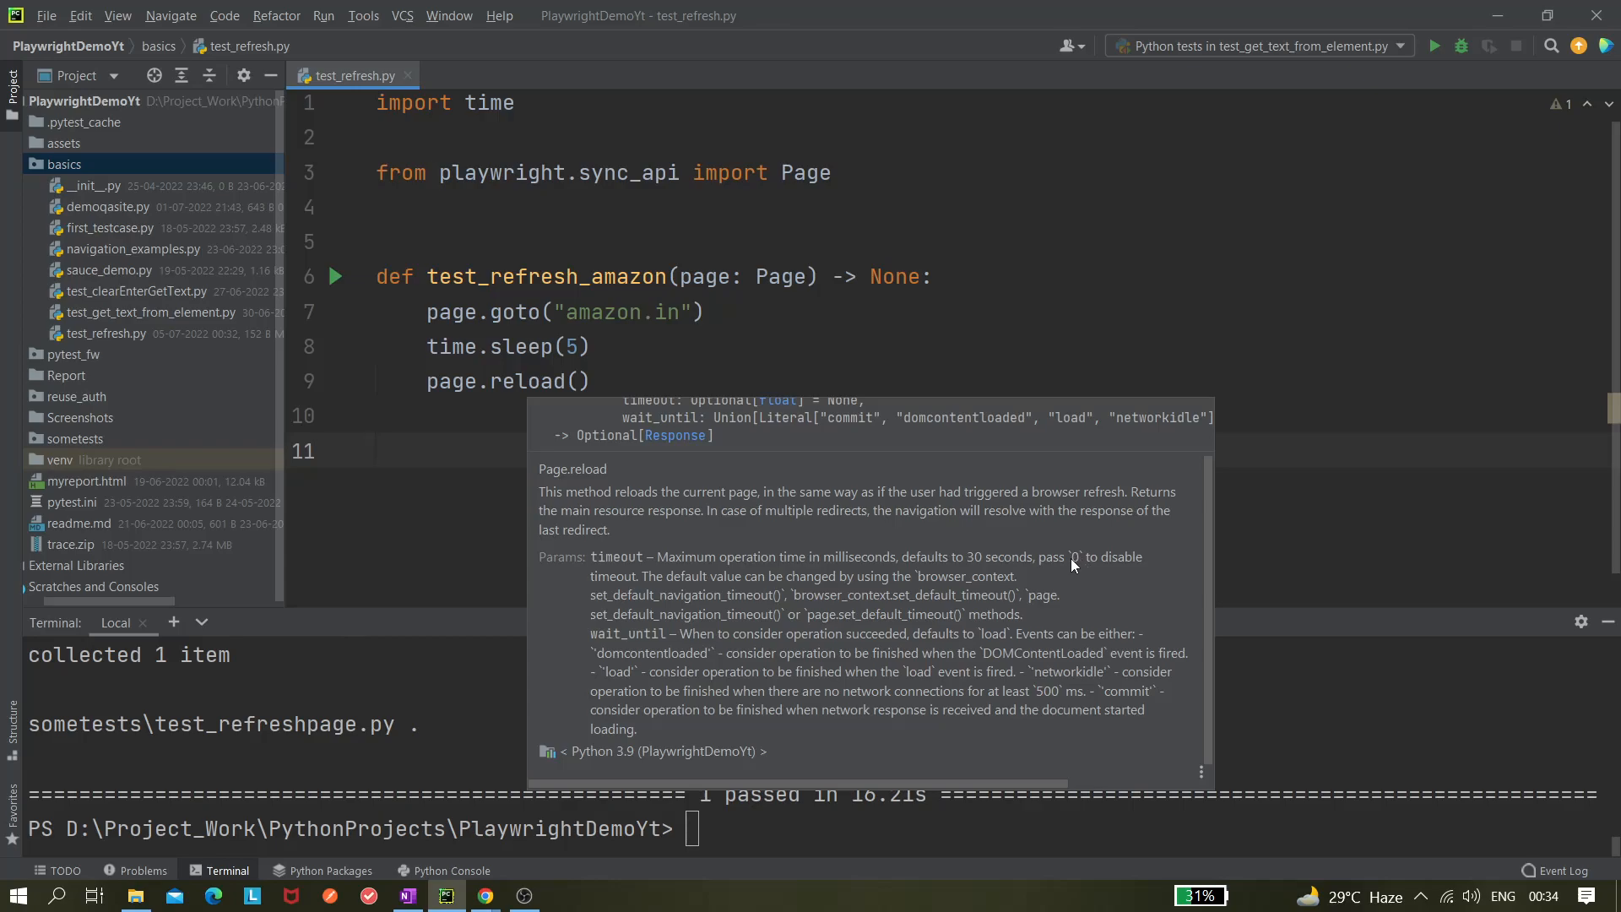
{"action": "mouse_move", "coordinate": [1110, 570]}
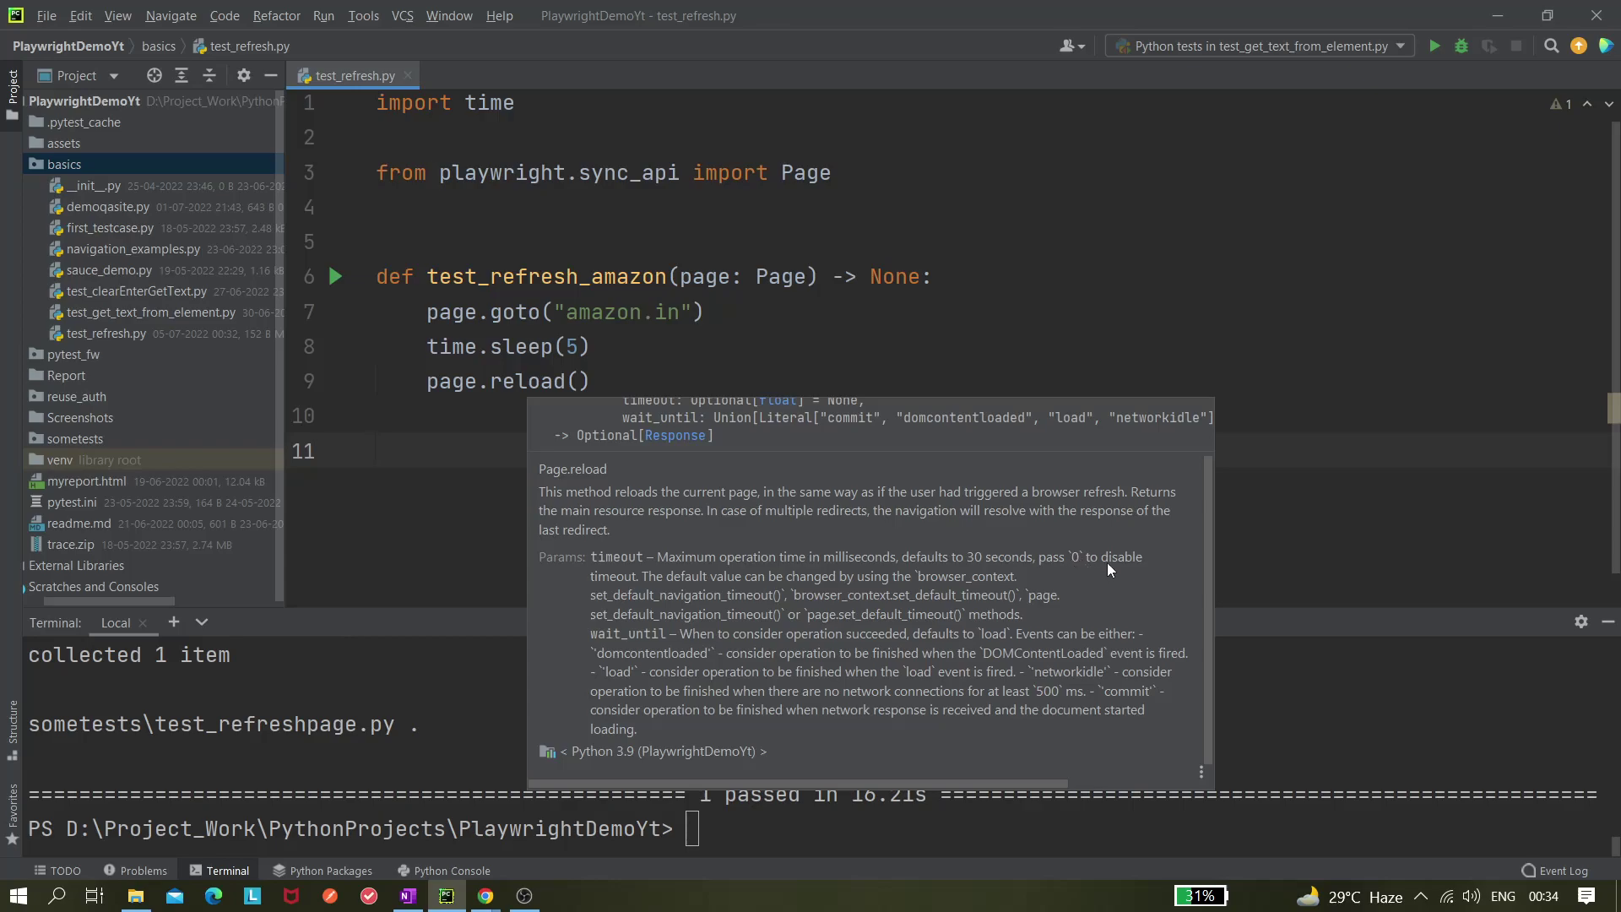
{"action": "mouse_move", "coordinate": [938, 578]}
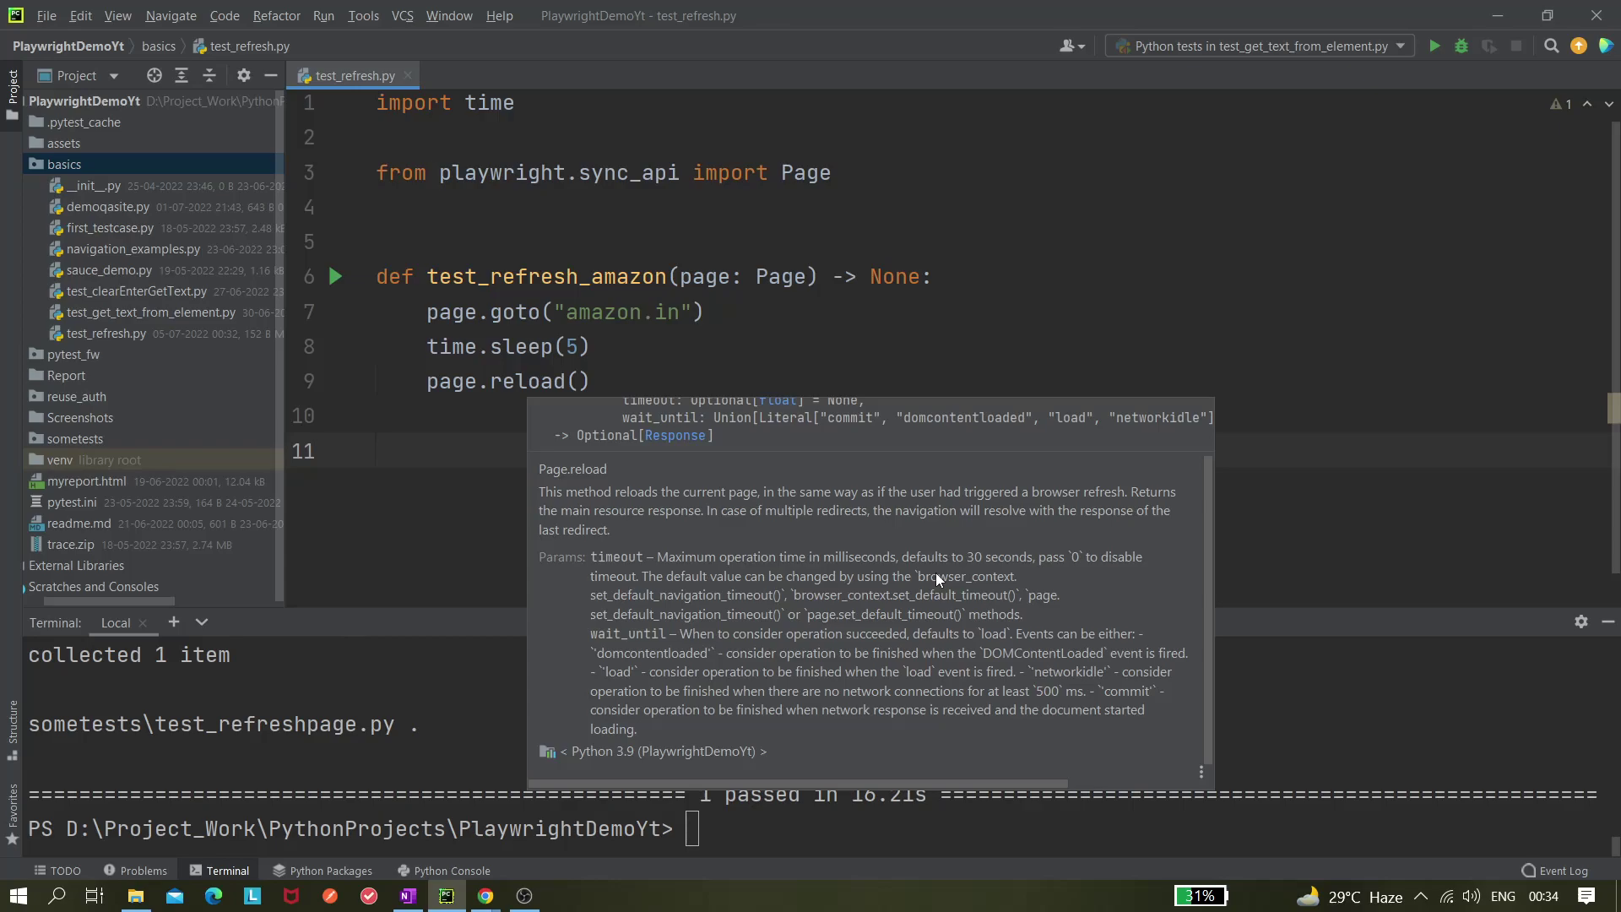
{"action": "mouse_move", "coordinate": [1061, 561]}
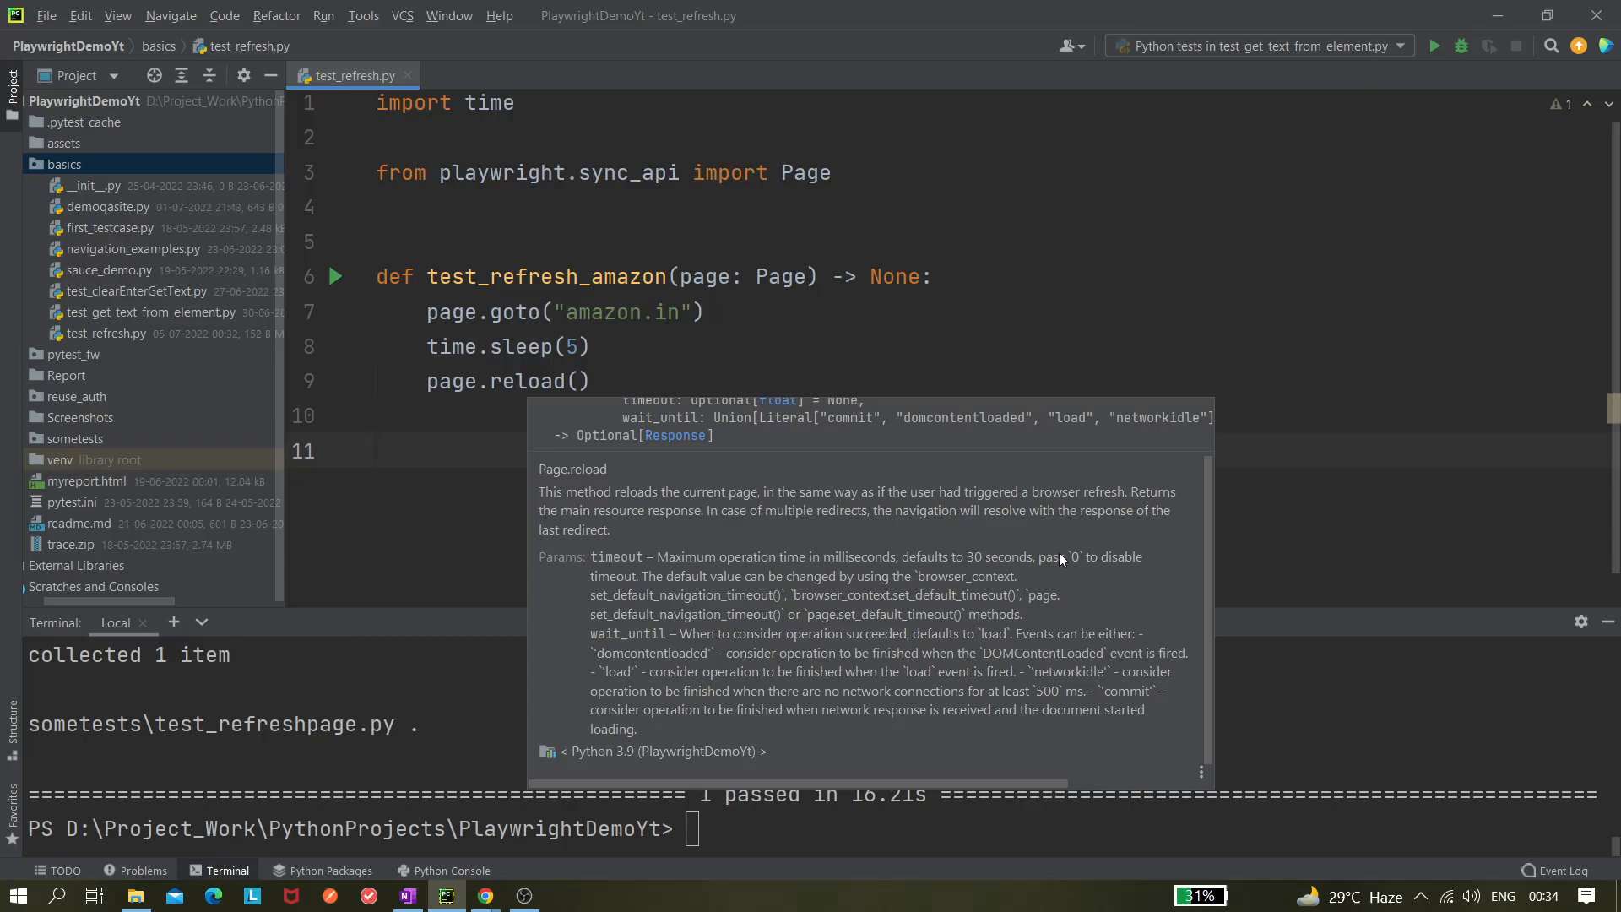
{"action": "mouse_move", "coordinate": [765, 580]}
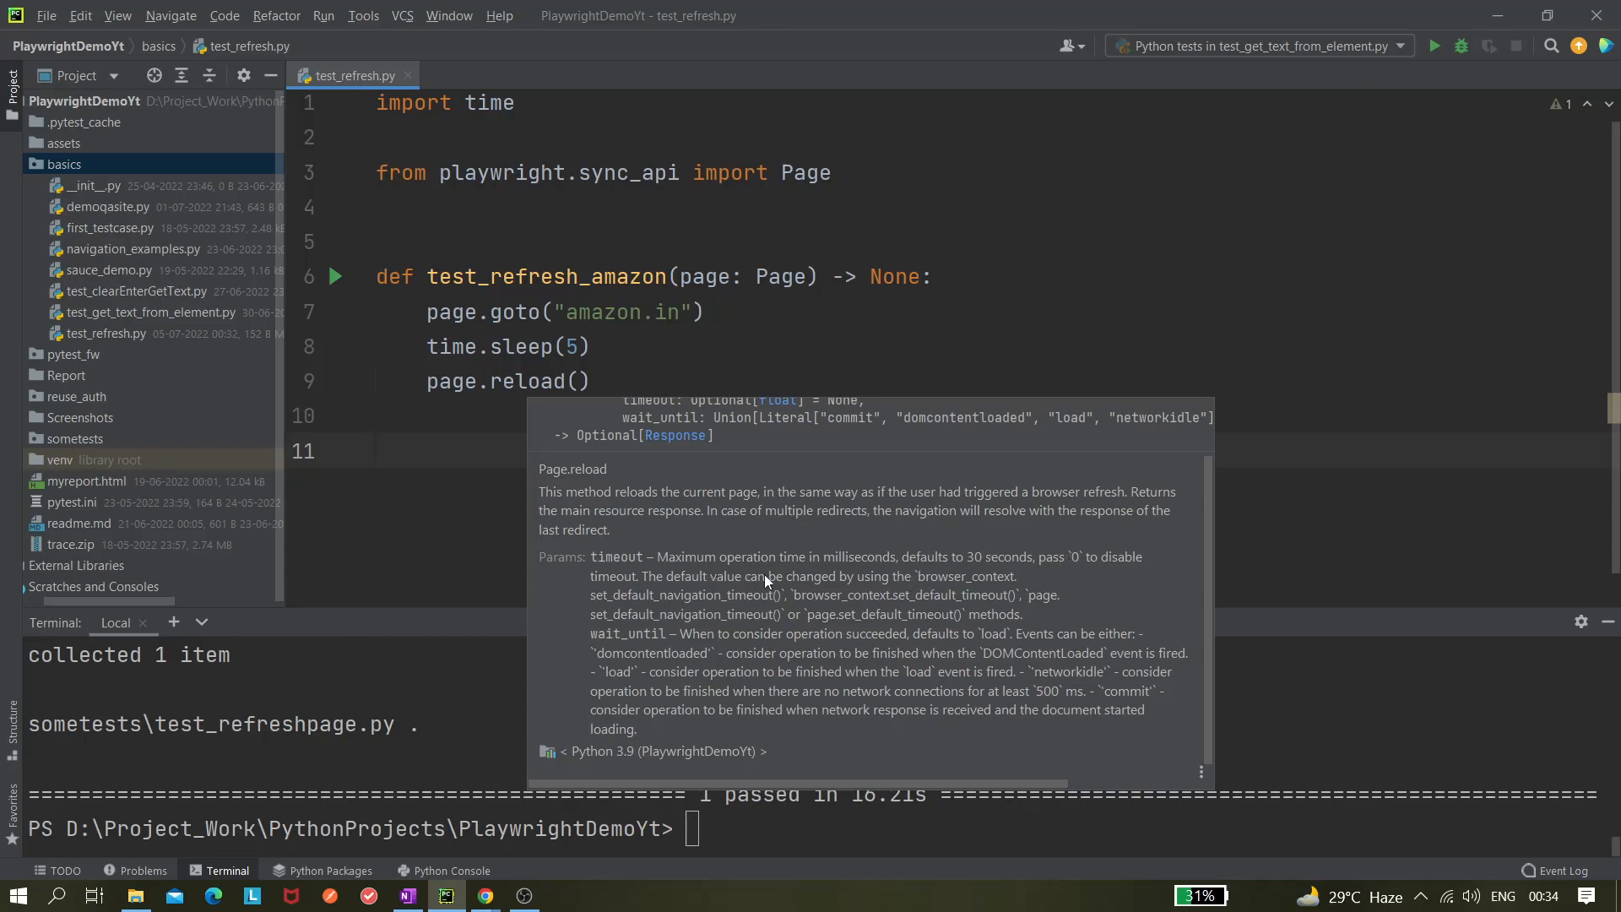
{"action": "mouse_move", "coordinate": [682, 621]}
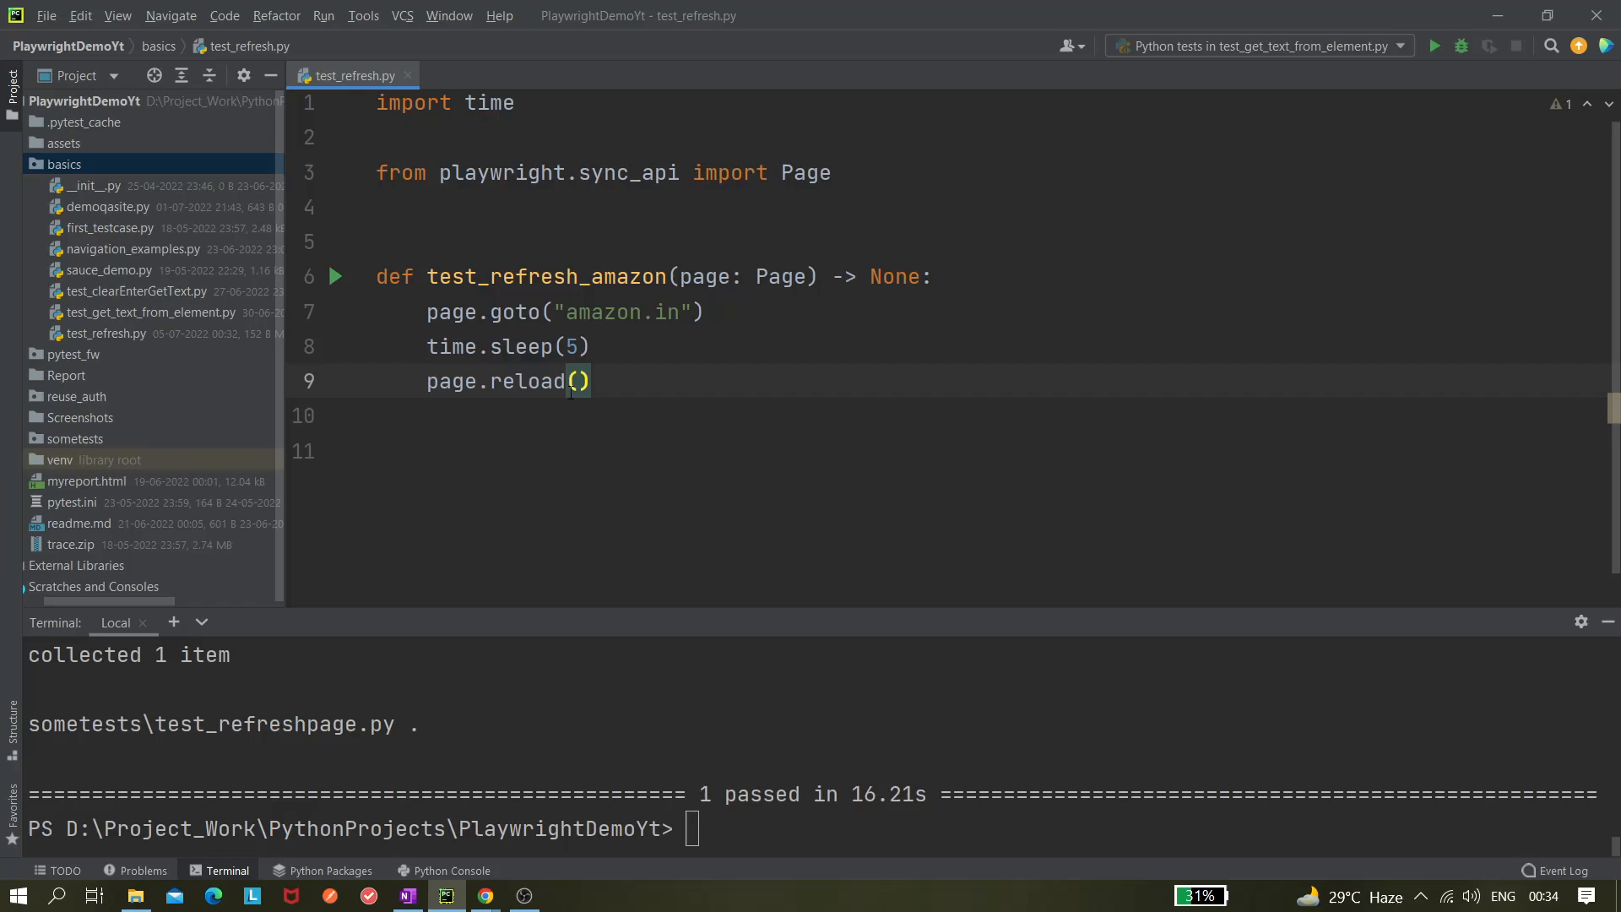
Step: Change the reload to page.reload(timeout=0) and add another time.sleep(5) after it
{"action": "type", "text": "timeout=0"}
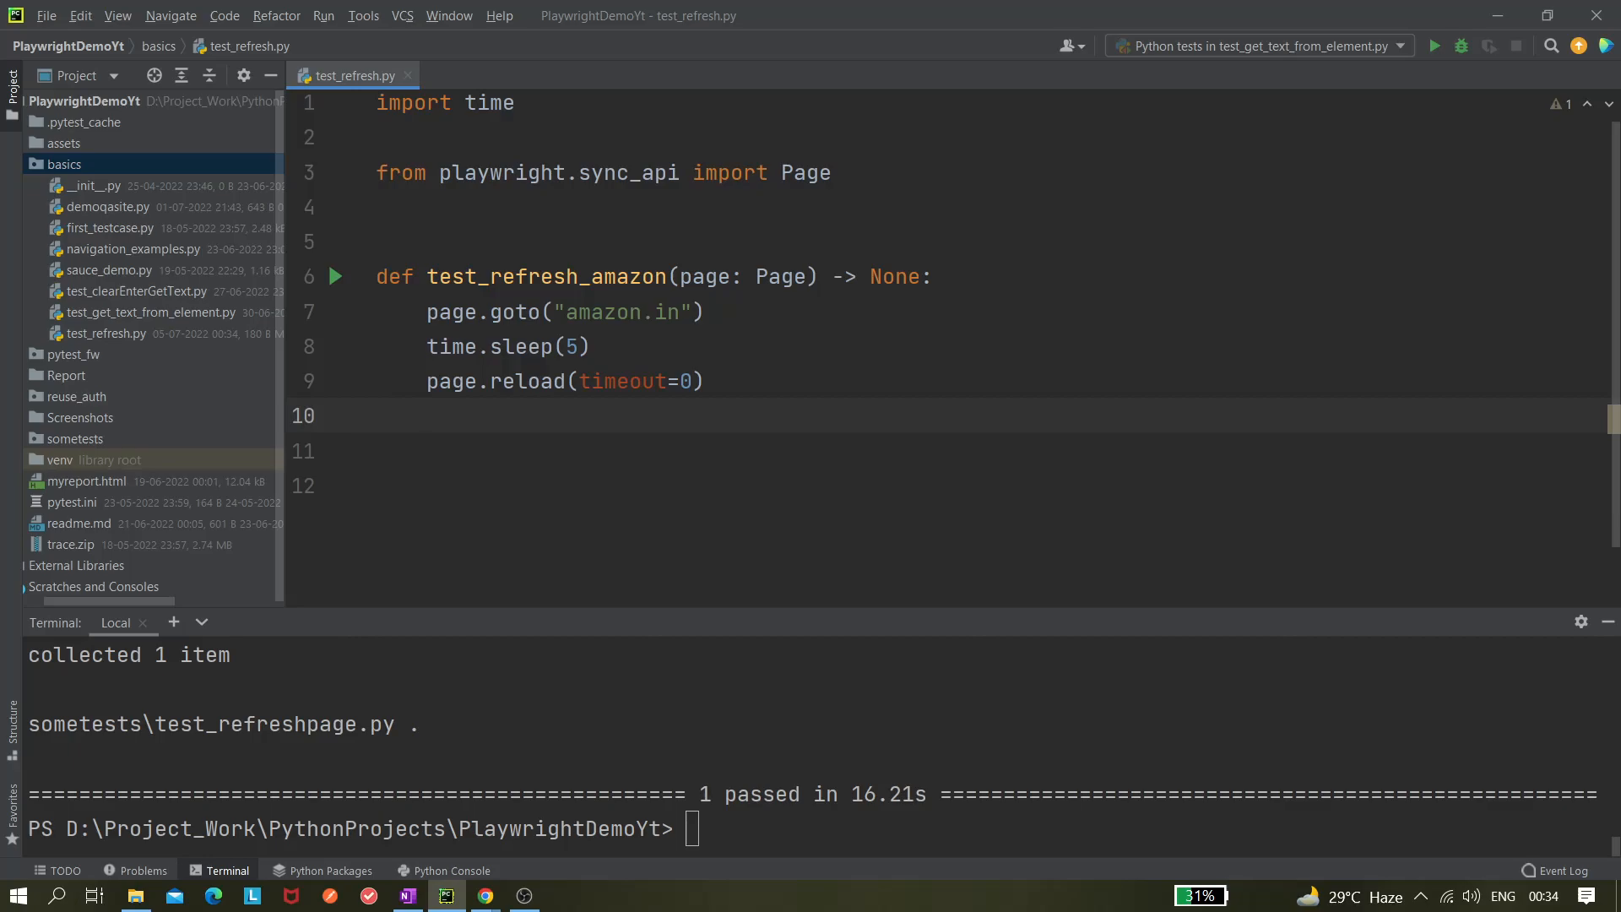
{"action": "type", "text": "time"}
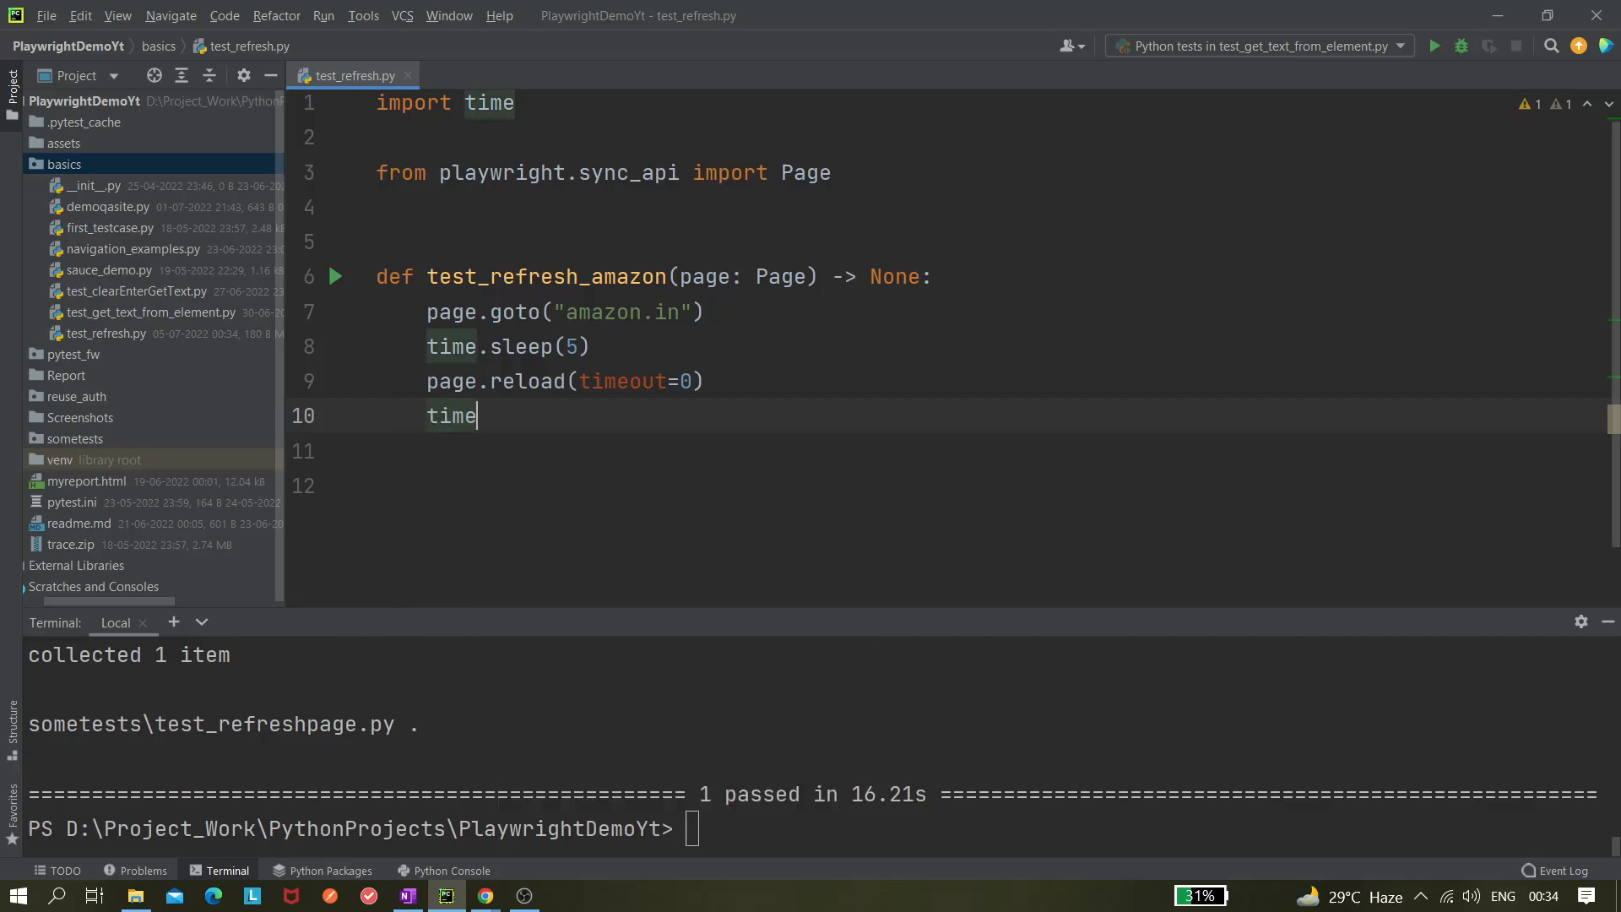
{"action": "type", "text": ".sleep(5)"}
{"action": "left_click", "coordinate": [816, 828]}
{"action": "type", "text": "pytest -"}
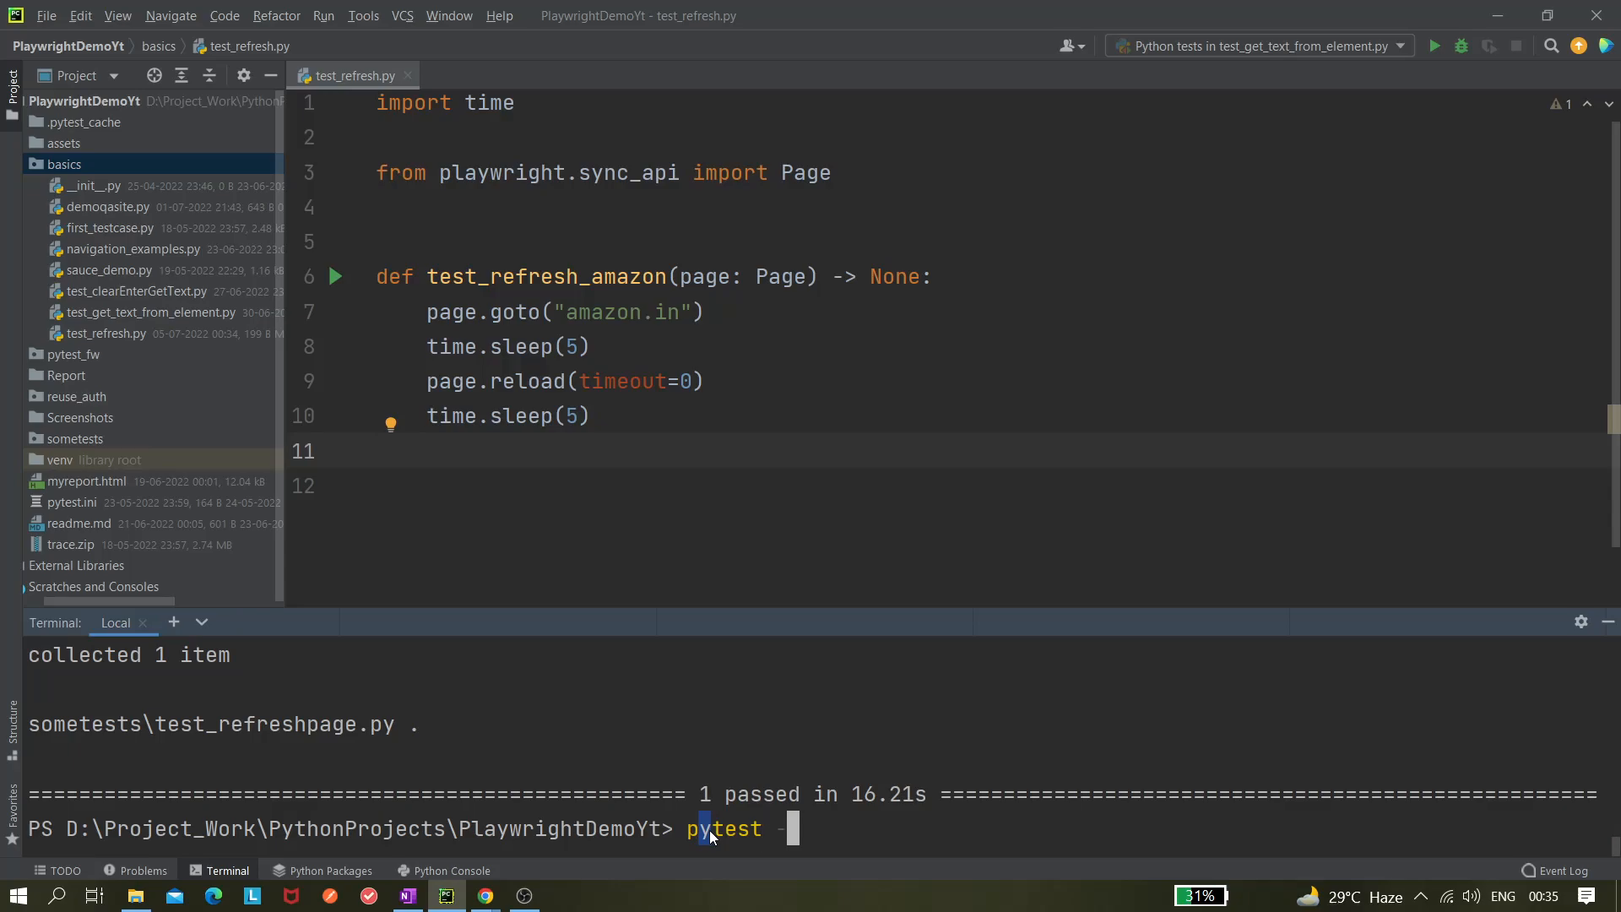
Step: Run 'pytest -s .\basics\test_refresh.py --headed' in the terminal
{"action": "type", "text": "s"}
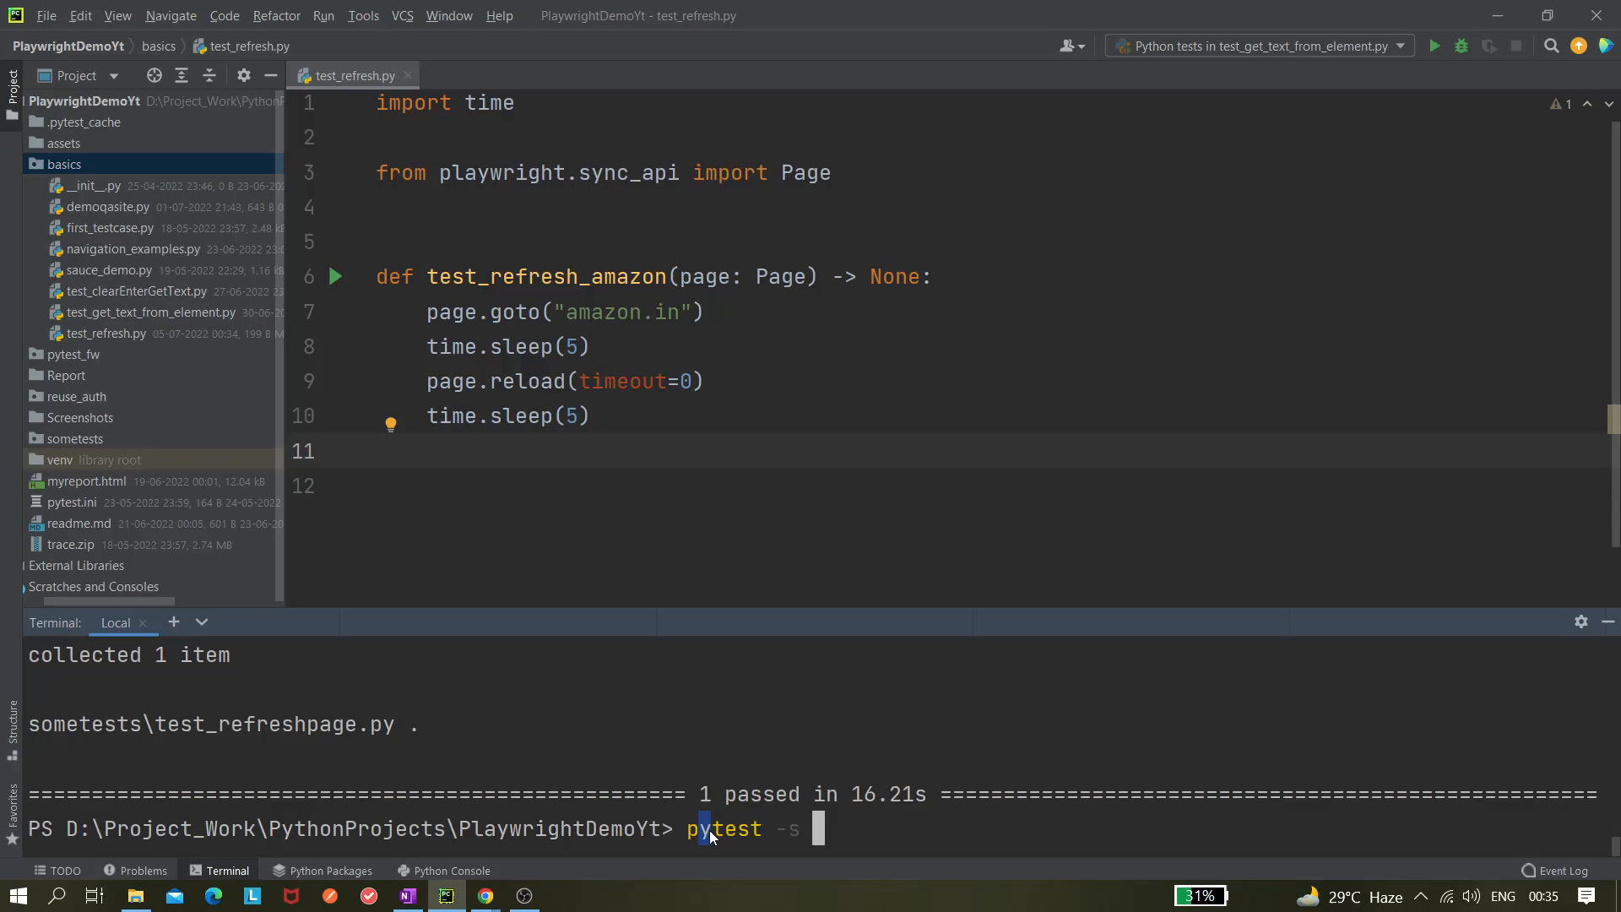
{"action": "type", "text": ".\\basics\\"}
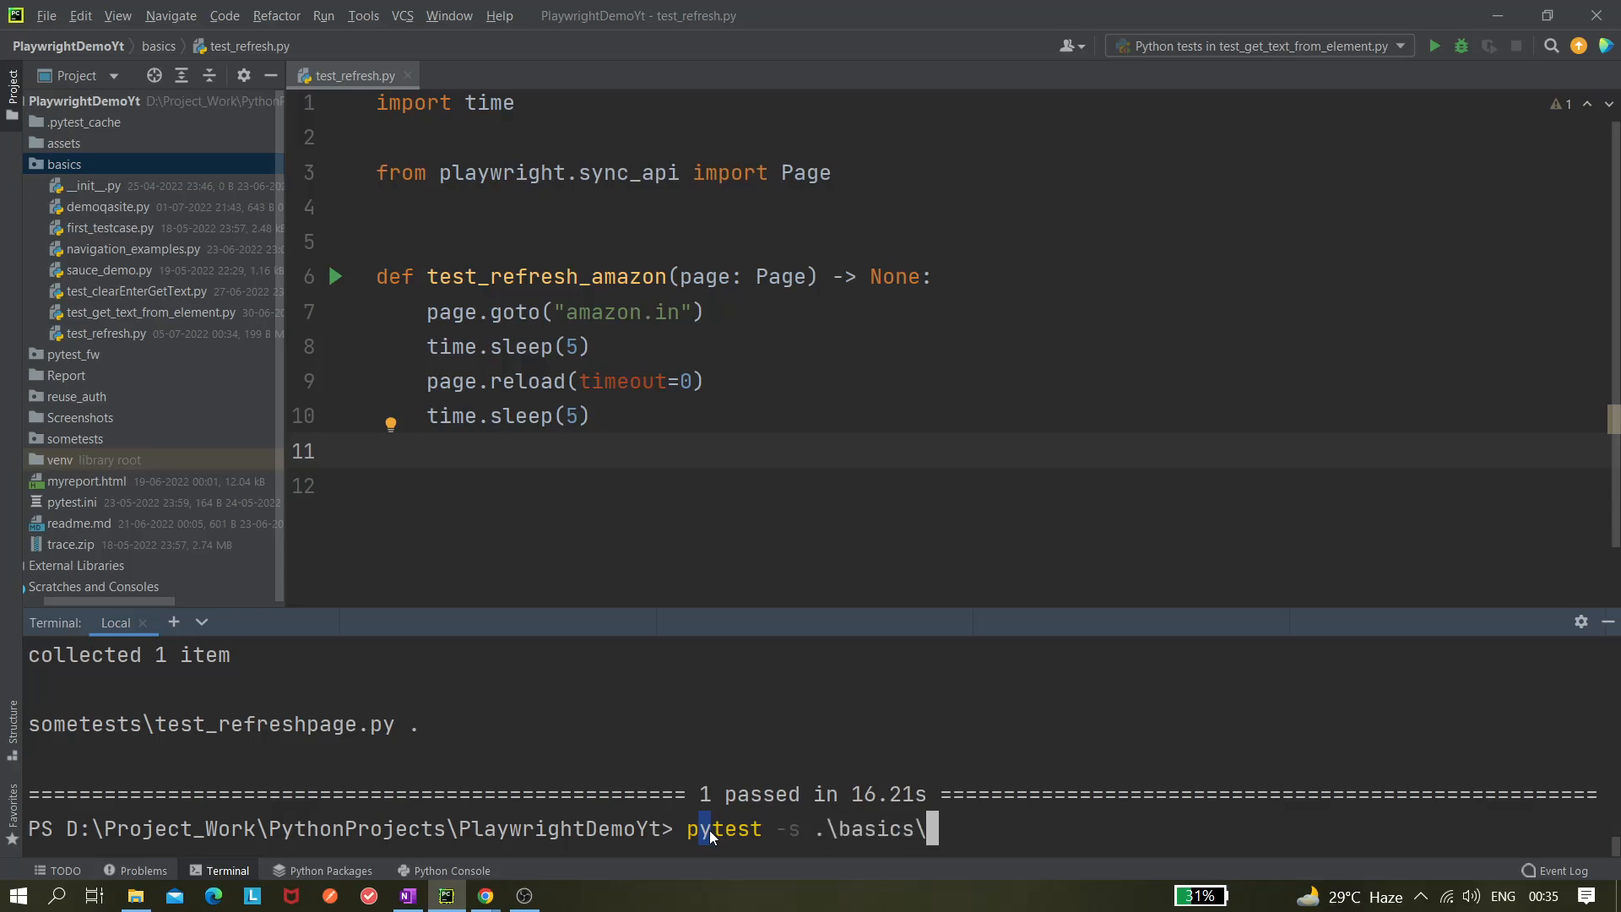
{"action": "type", "text": "test_refresh.py"}
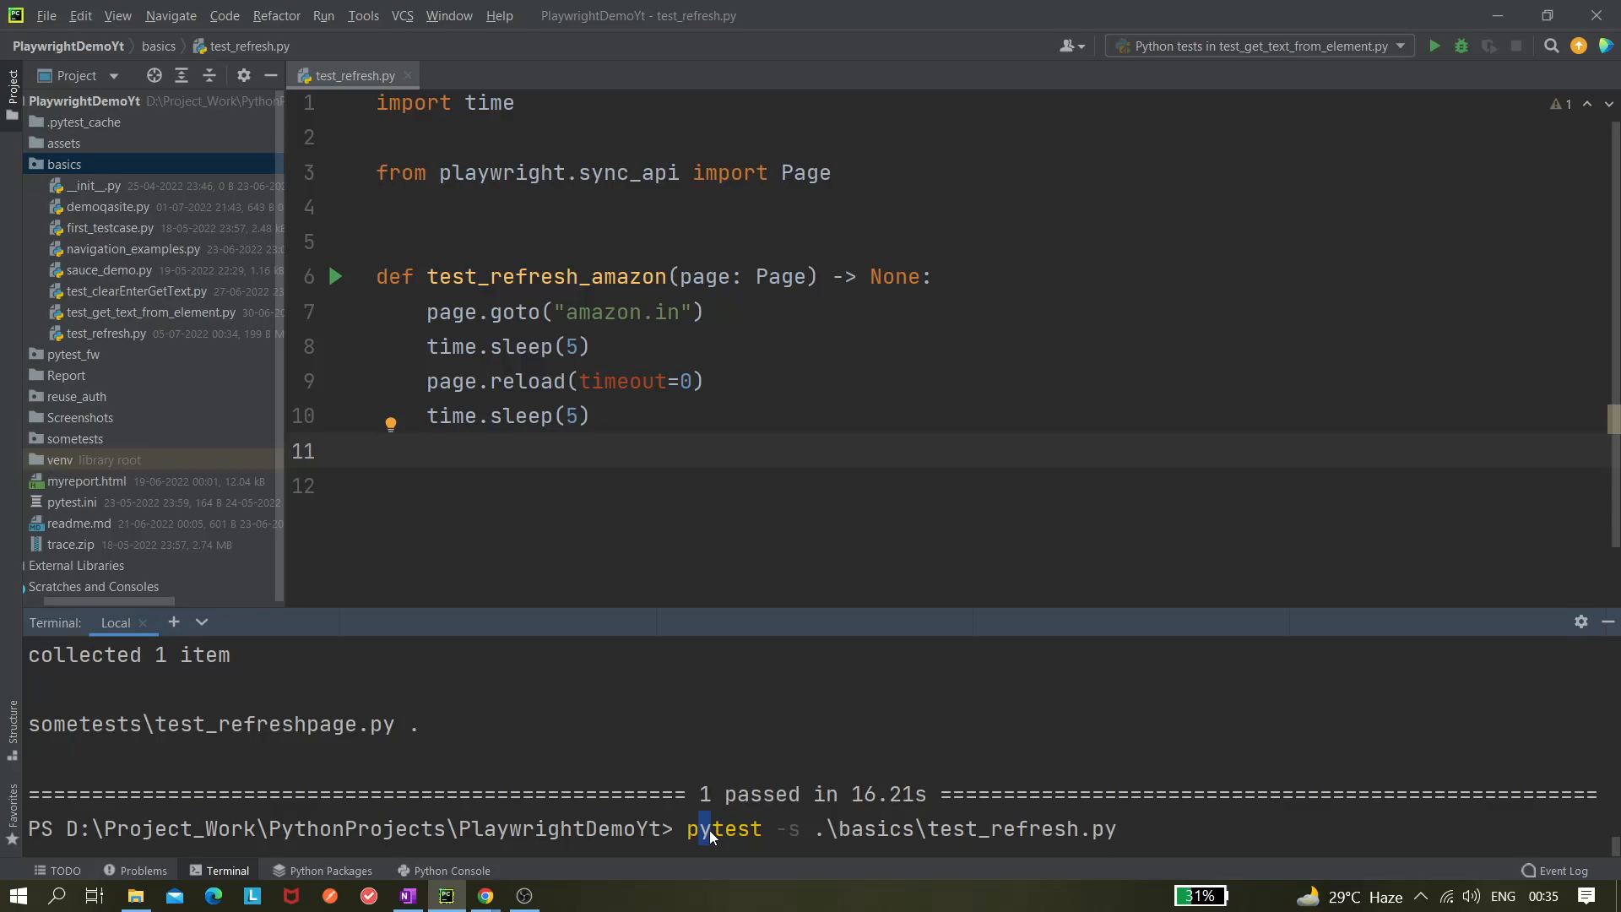
{"action": "type", "text": "--h"}
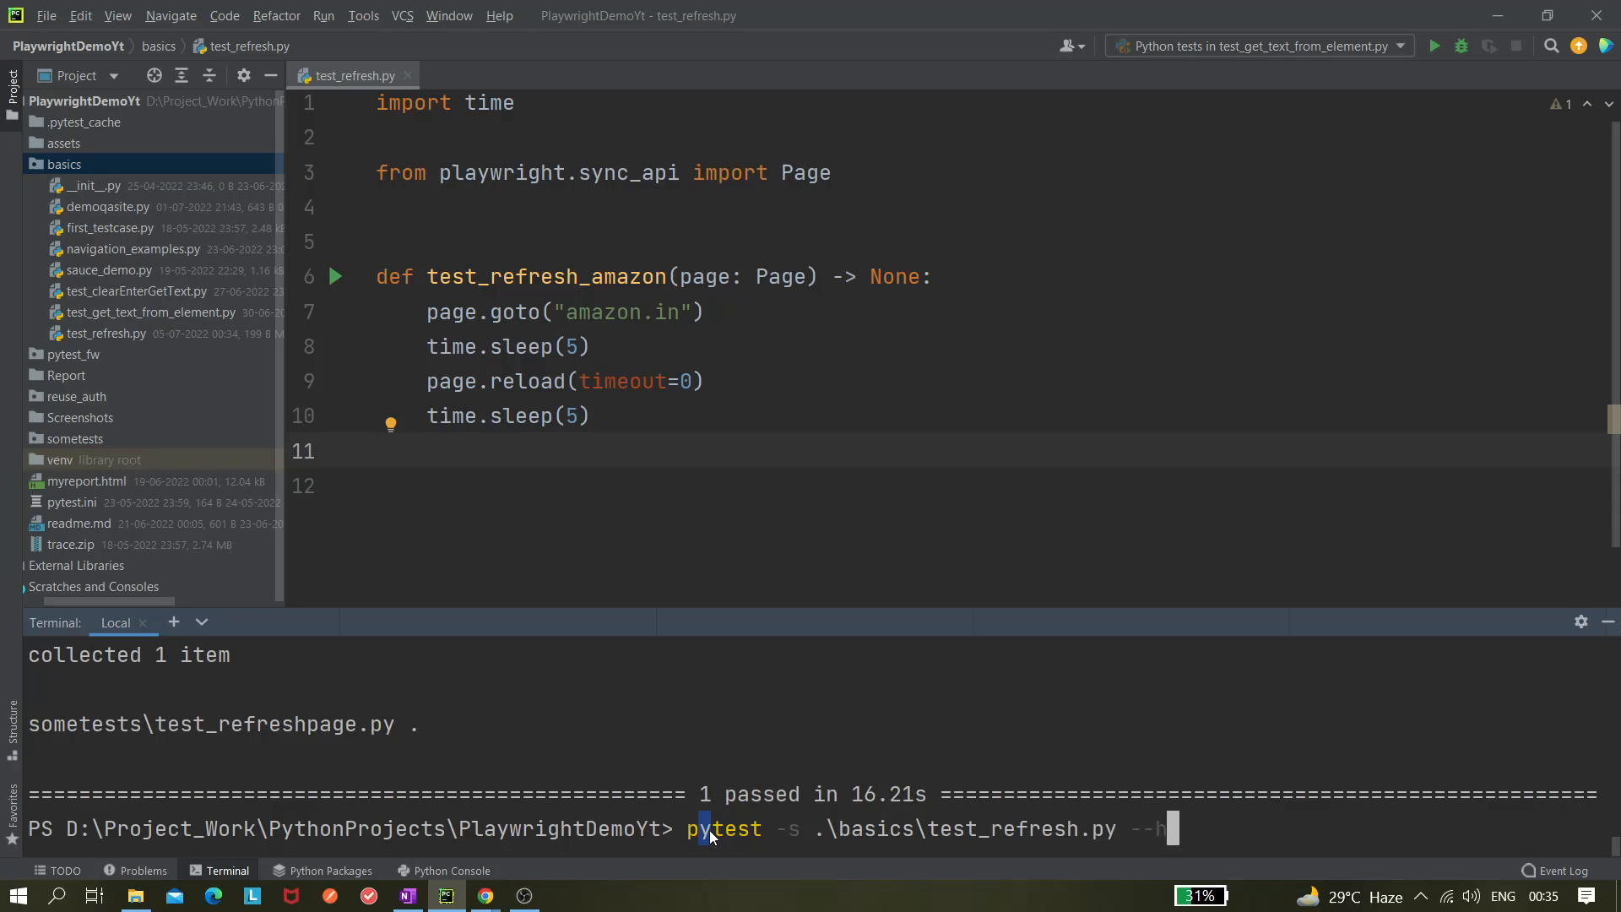
{"action": "type", "text": "ea"}
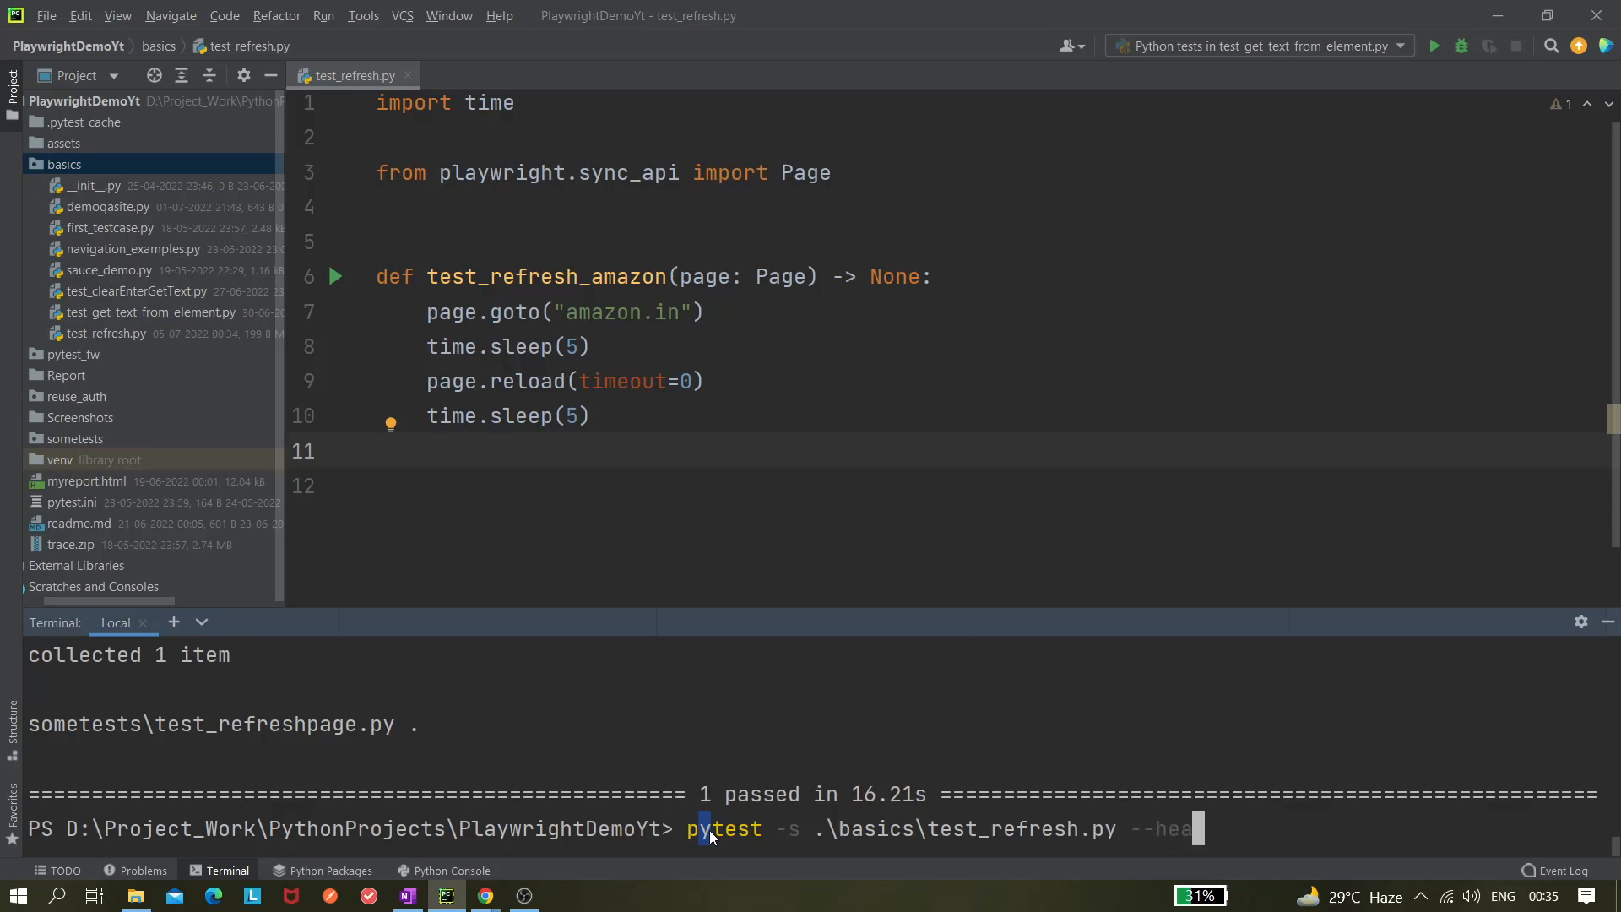
{"action": "type", "text": "ded"}
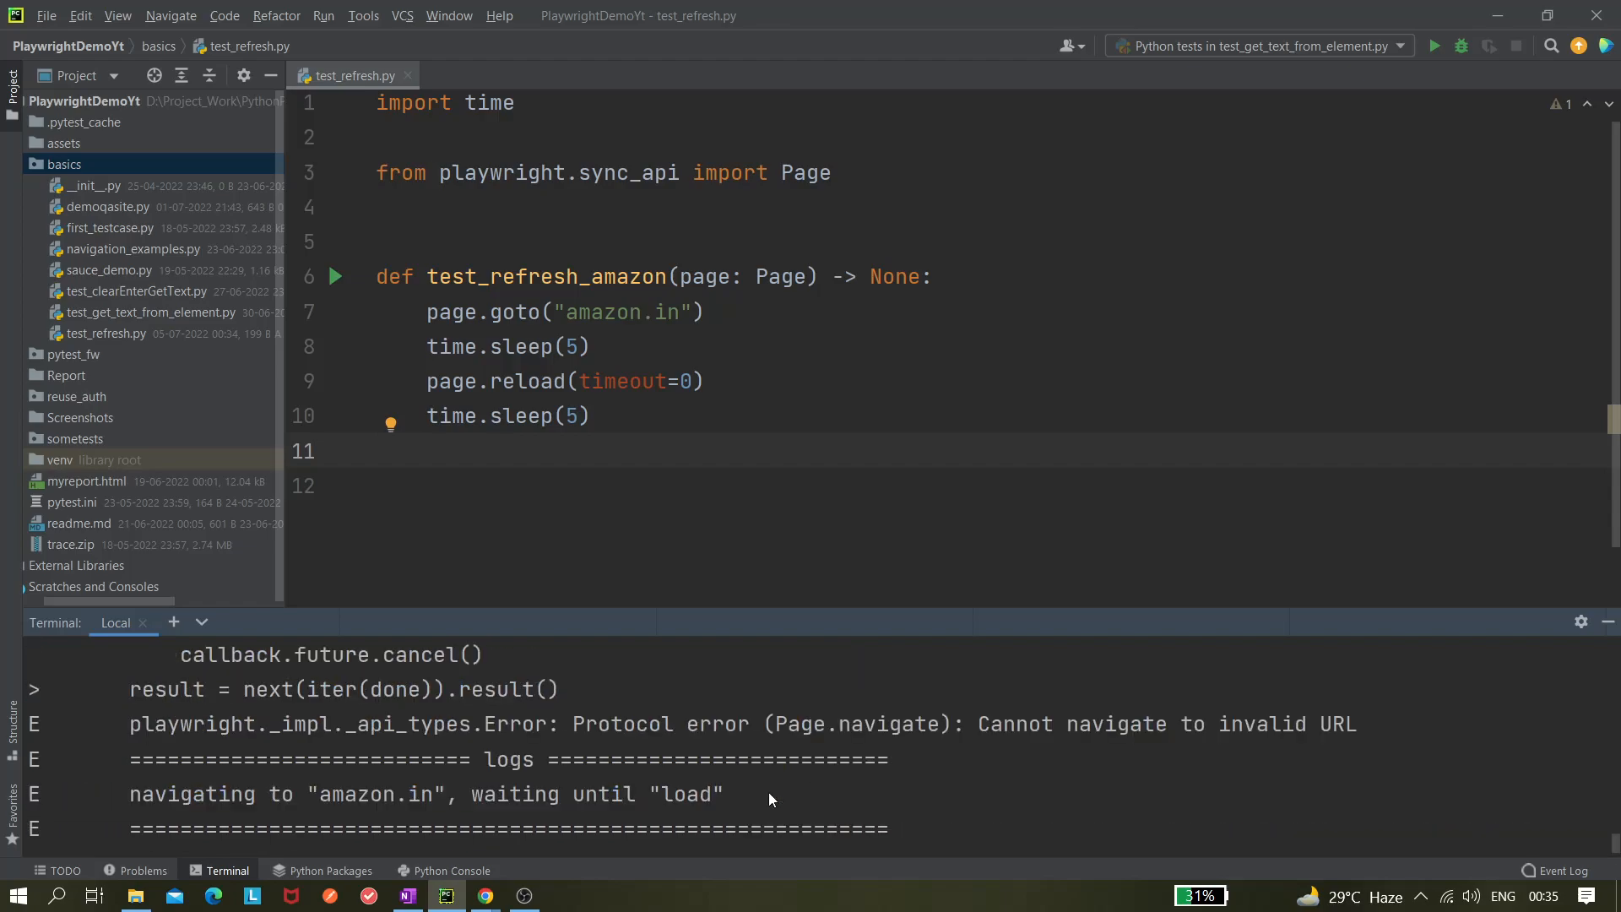
{"action": "mouse_move", "coordinate": [497, 802]}
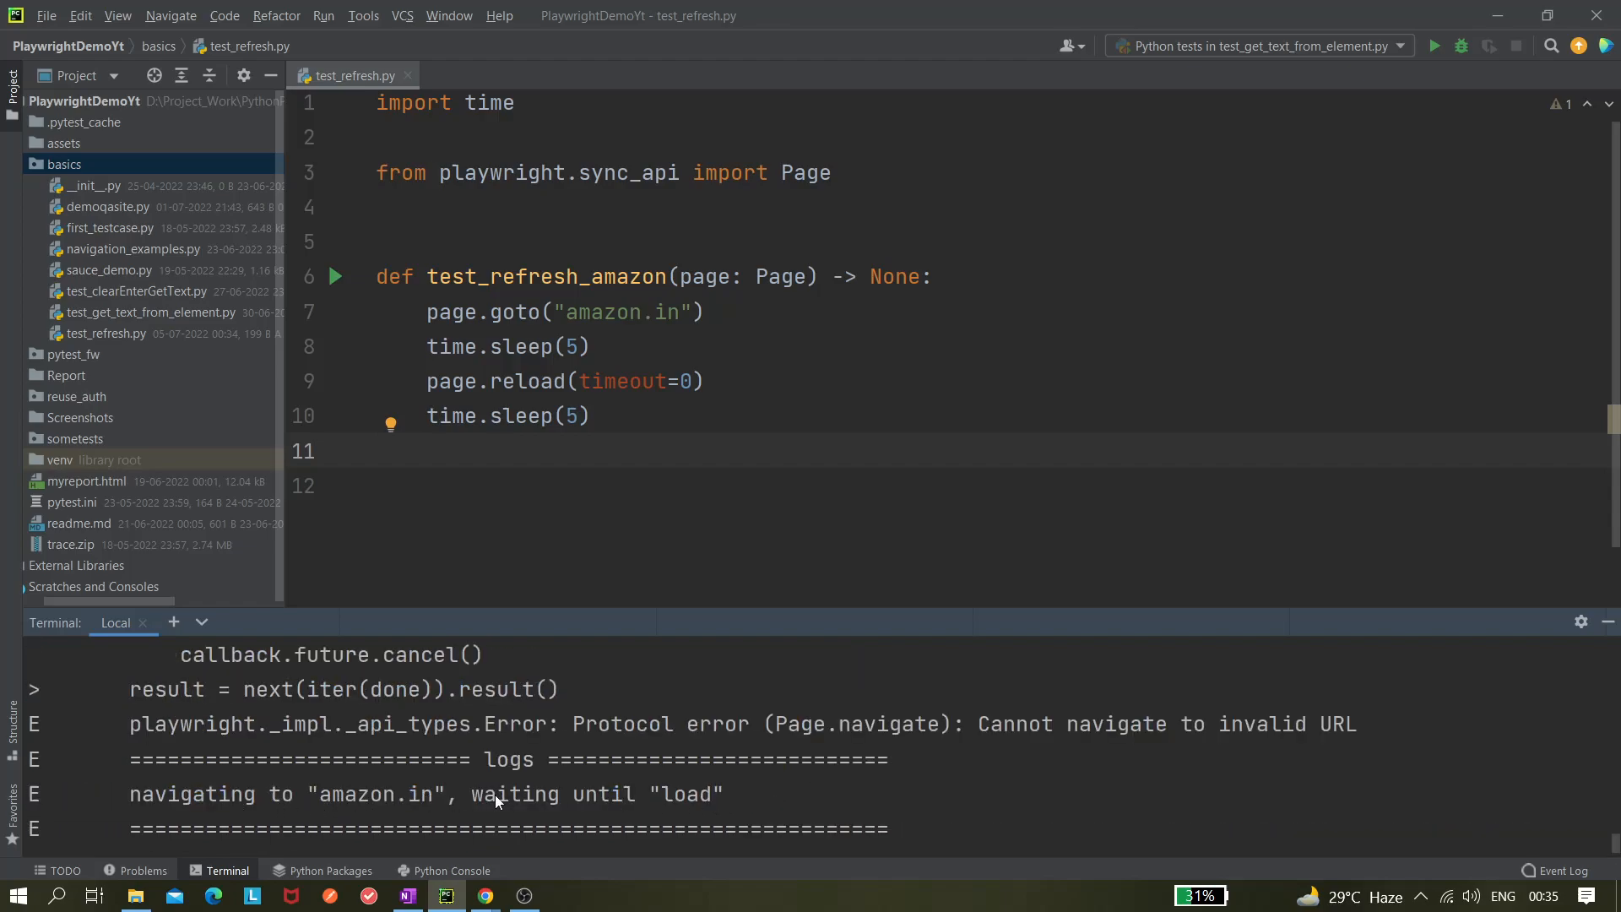
{"action": "mouse_move", "coordinate": [664, 811]}
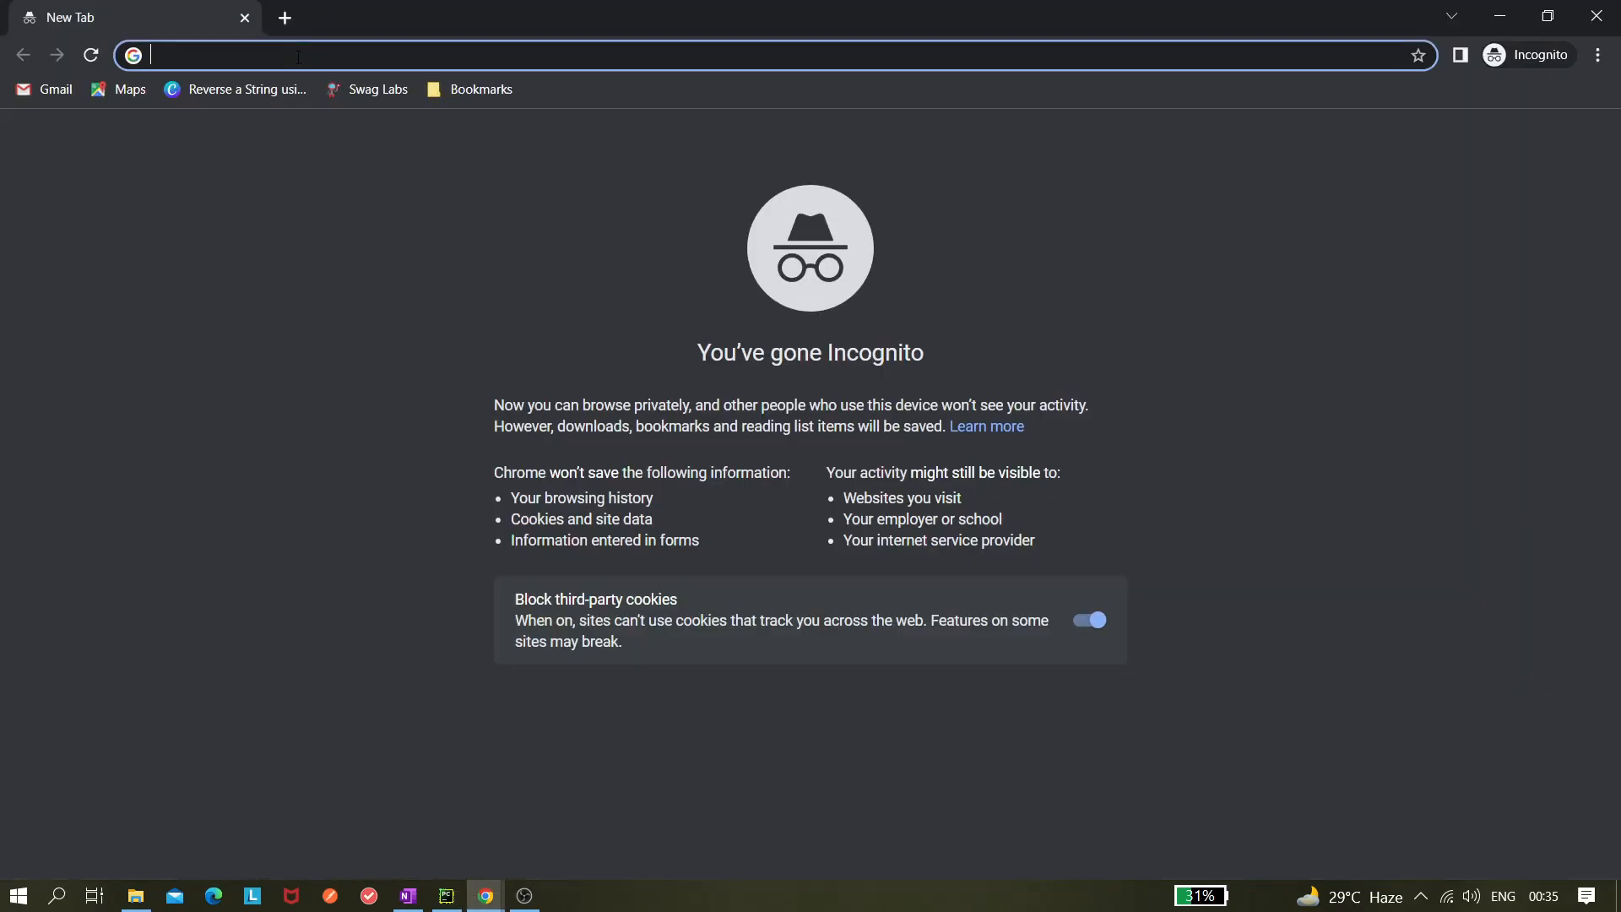
Step: Search 'amazonin' in the incognito tab's address bar to load Amazon India
{"action": "type", "text": "a"}
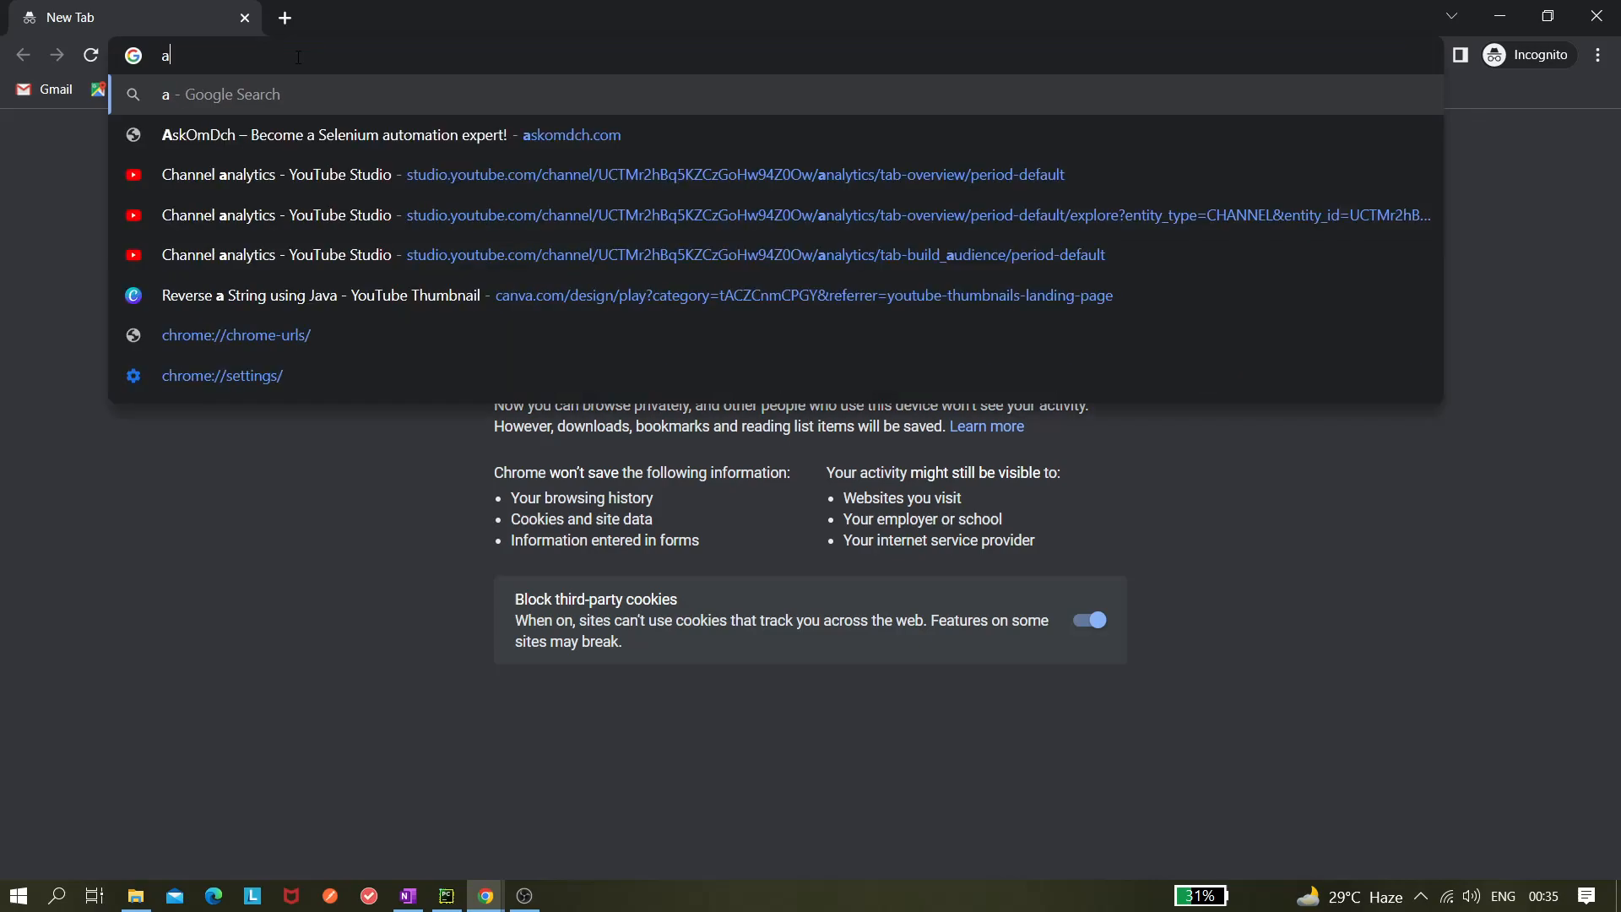
{"action": "type", "text": "mazonin"}
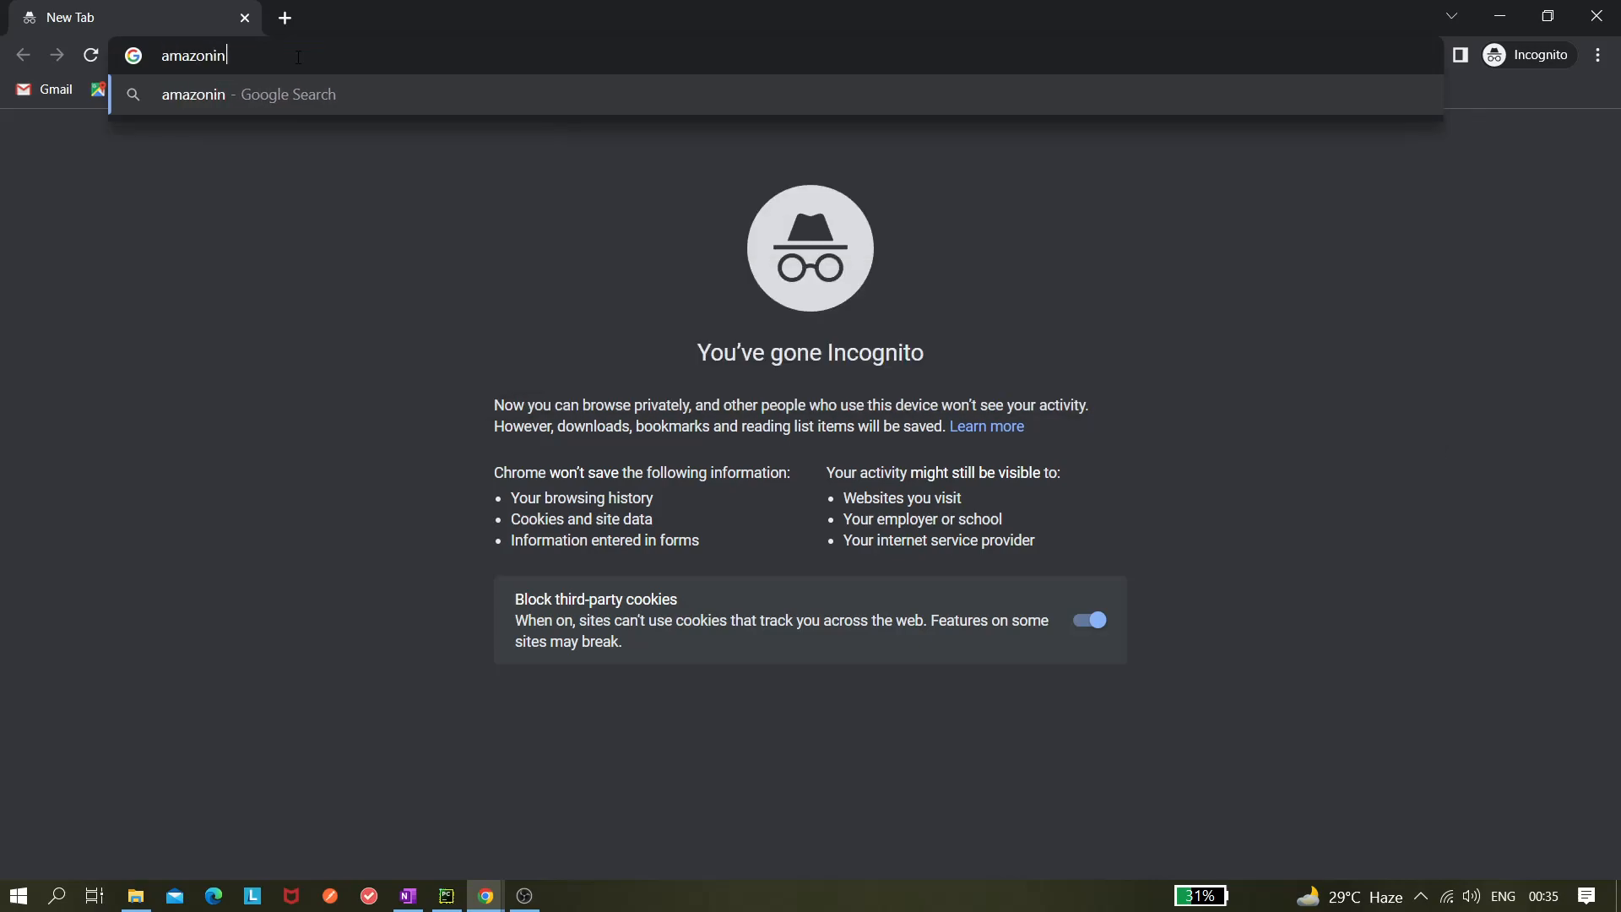
{"action": "key", "text": "Enter"}
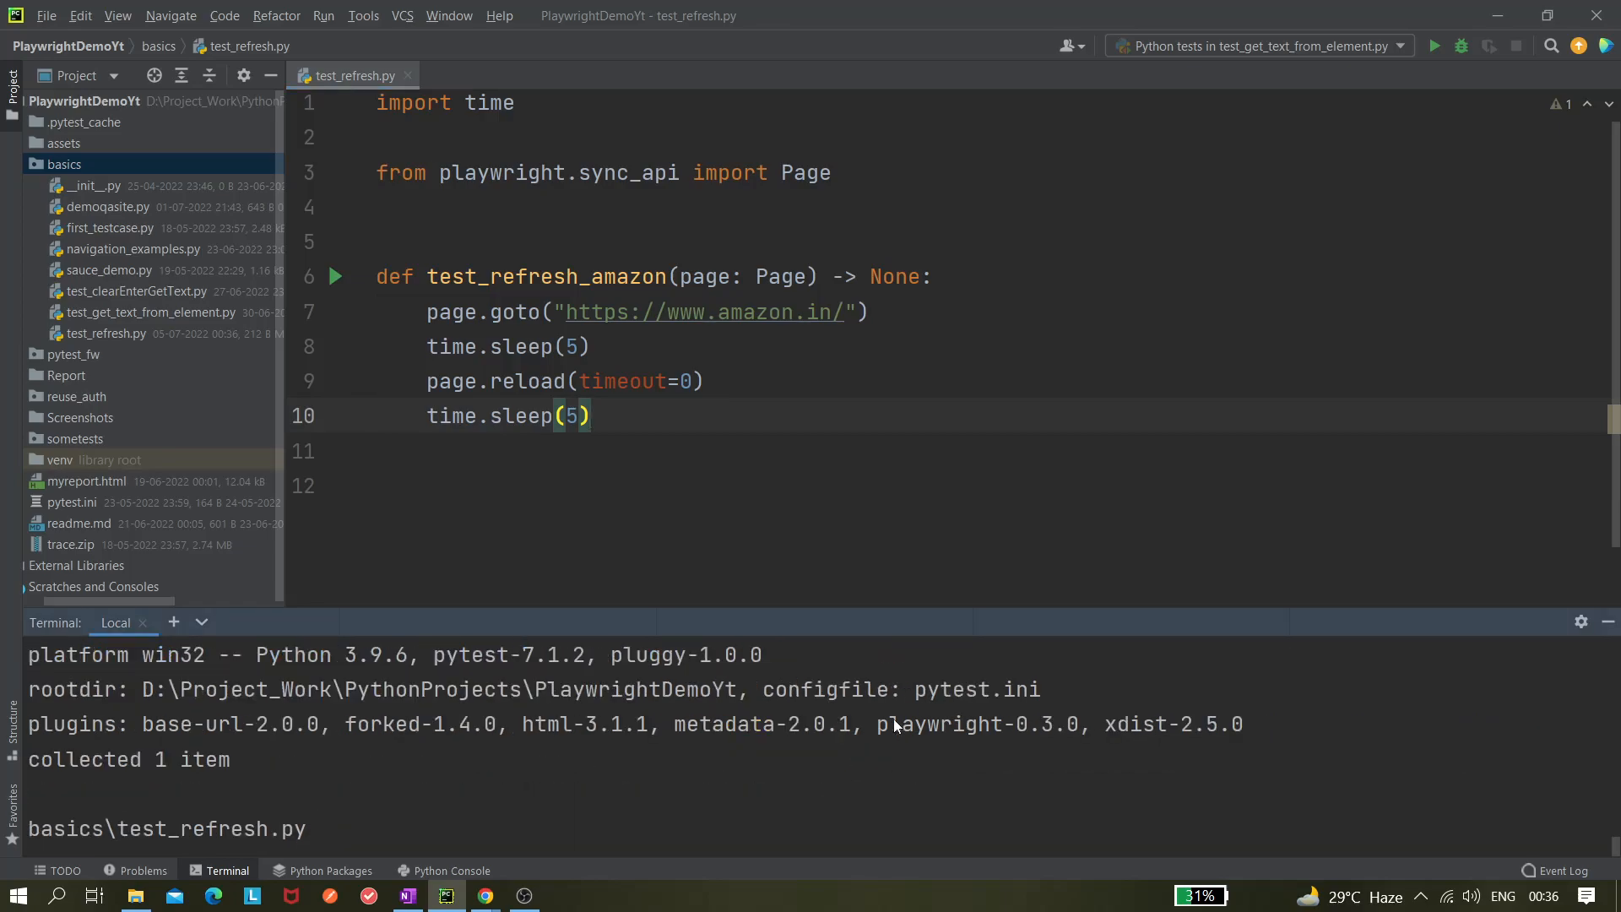
{"action": "left_click", "coordinate": [1434, 46]}
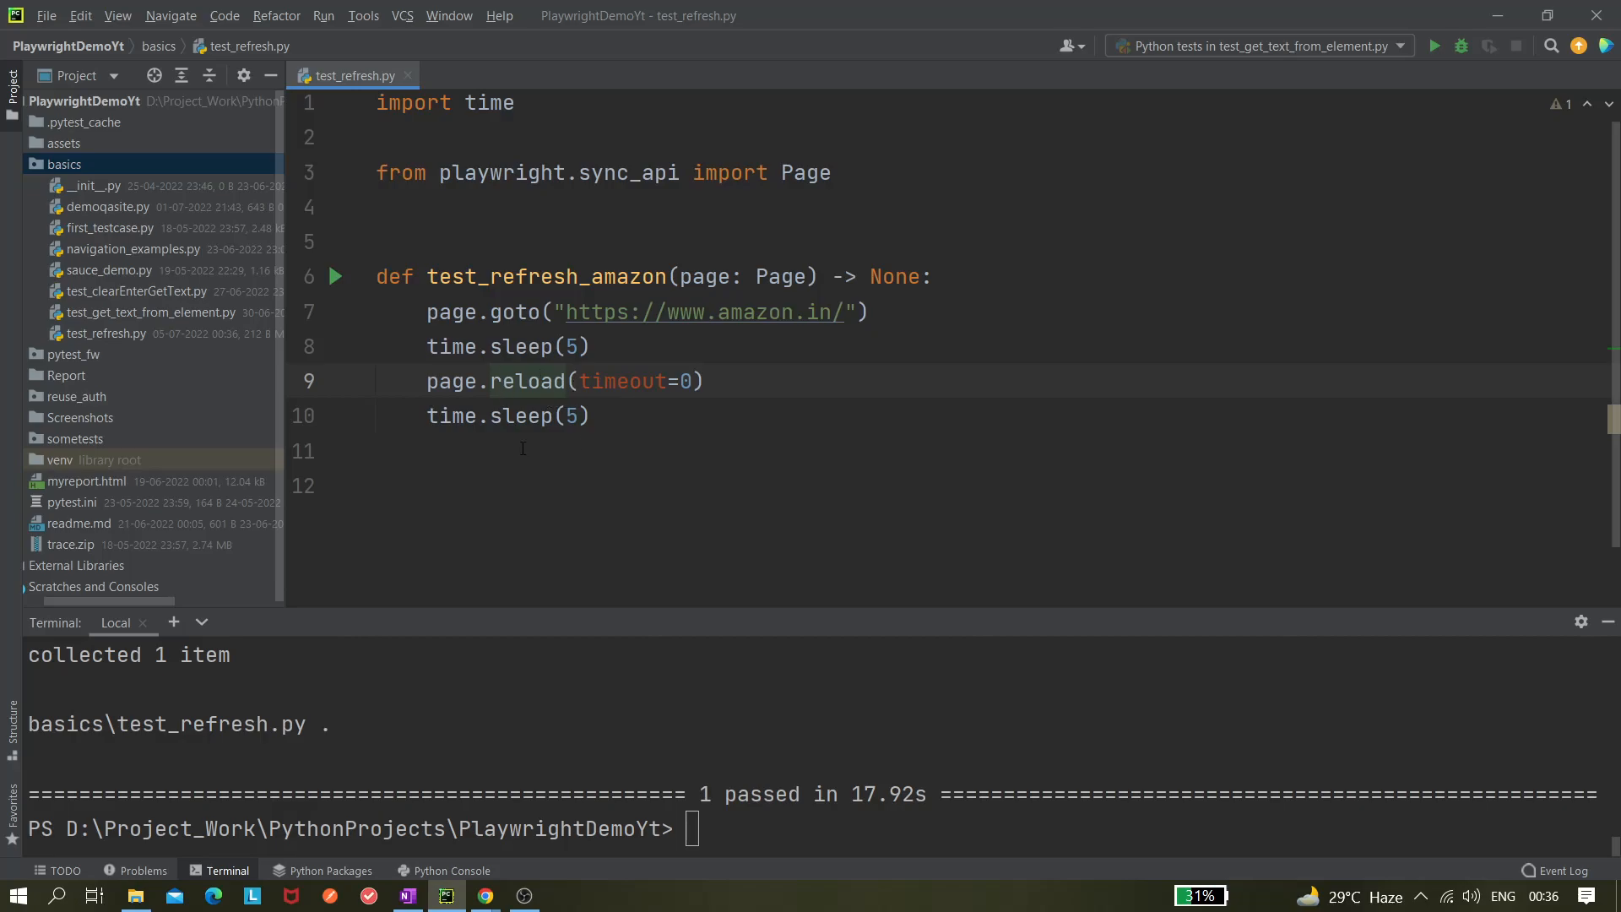
{"action": "mouse_move", "coordinate": [636, 430]}
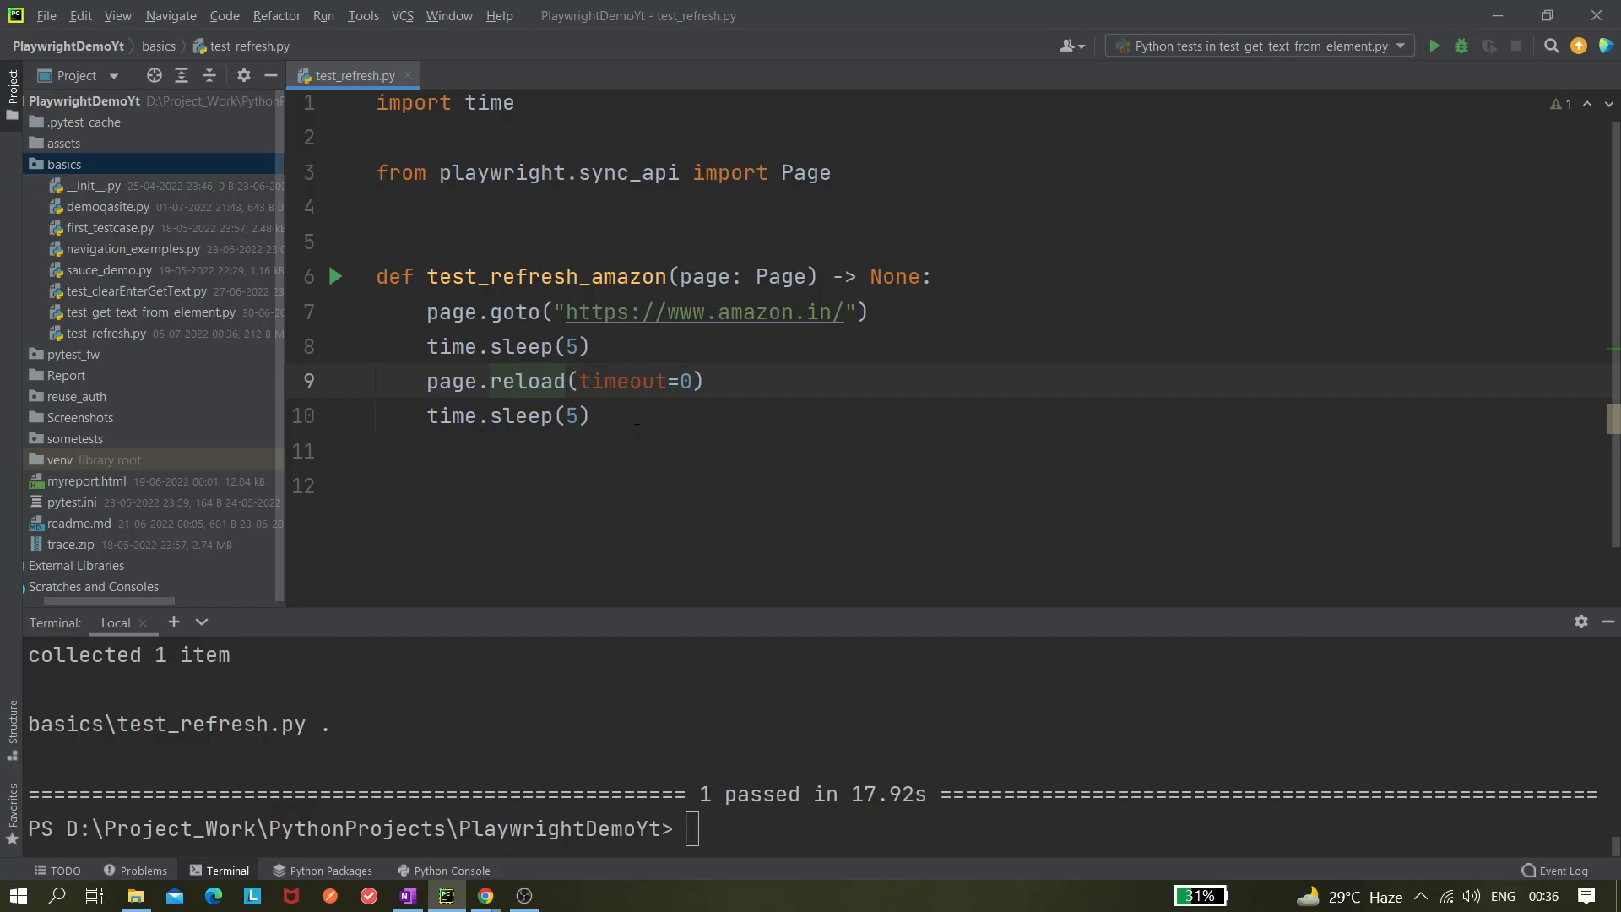